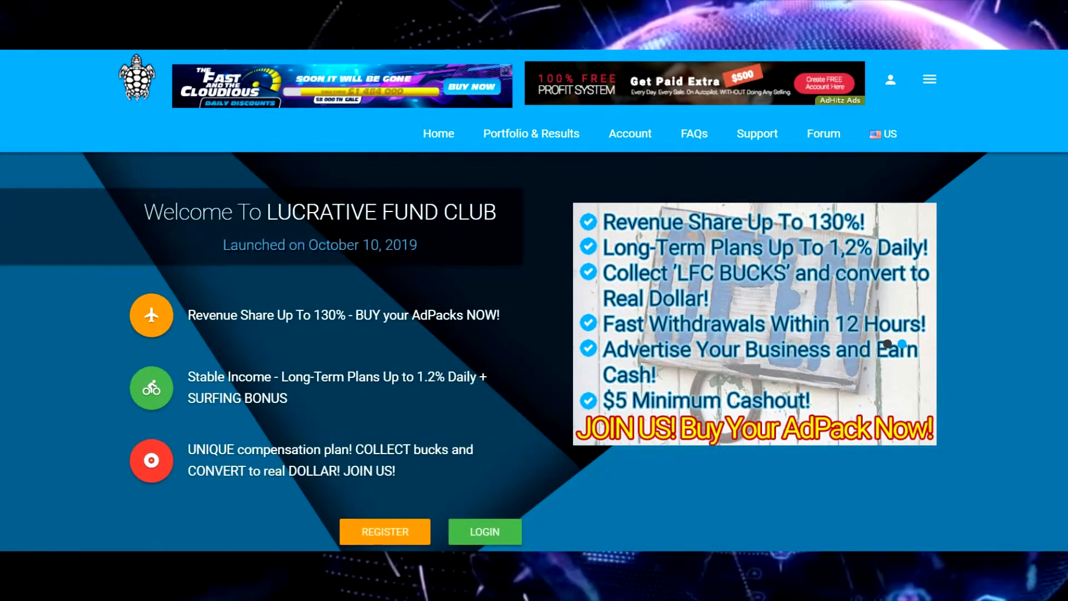
Scroll through the page reviewing the available AdPack offers.
scroll(down, 3)
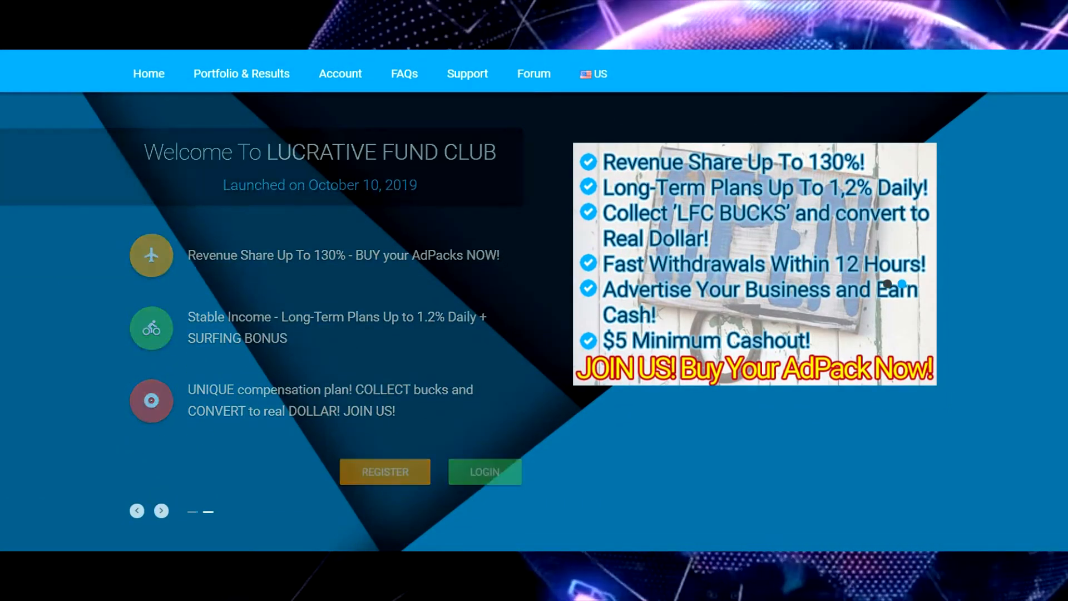
scroll(down, 3)
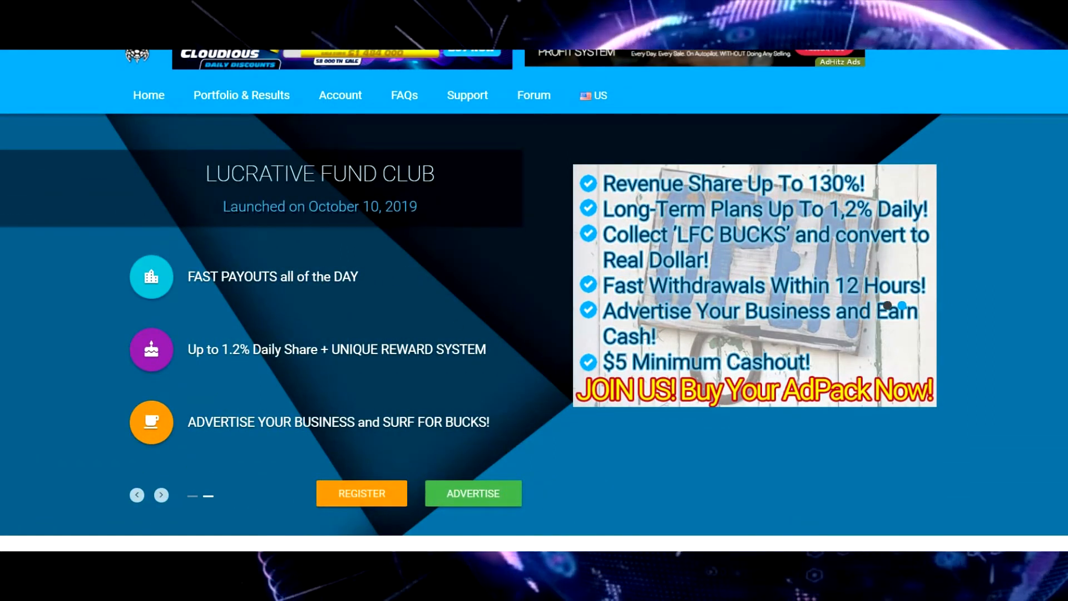
scroll(down, 3)
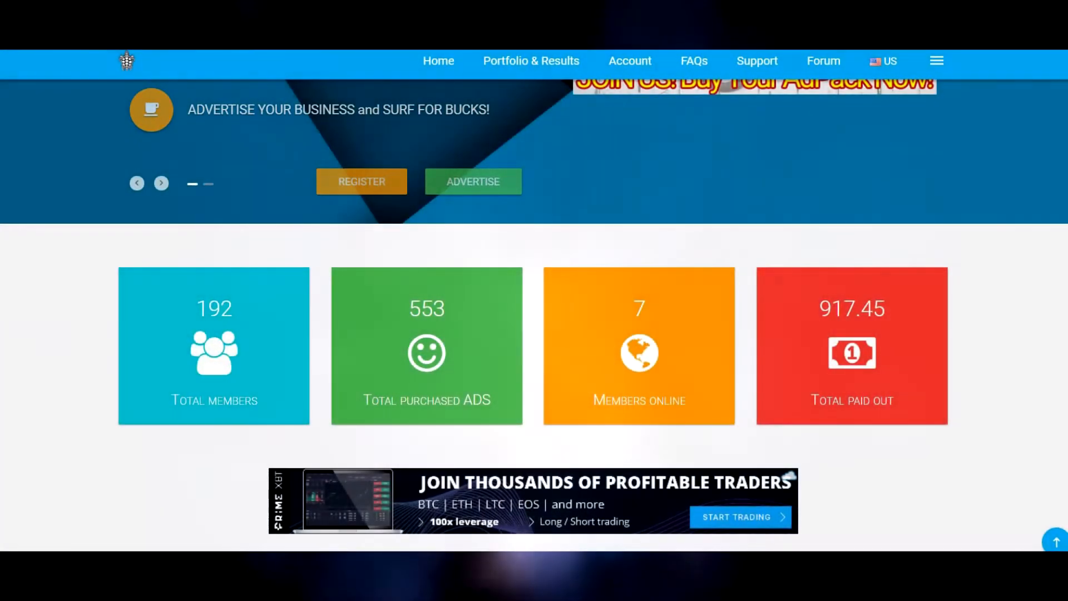
scroll(down, 3)
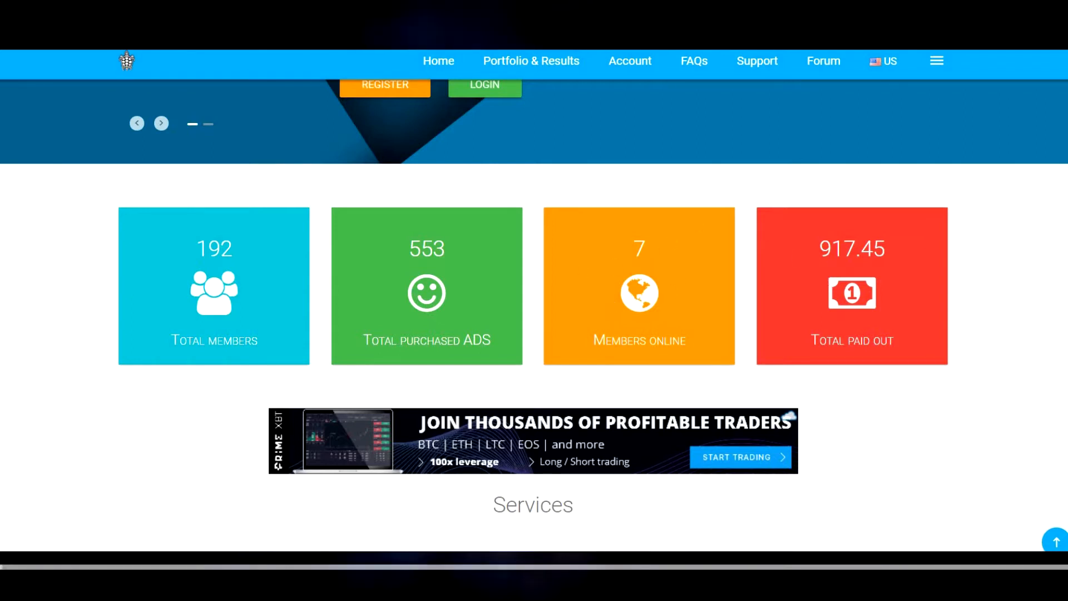
scroll(down, 3)
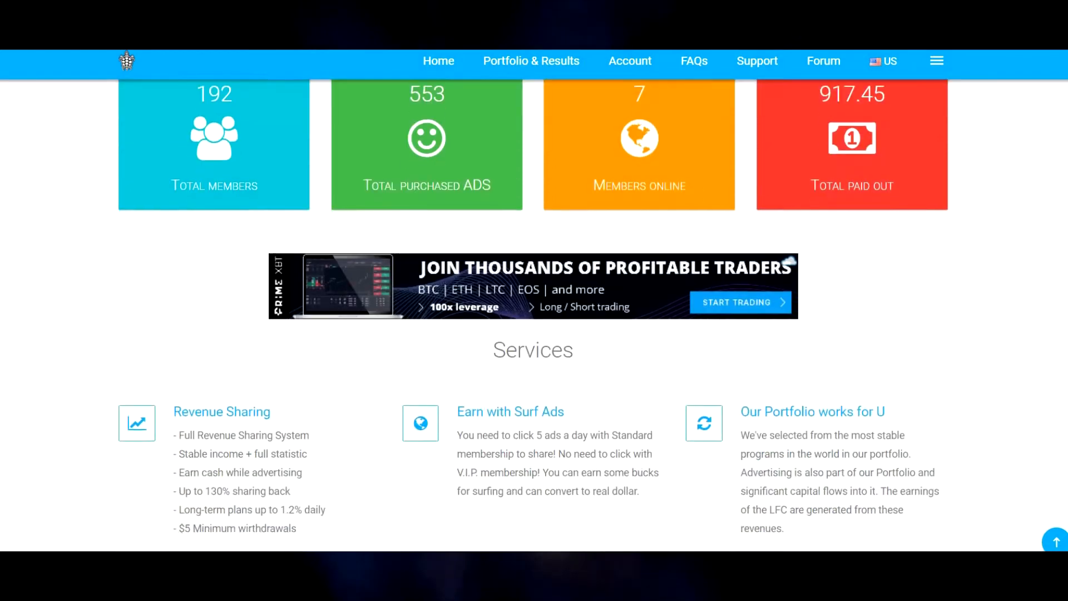
scroll(up, 3)
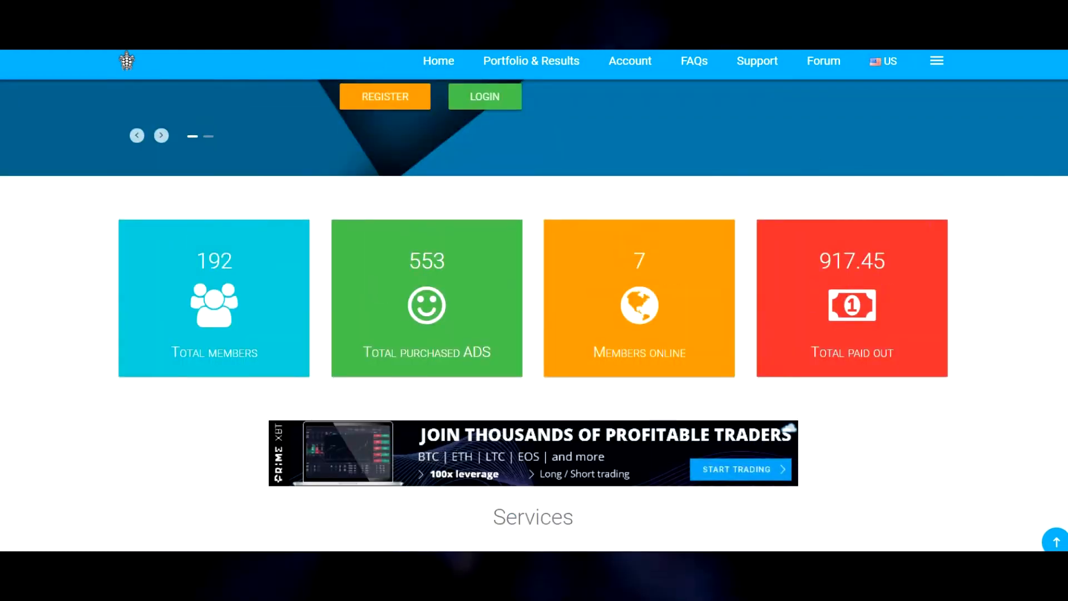
scroll(down, 3)
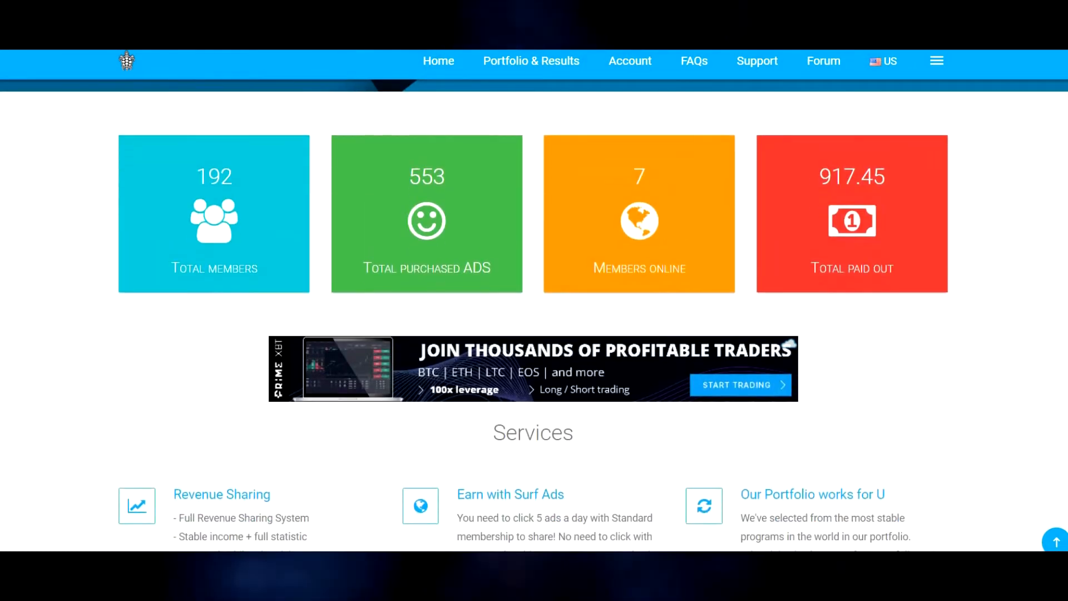
scroll(down, 3)
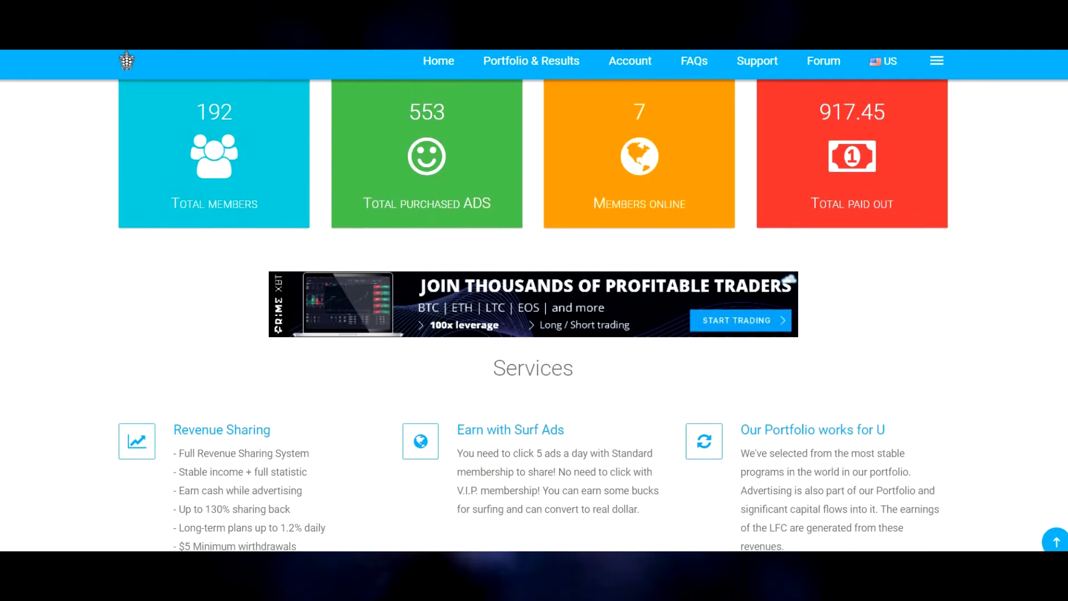
scroll(down, 3)
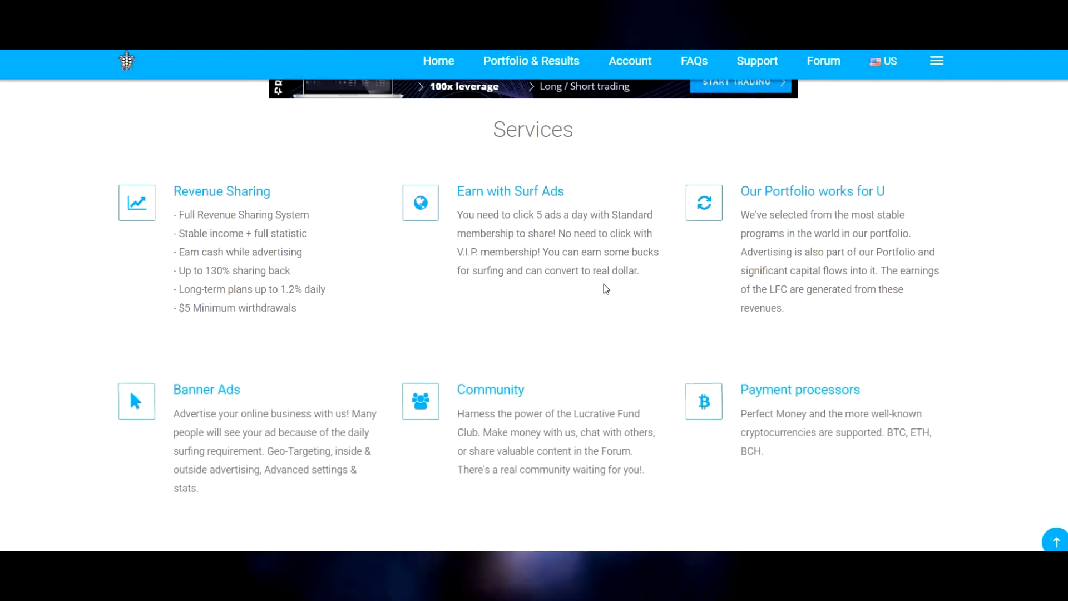
mouse_move(610, 267)
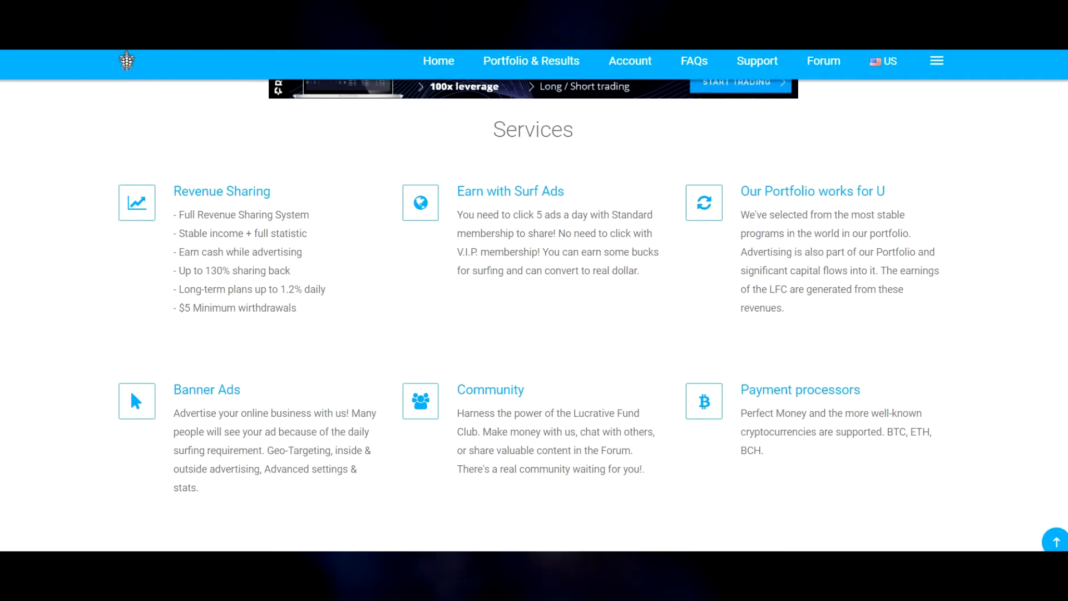
scroll(down, 3)
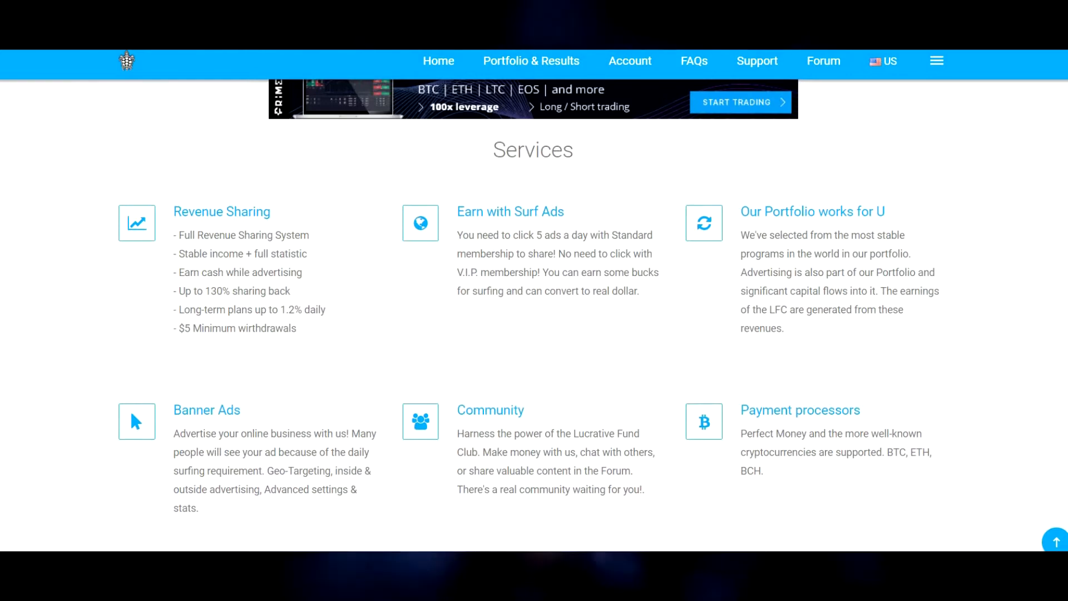
scroll(down, 3)
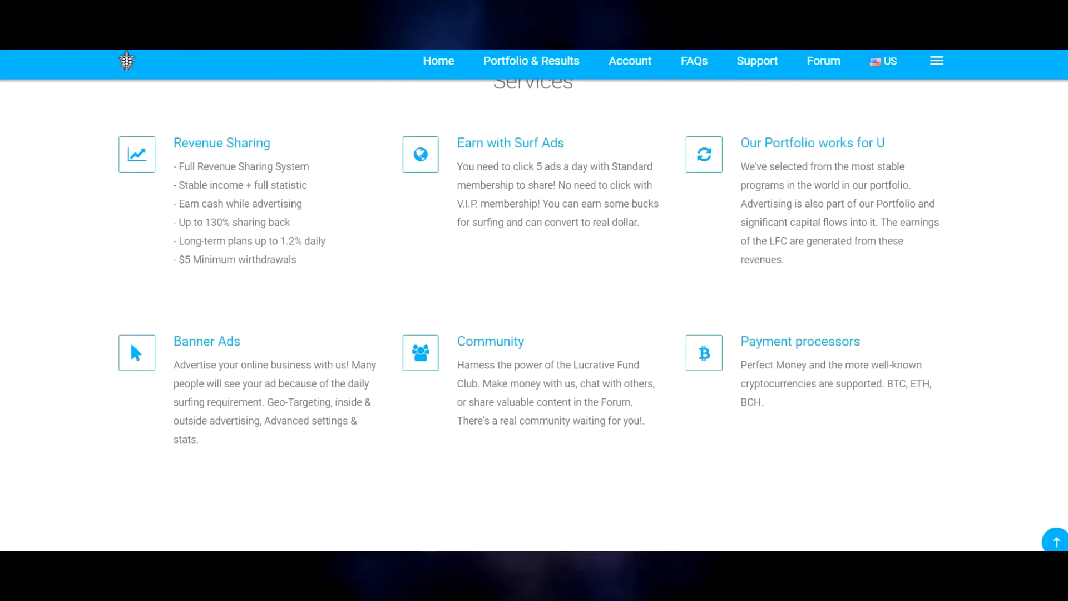
scroll(down, 3)
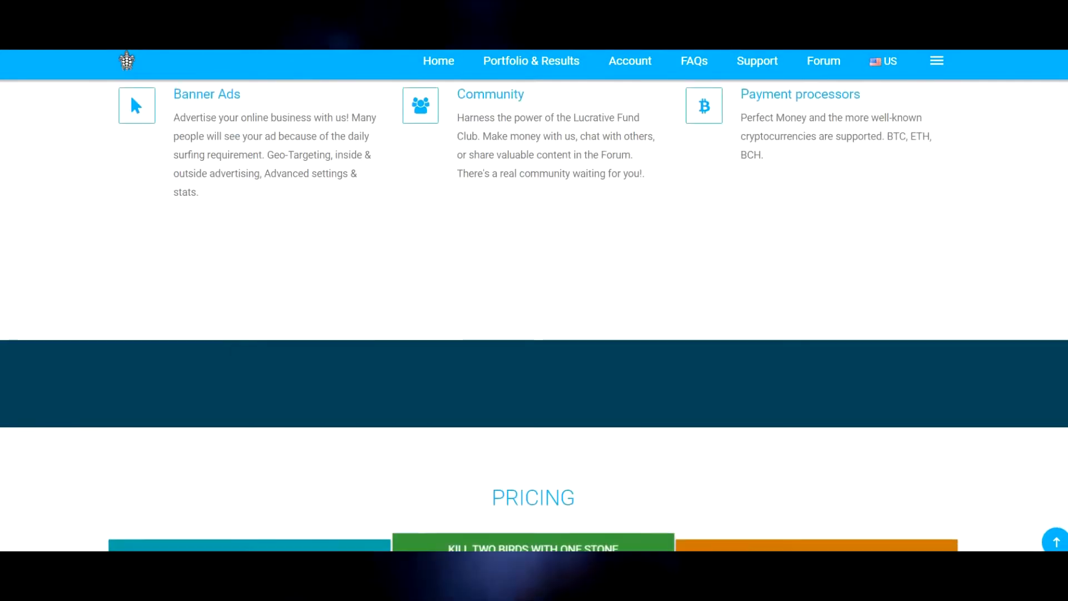
scroll(down, 3)
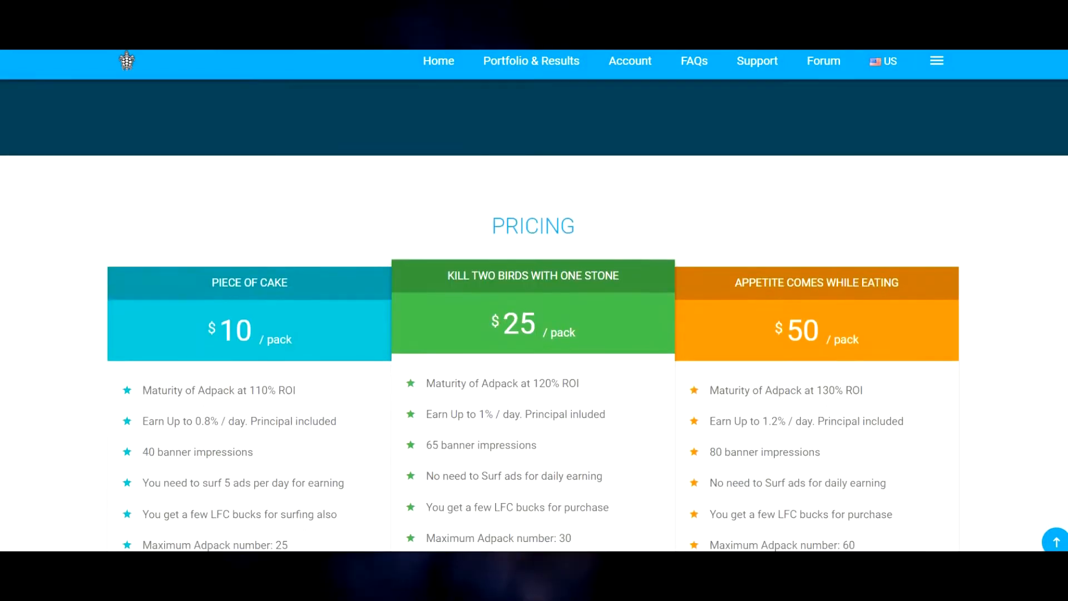
scroll(down, 3)
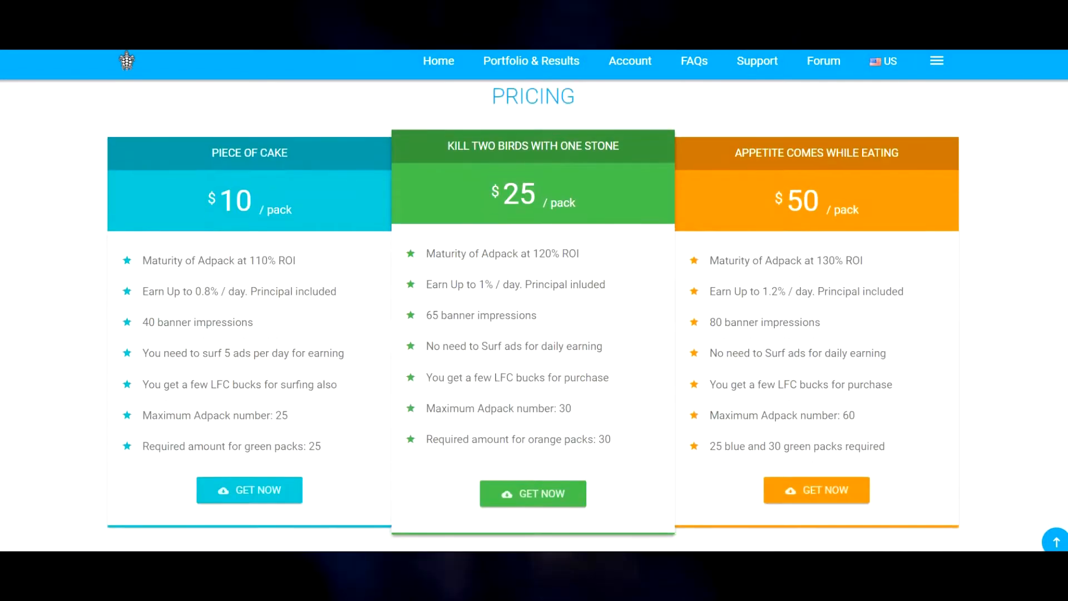
scroll(down, 3)
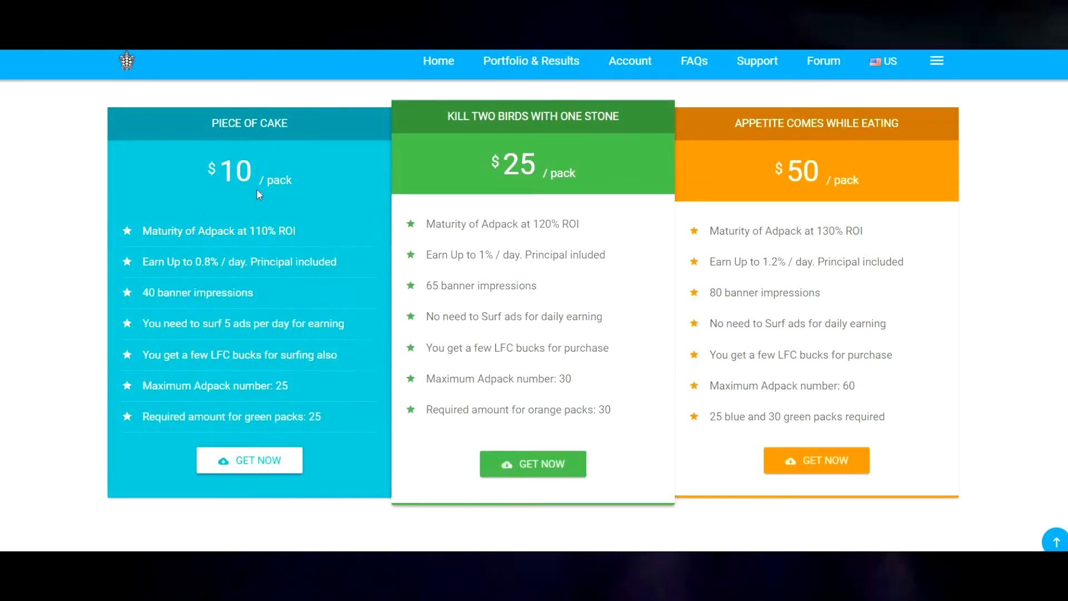
mouse_move(268, 246)
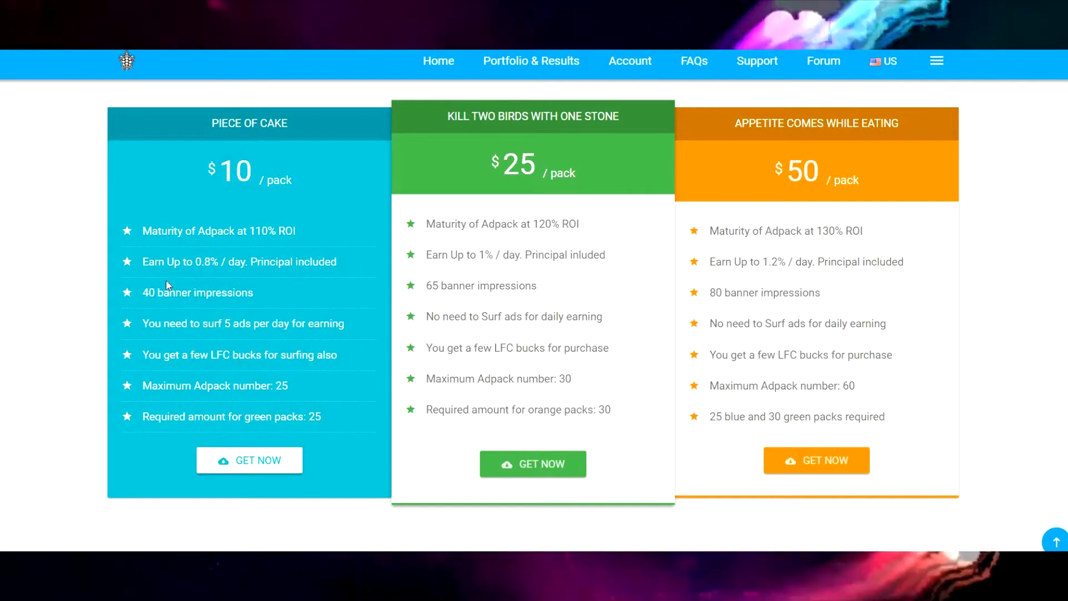
Highlight the $25 pack price, then view the account summary's earnings chart.
drag(143, 262, 222, 261)
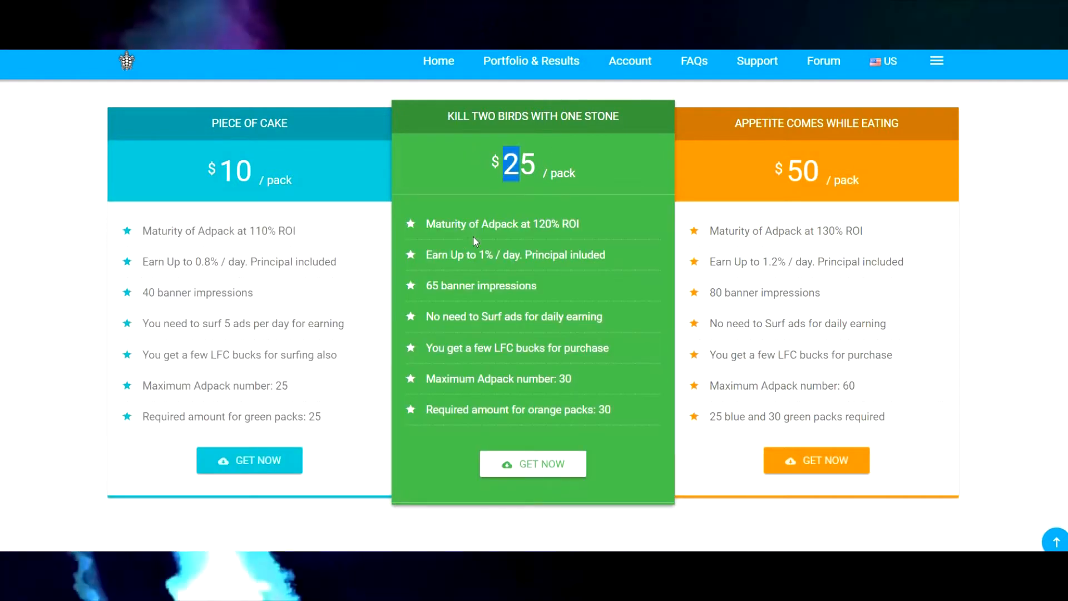
drag(426, 255, 496, 254)
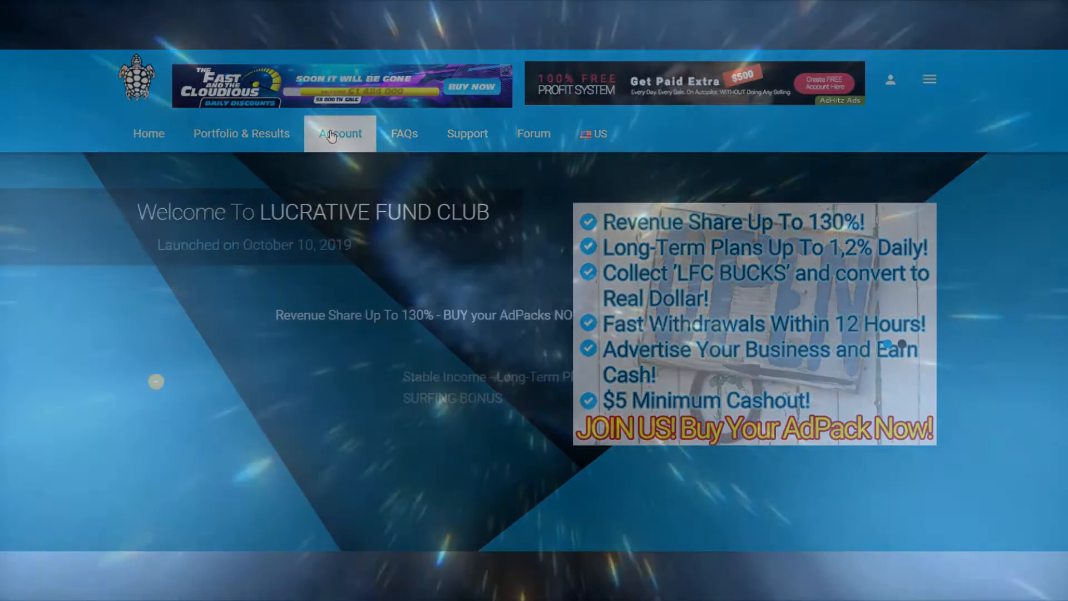
click(340, 133)
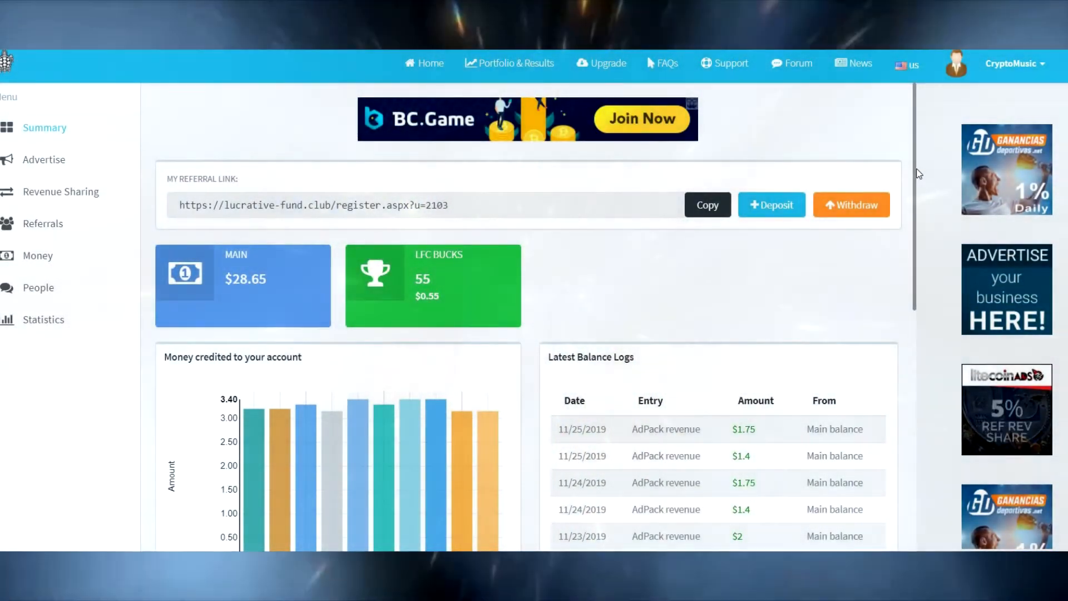
scroll(down, 3)
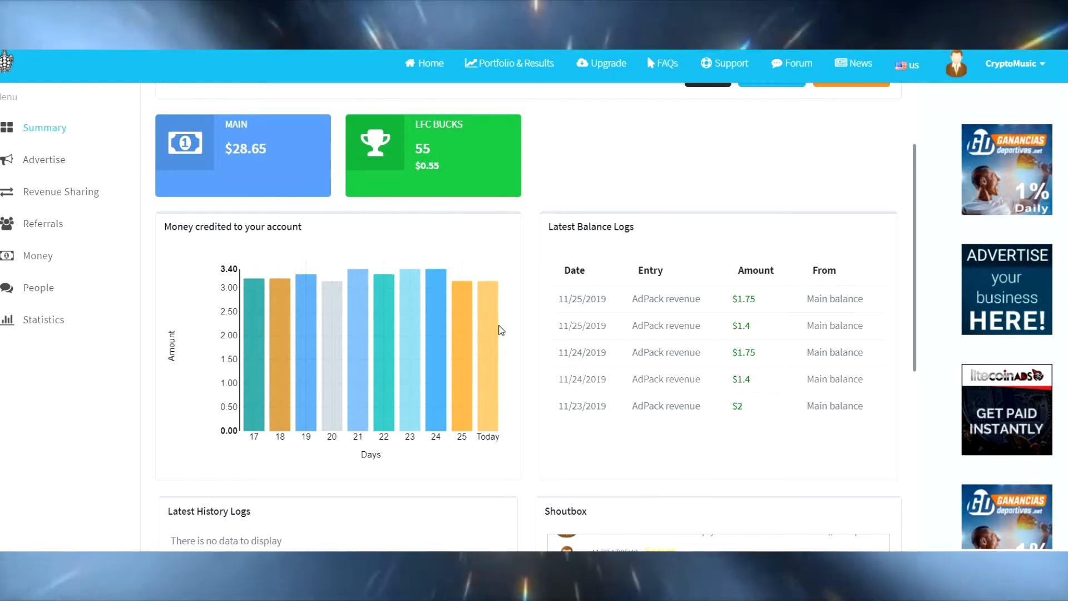
mouse_move(436, 334)
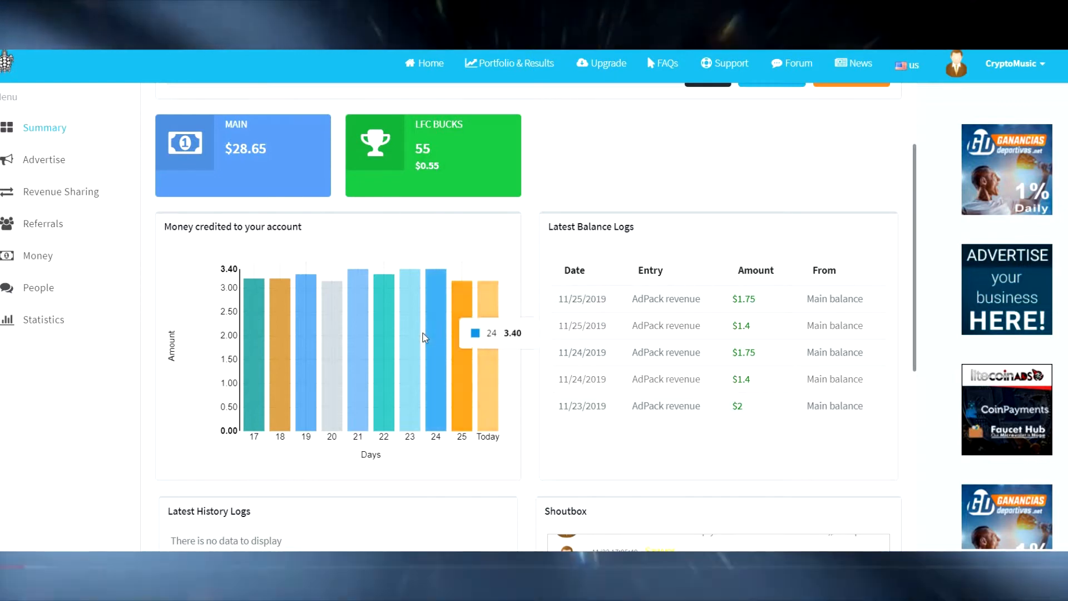
mouse_move(303, 324)
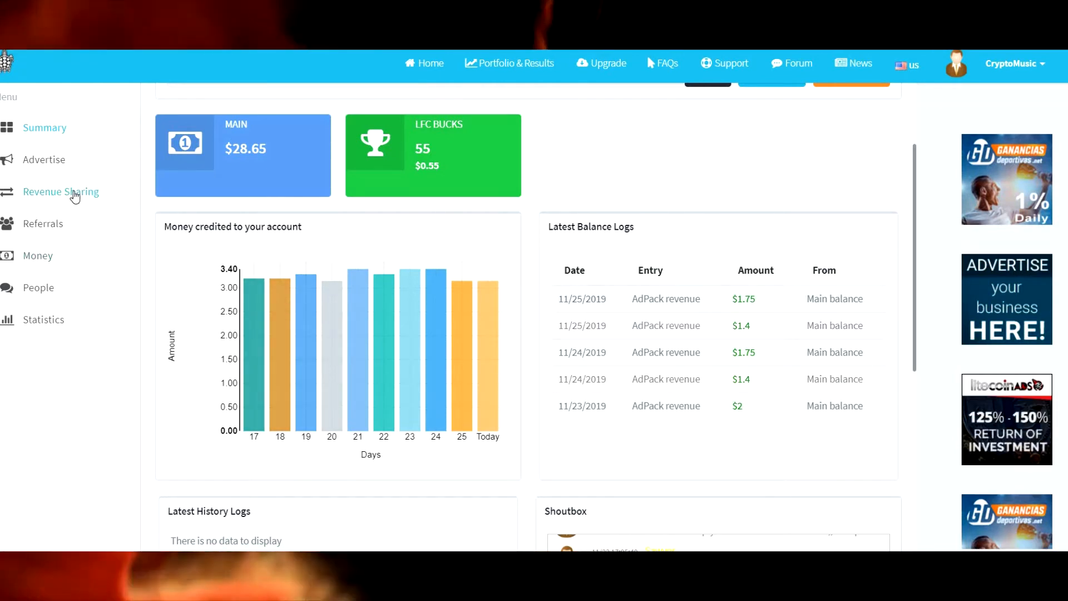
Open the AdPacks page and review its campaign and pack type dropdown options.
click(60, 191)
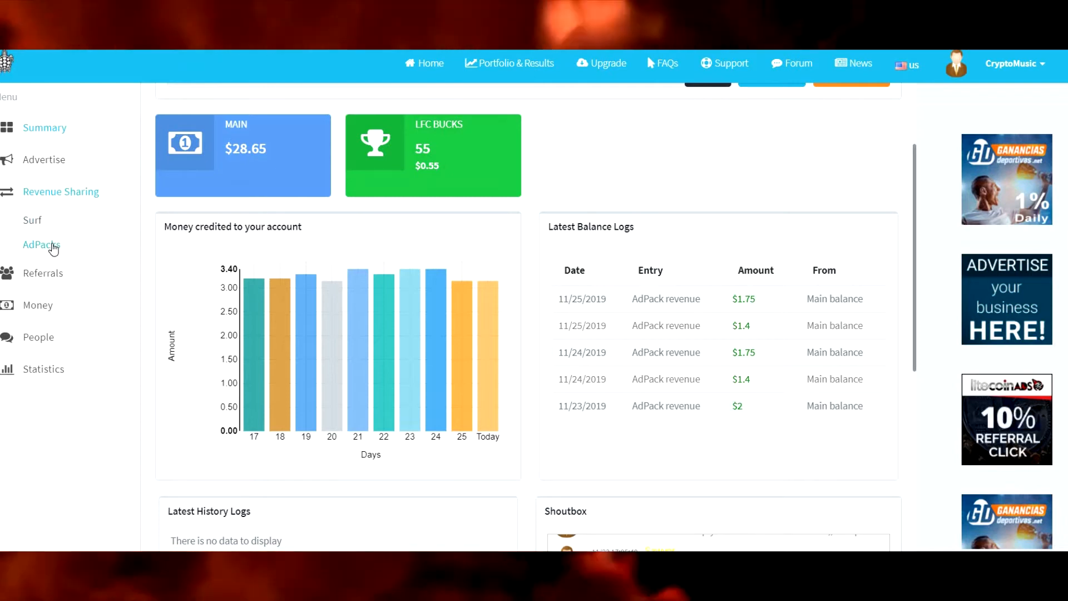
click(41, 245)
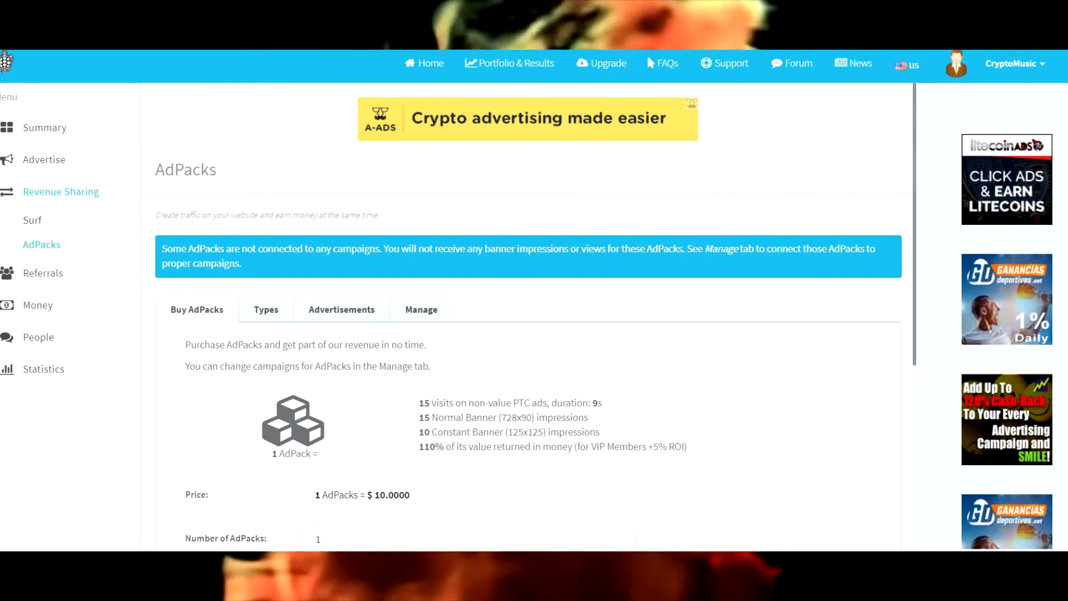
scroll(down, 3)
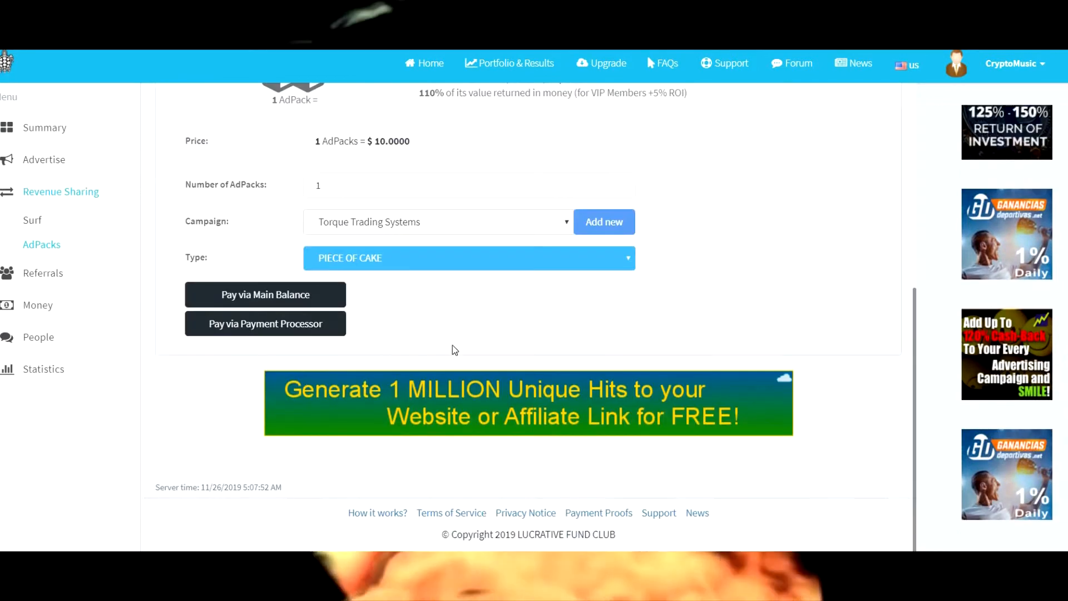
scroll(up, 3)
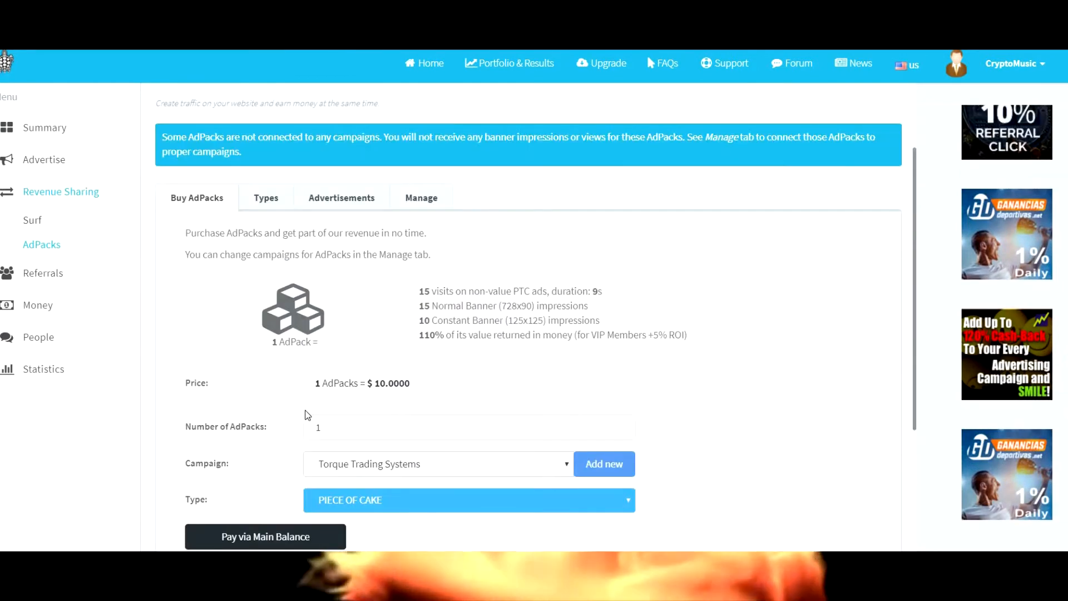
mouse_move(708, 380)
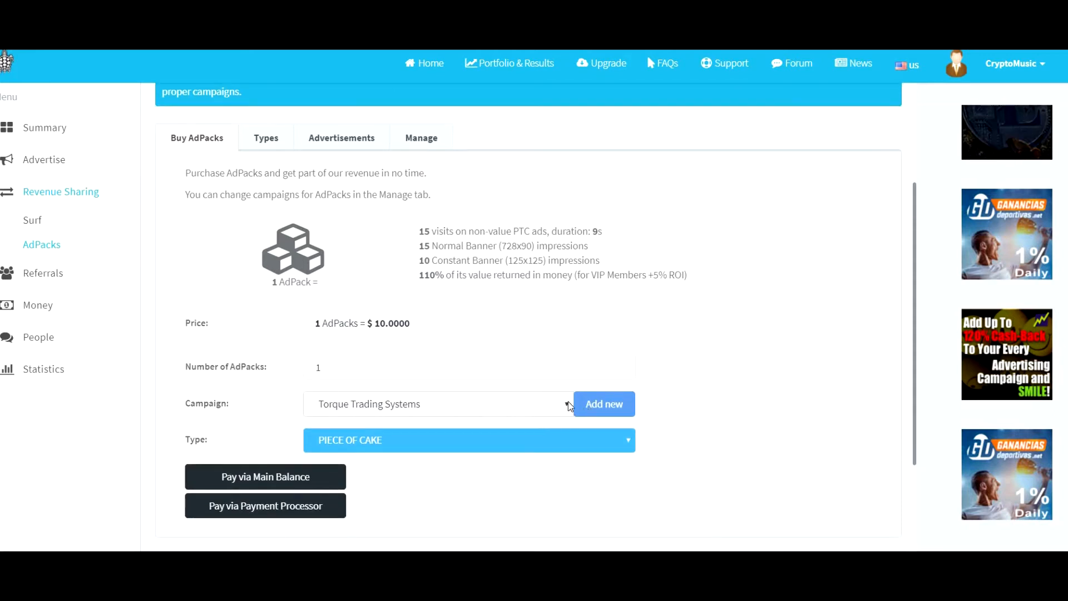
click(436, 403)
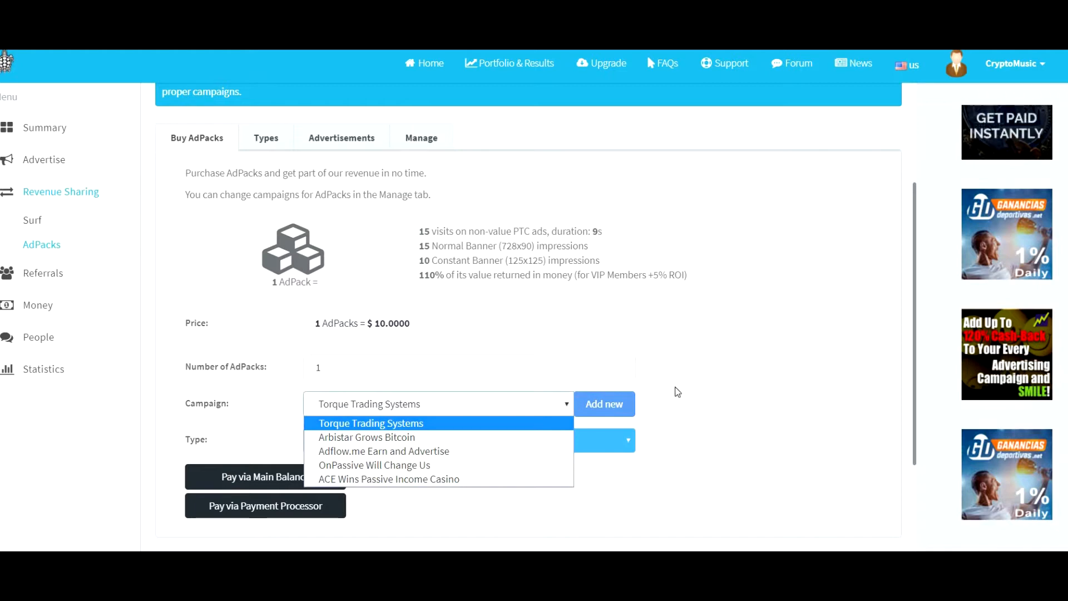
mouse_move(448, 410)
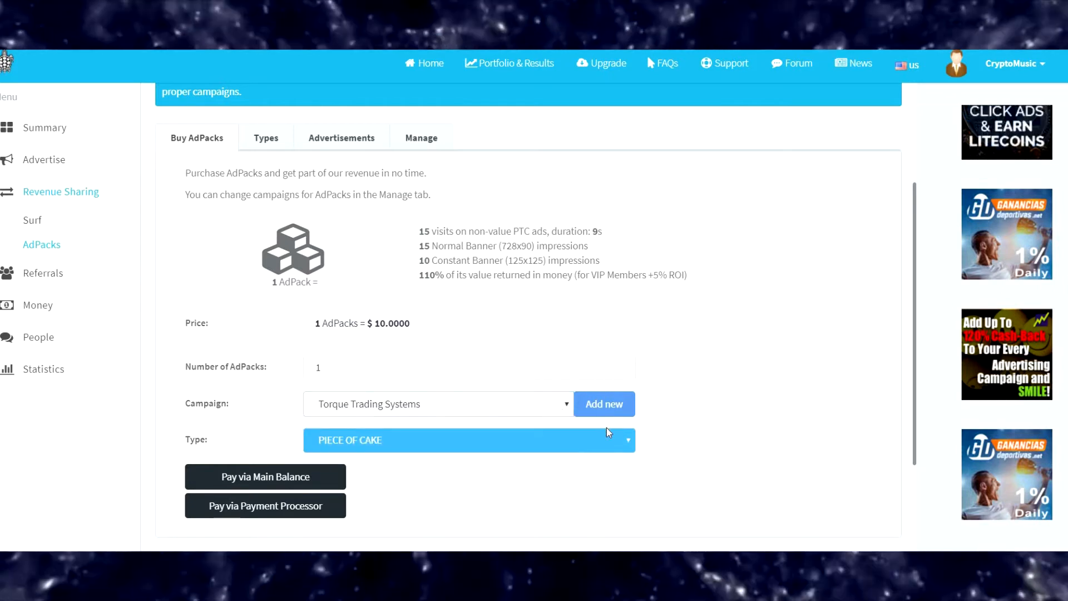
click(468, 439)
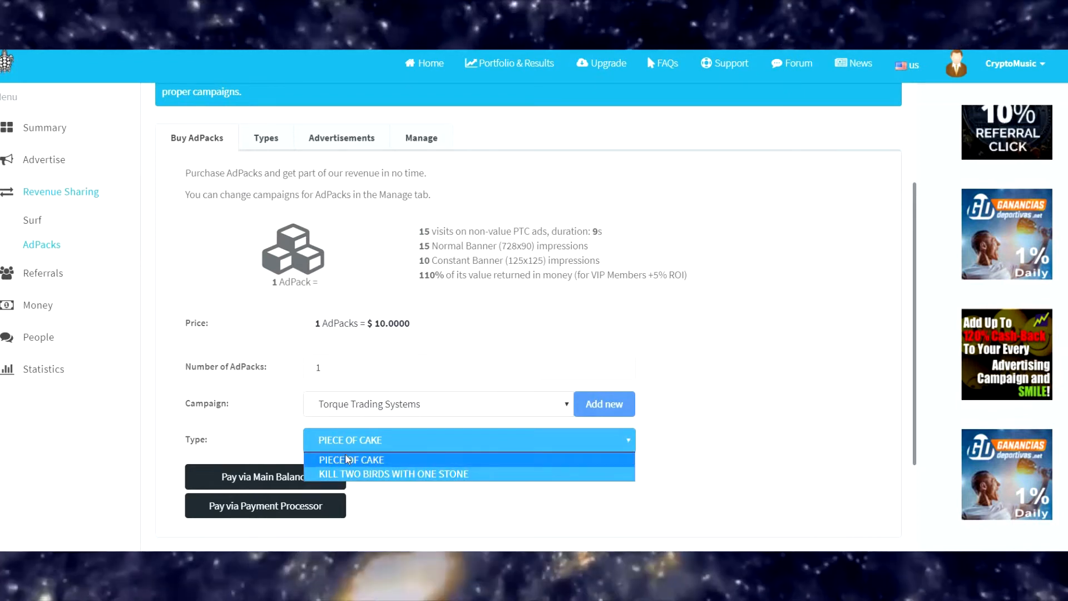
mouse_move(365, 473)
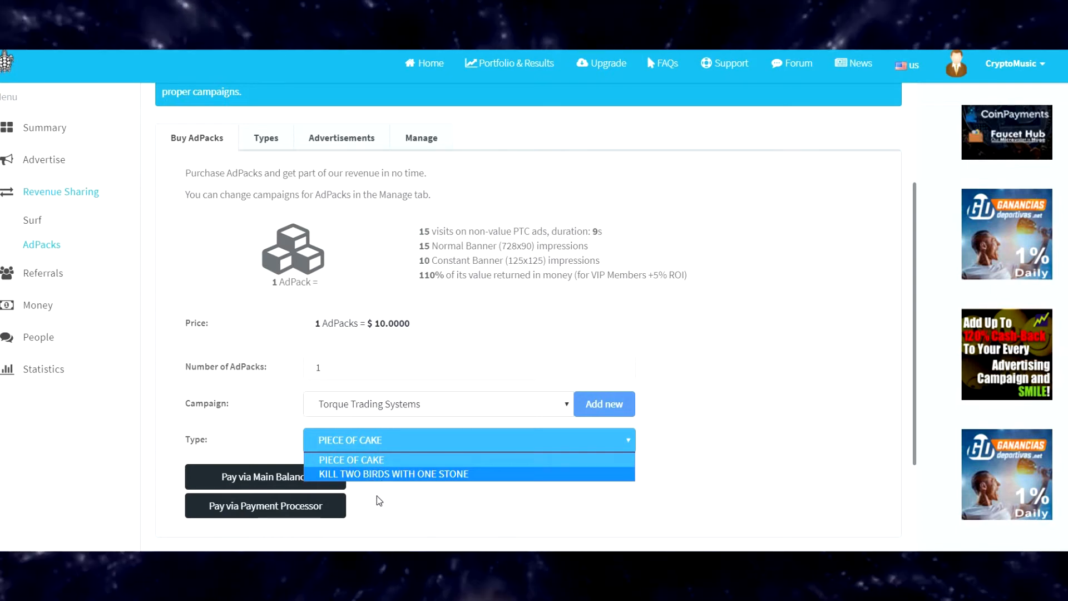
mouse_move(395, 484)
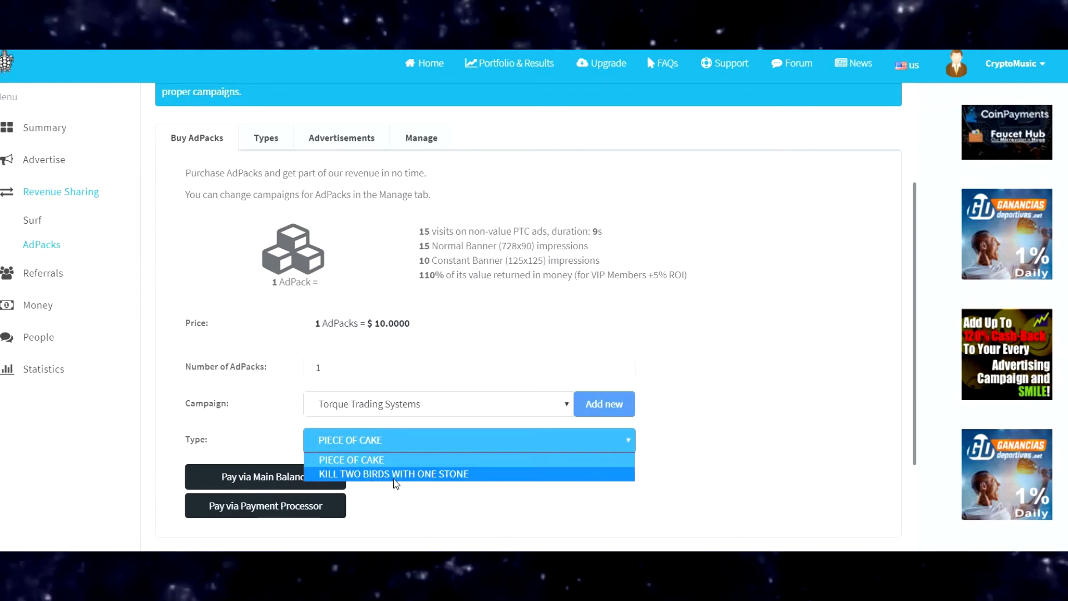
Choose the KILL TWO BIRDS WITH ONE STONE type and OnPassive Will Change Us campaign.
click(394, 473)
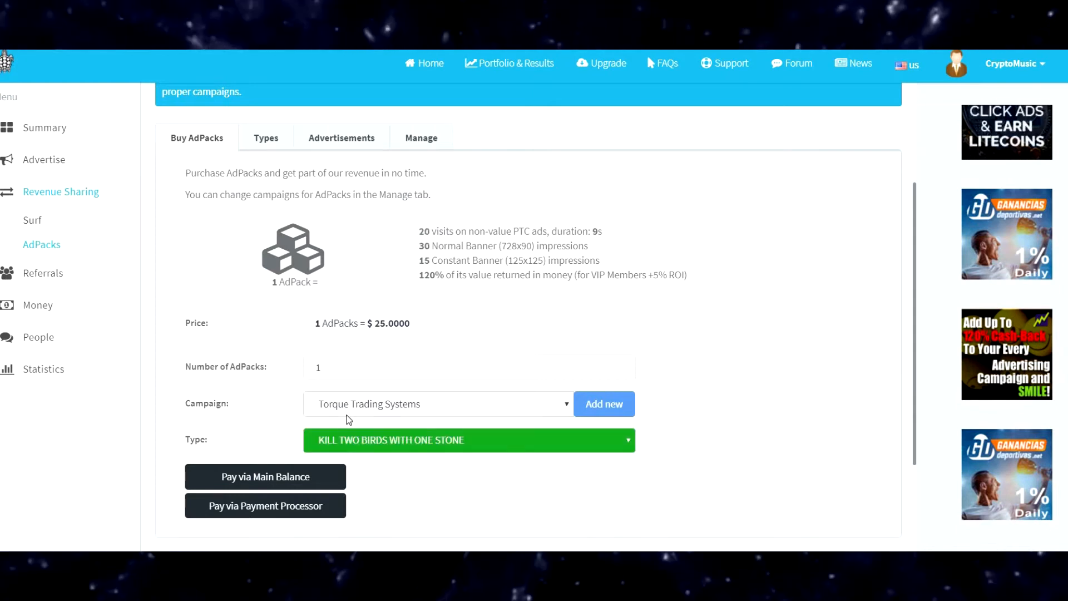
click(436, 403)
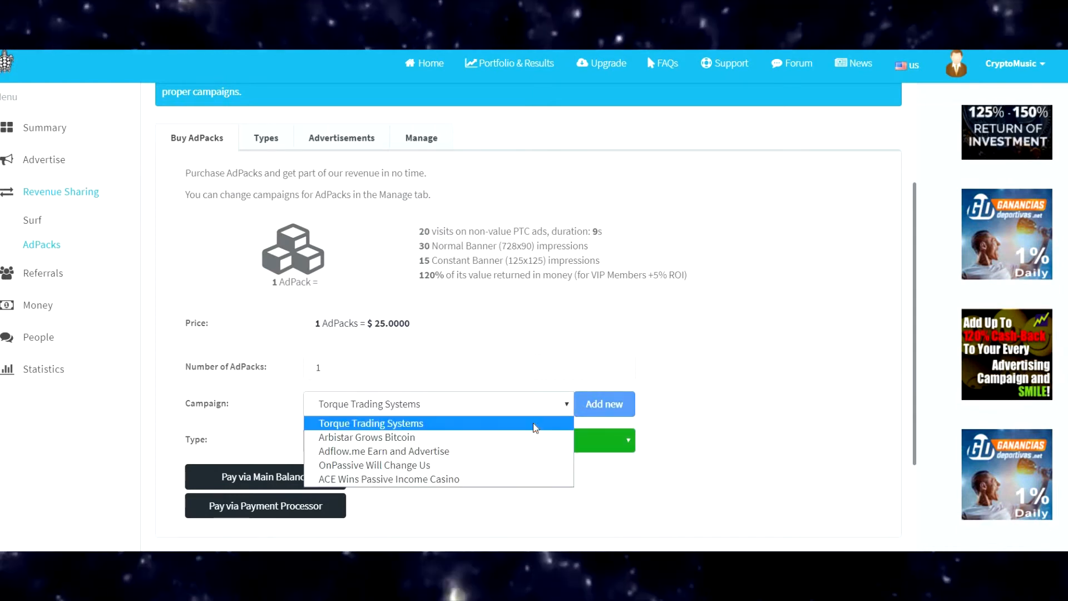
mouse_move(383, 451)
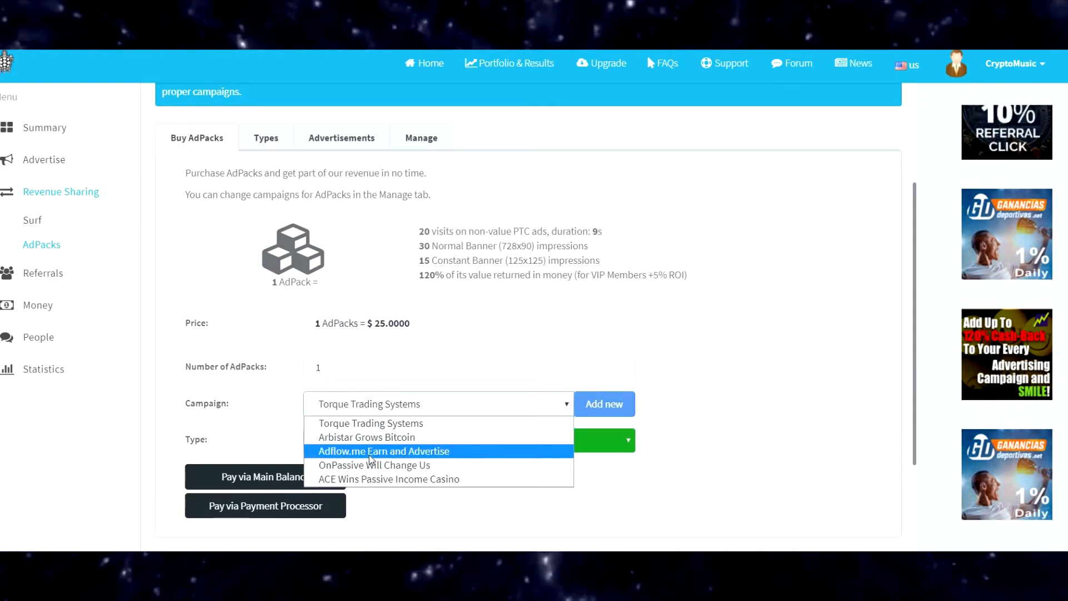
mouse_move(374, 464)
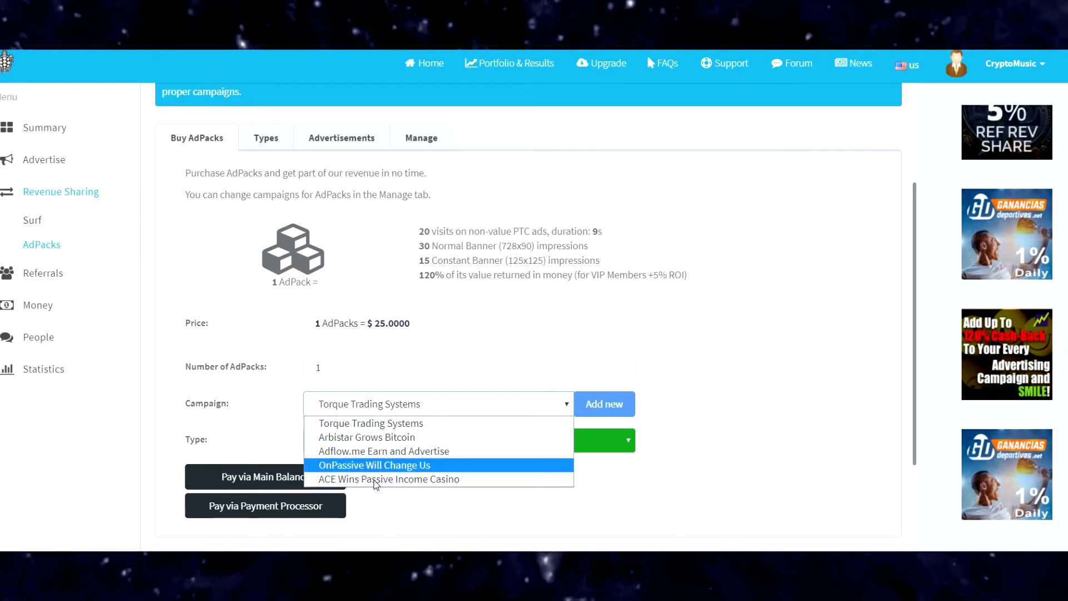
mouse_move(389, 479)
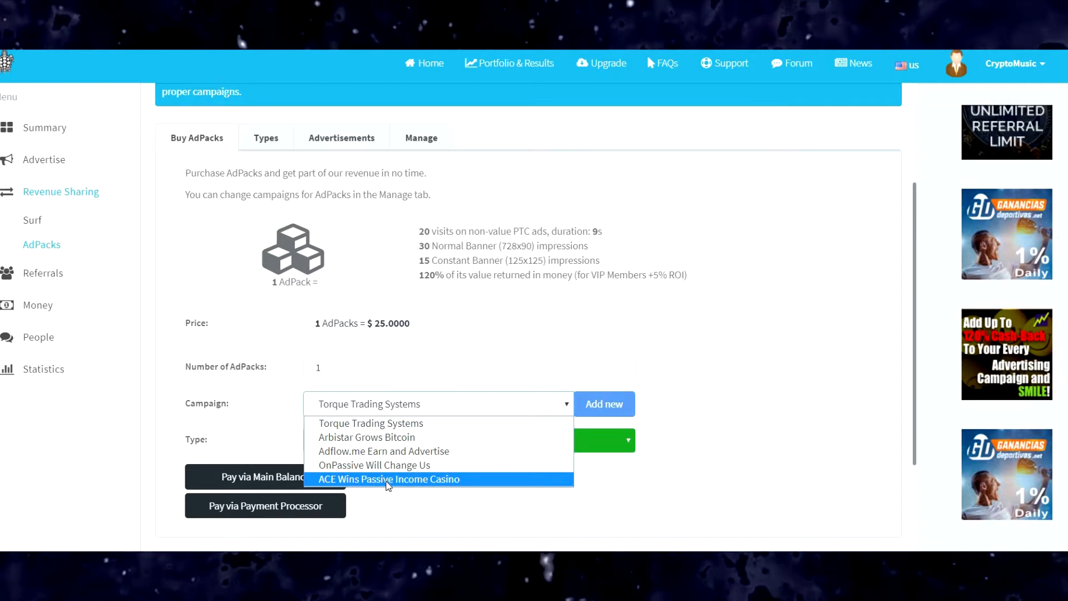
mouse_move(374, 465)
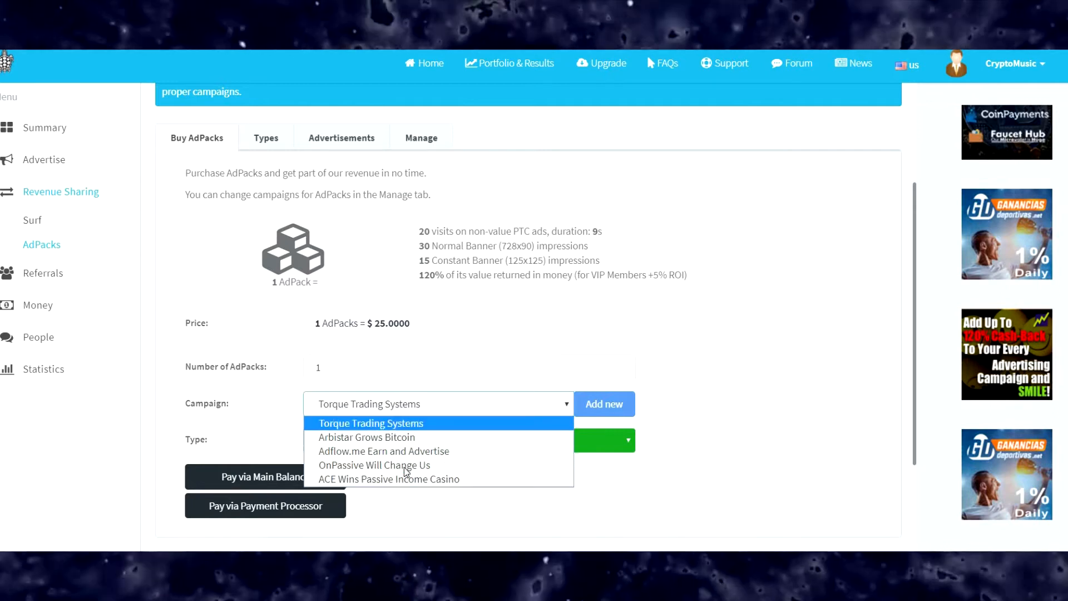
click(374, 465)
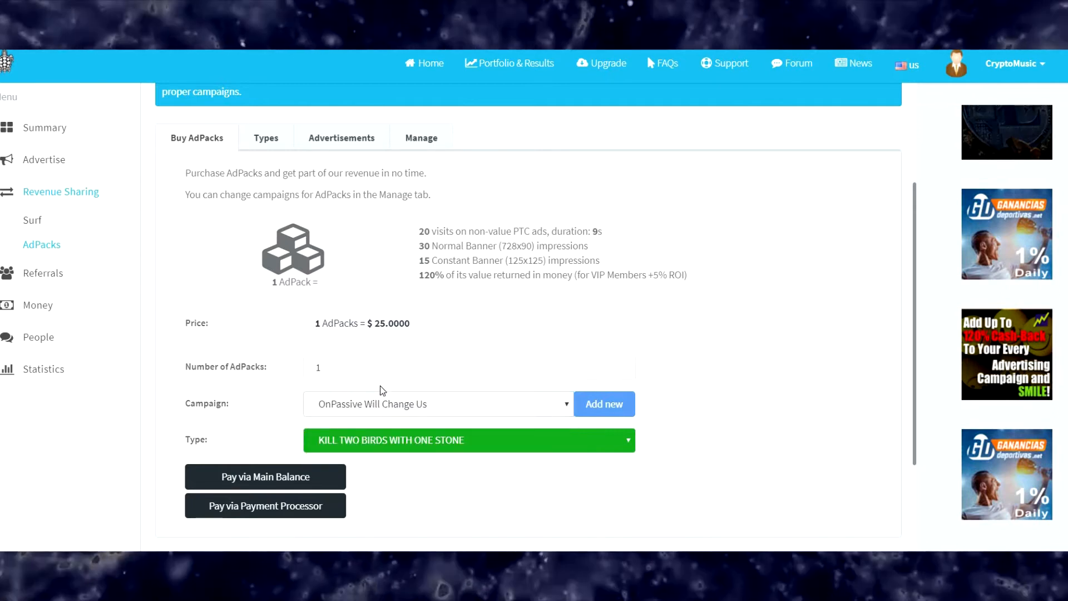
Scroll to the purchase confirmation for the OnPassive Will Change Us AdPack.
scroll(down, 3)
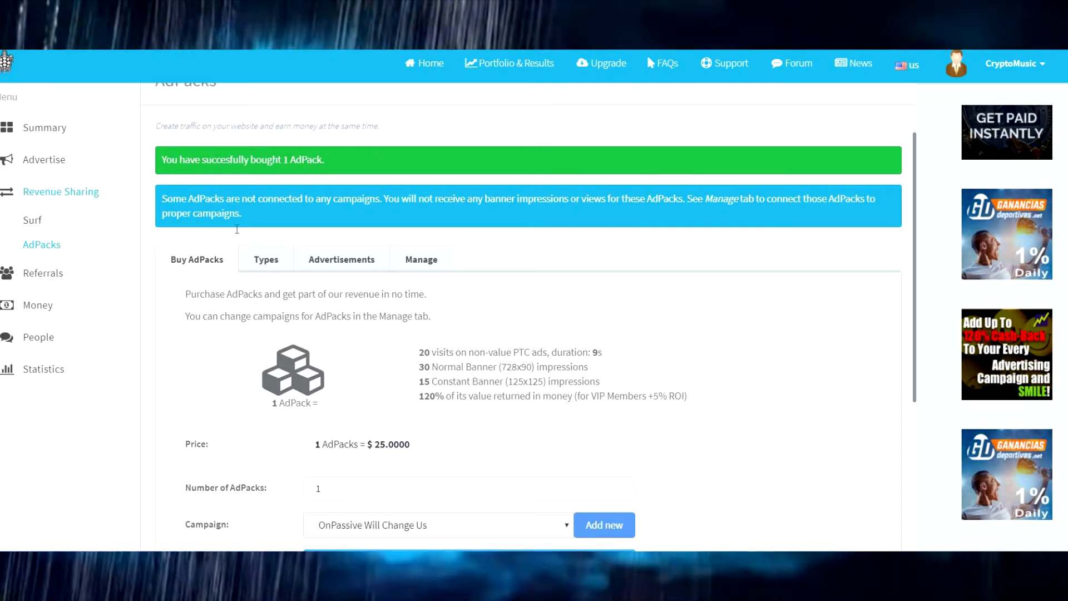
mouse_move(341, 264)
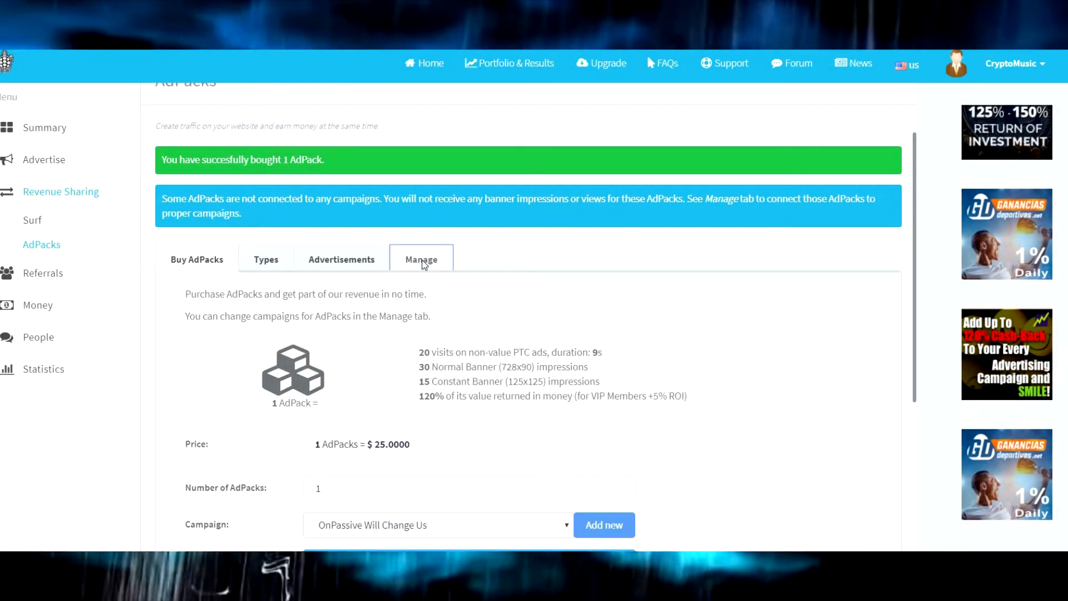
Review each owned pack's clicks, impressions and campaign in the AdPacks Statistics table.
click(422, 259)
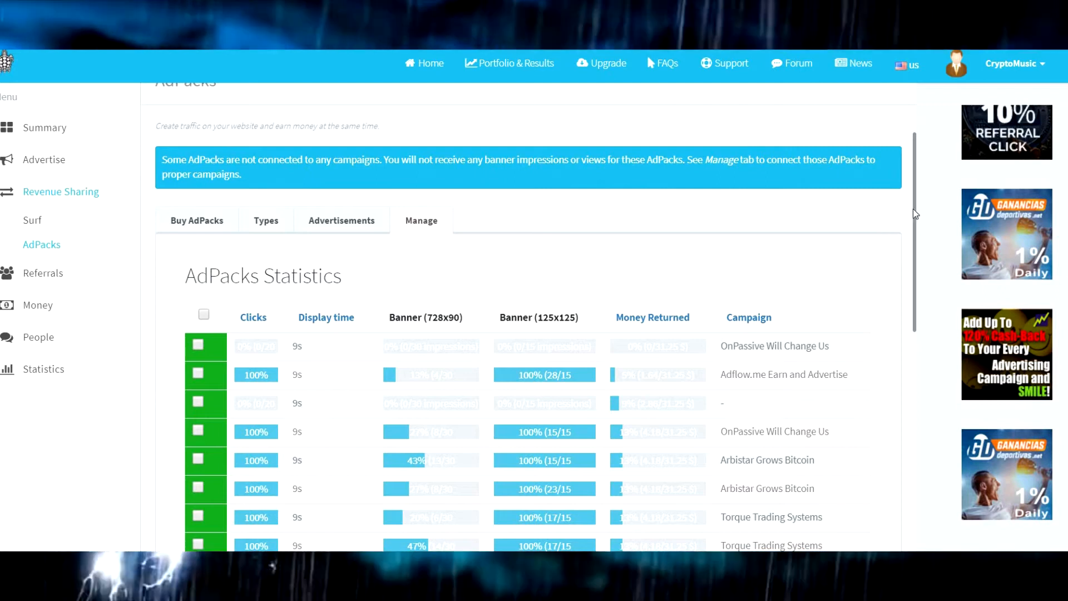
scroll(down, 3)
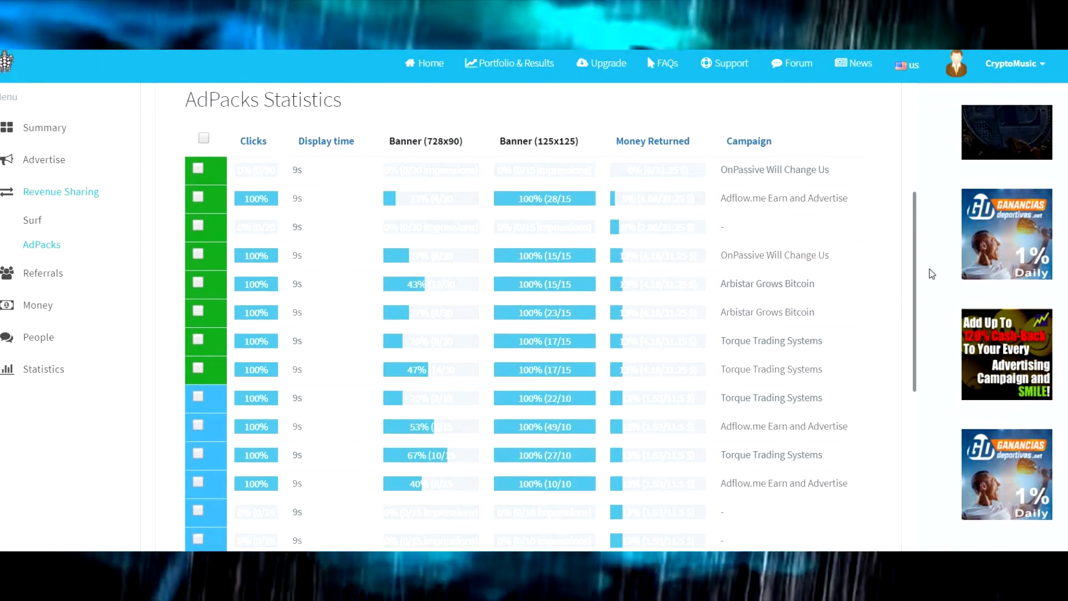
scroll(down, 3)
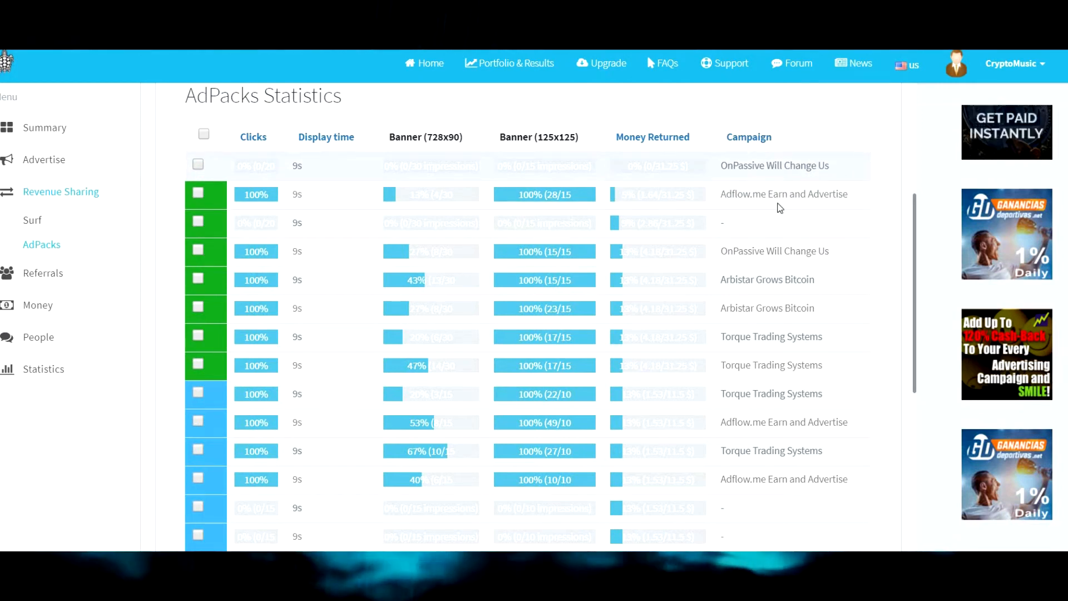
scroll(down, 3)
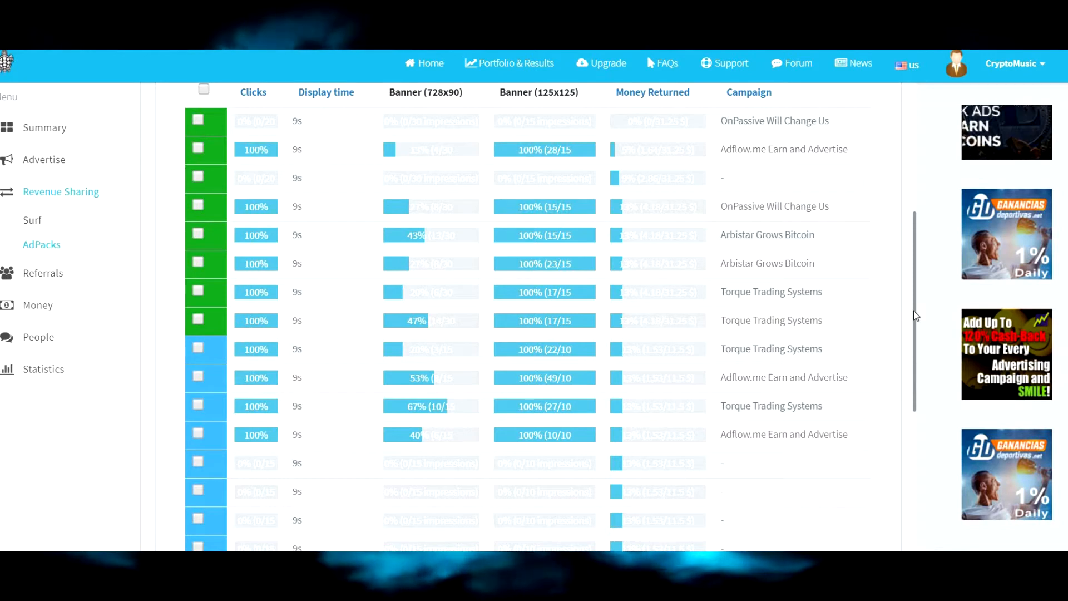
scroll(down, 3)
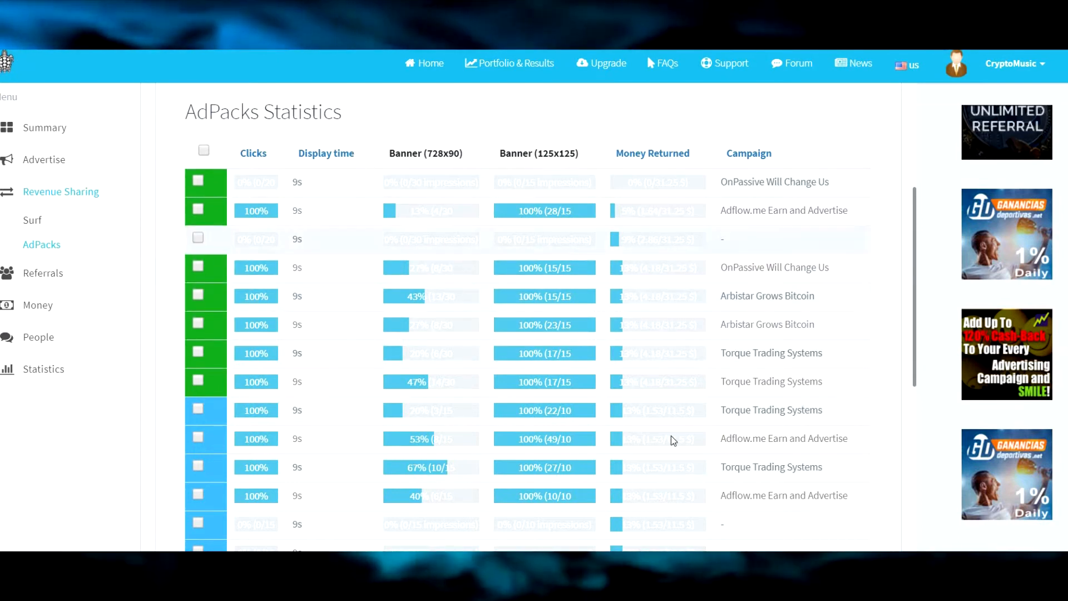
Open the ONPASSIVE founder blog article and scroll through it.
click(205, 238)
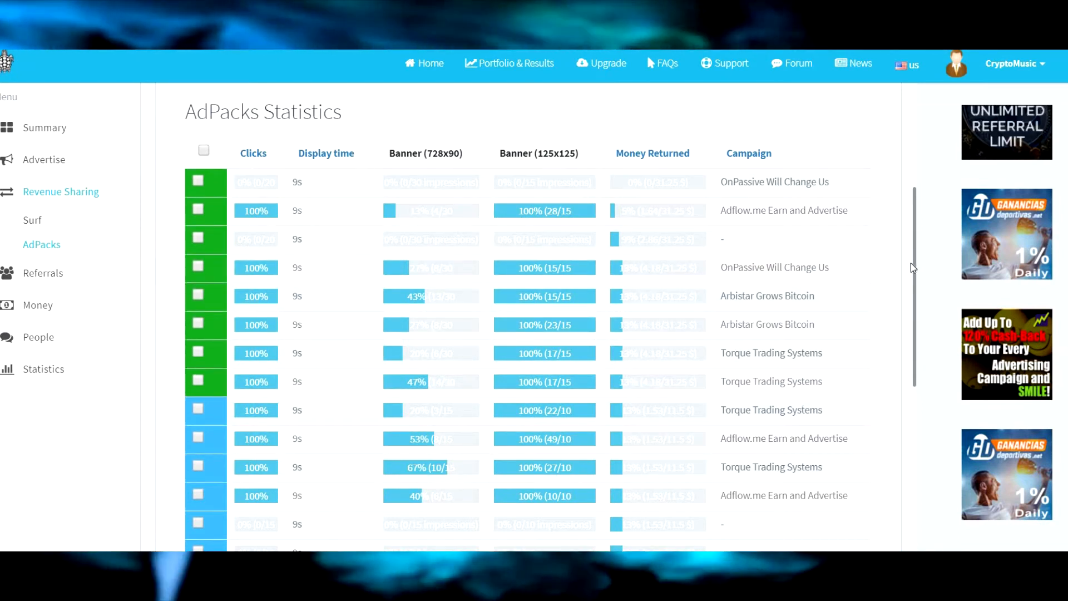
click(197, 209)
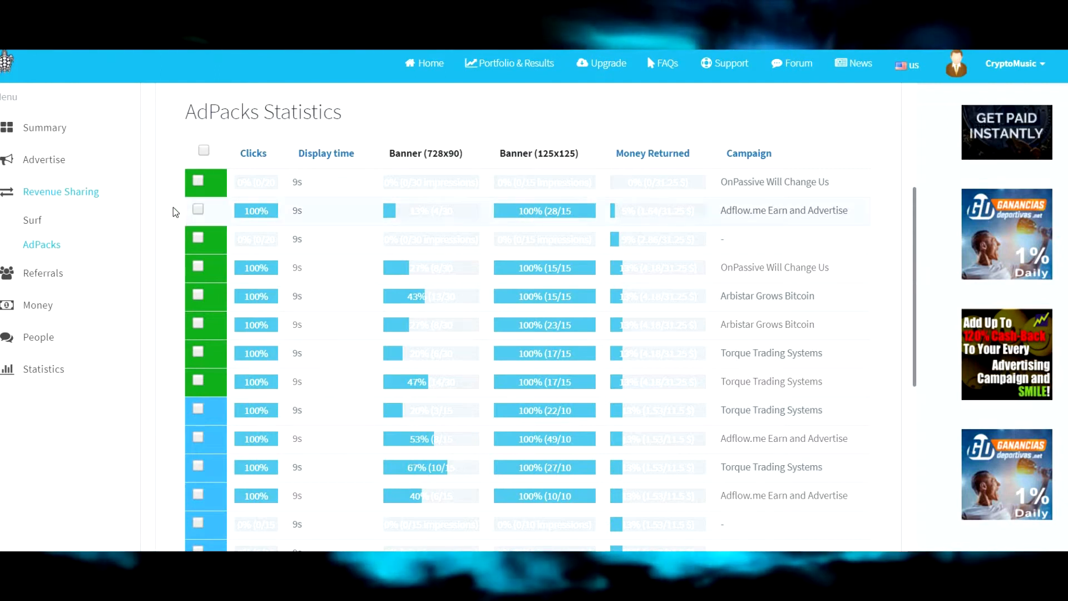
scroll(down, 3)
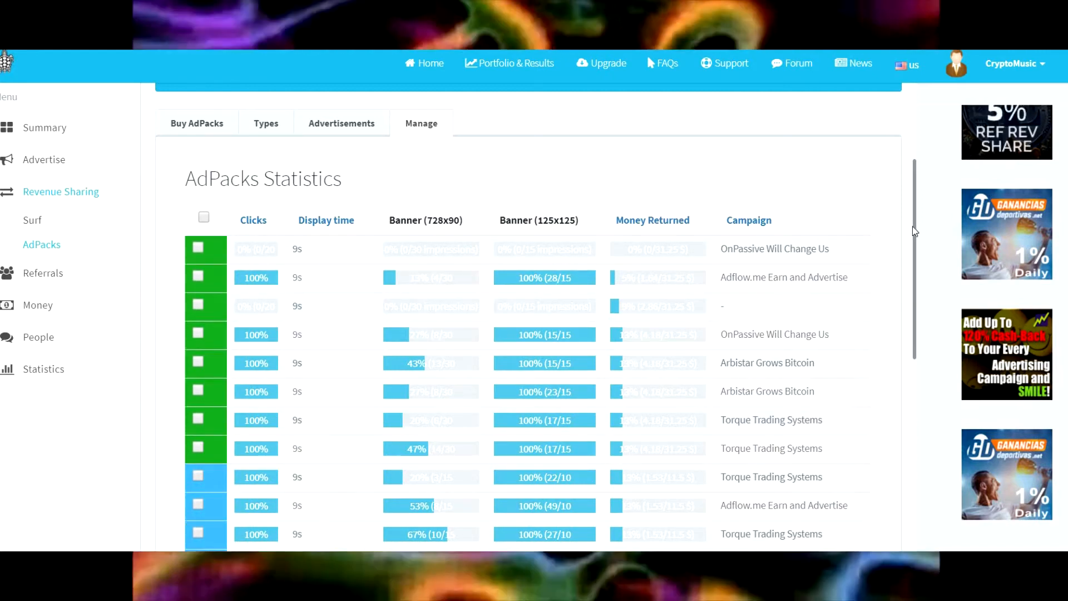
scroll(down, 3)
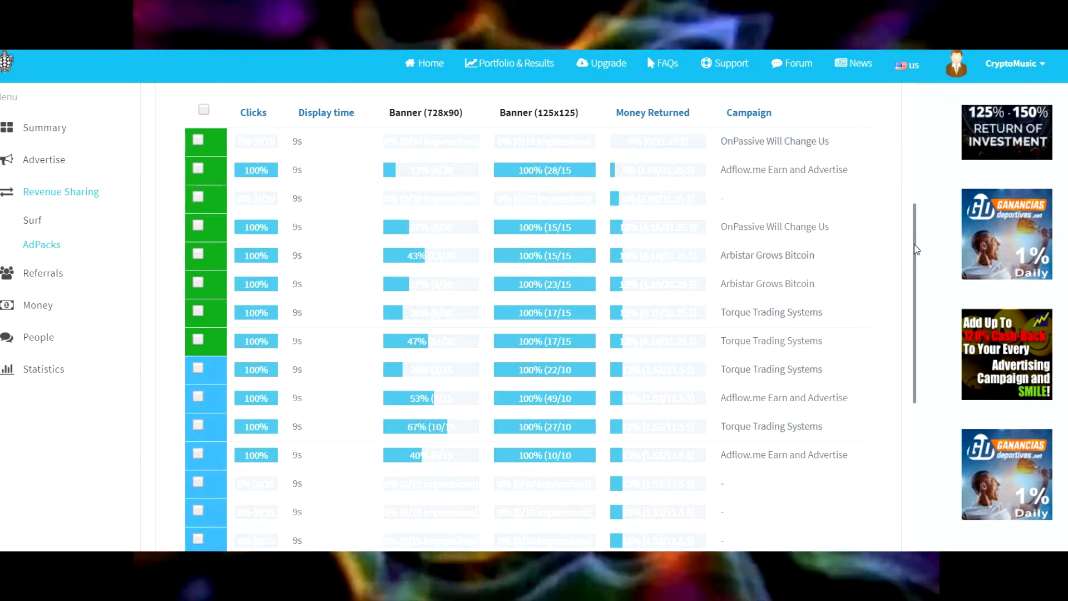
scroll(down, 3)
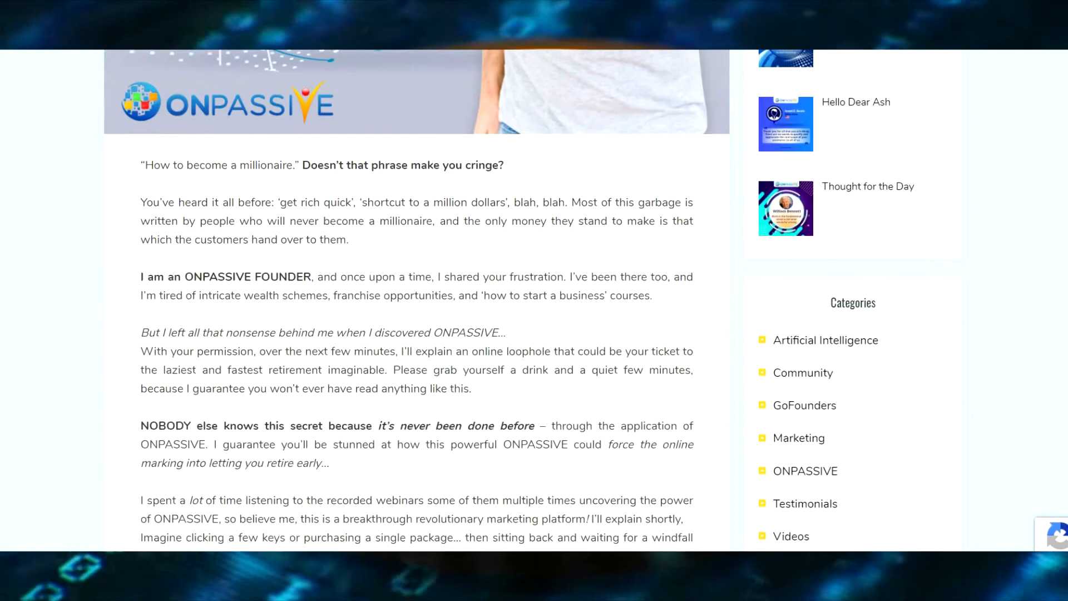
scroll(up, 3)
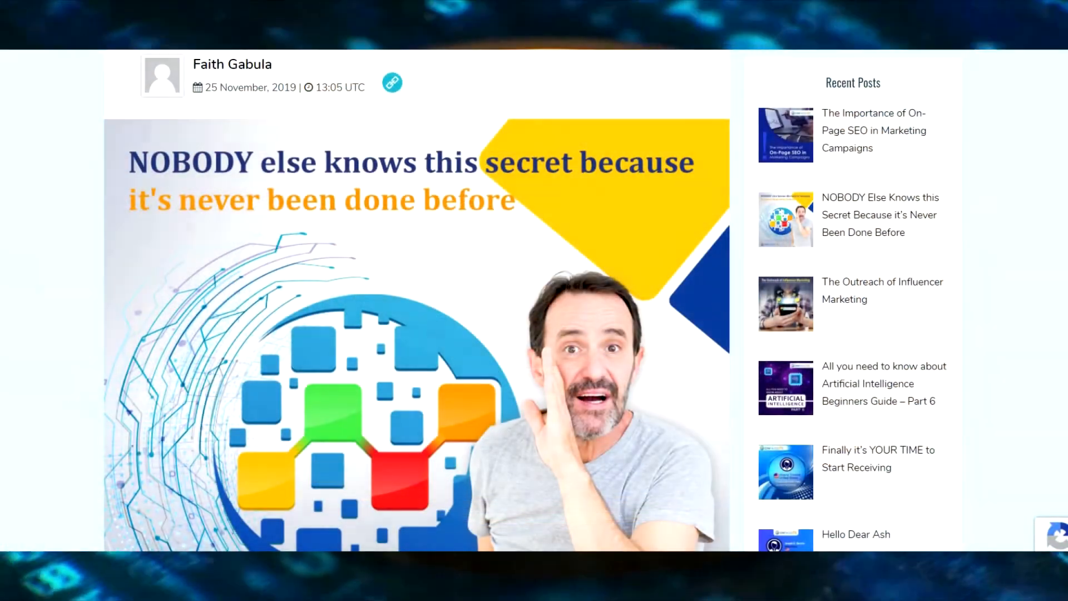
Browse the GoFounders invite, invitation, presentation and webinar lists, then copy My Webinar 7 Link.
click(57, 252)
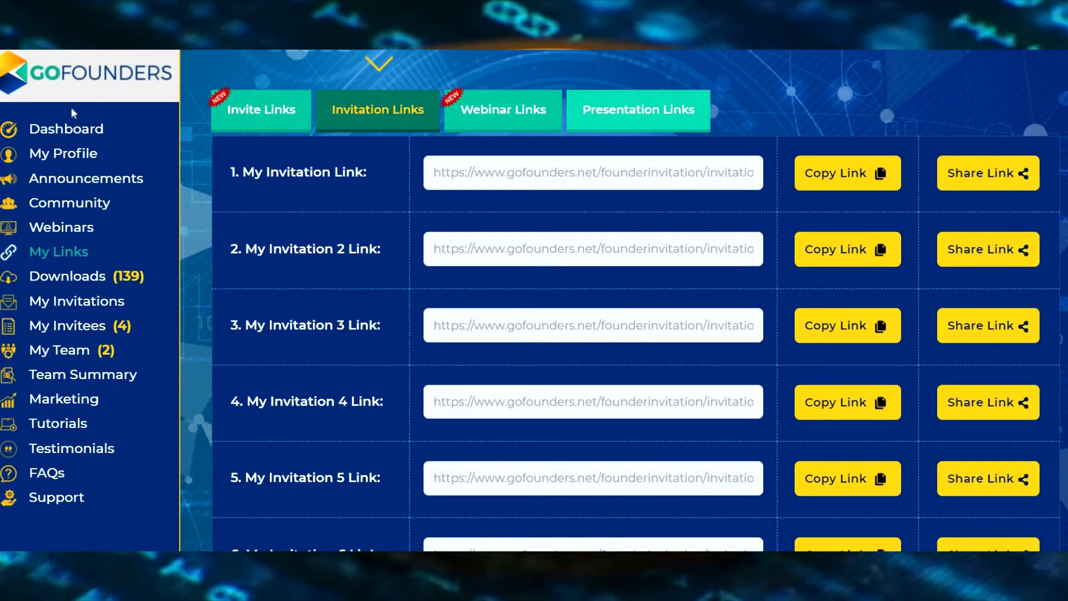
mouse_move(260, 124)
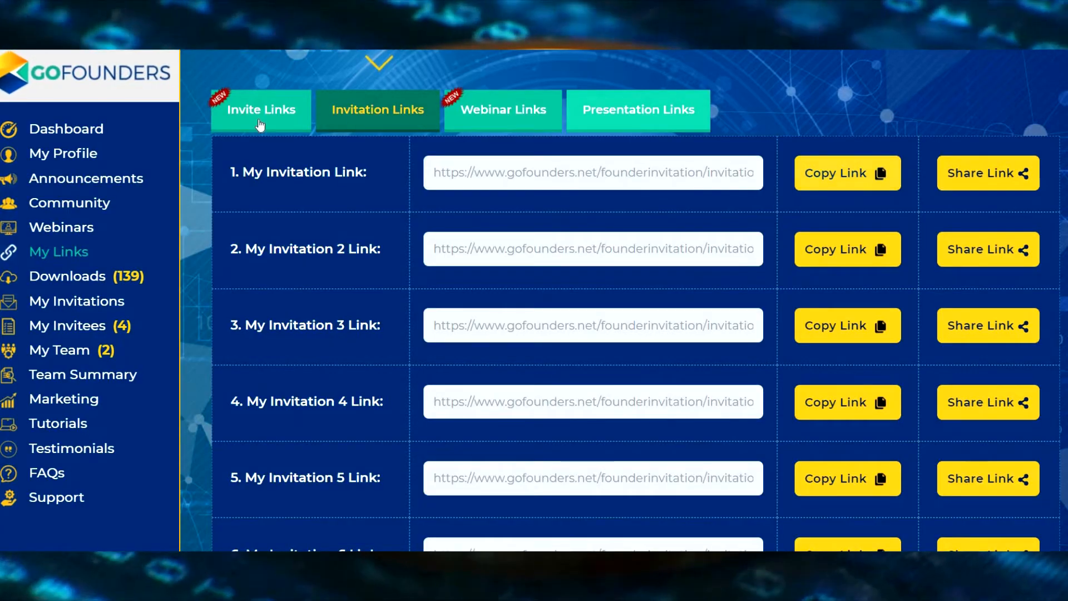
click(261, 110)
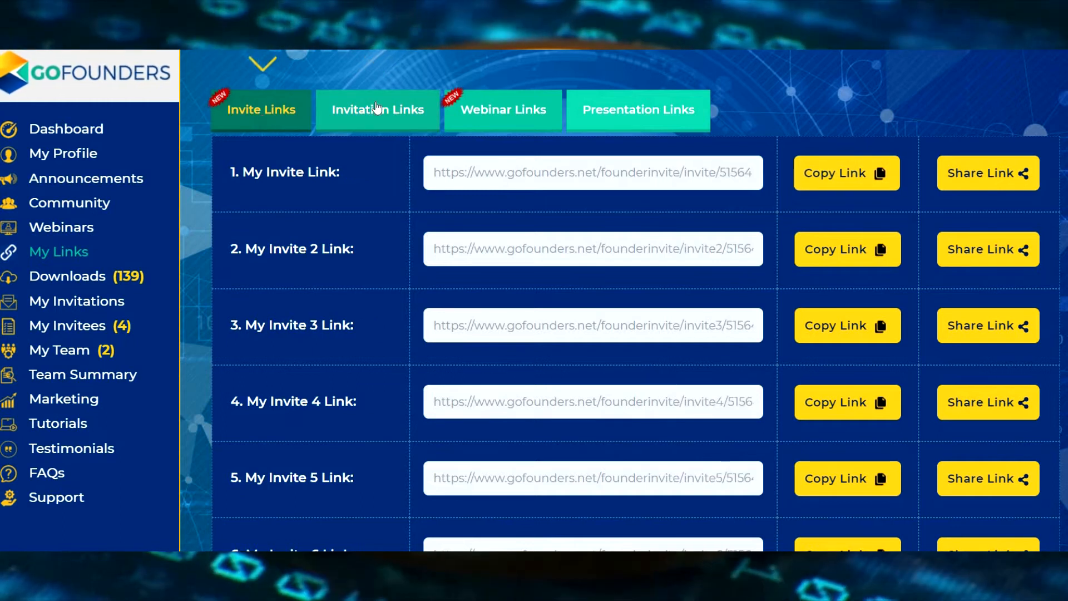
click(377, 110)
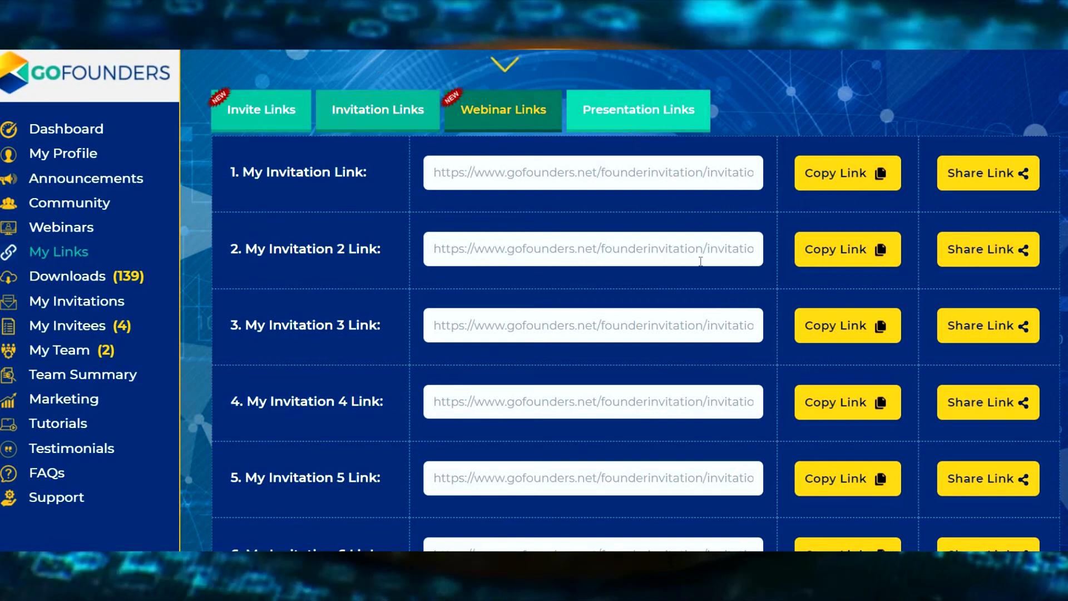
click(637, 110)
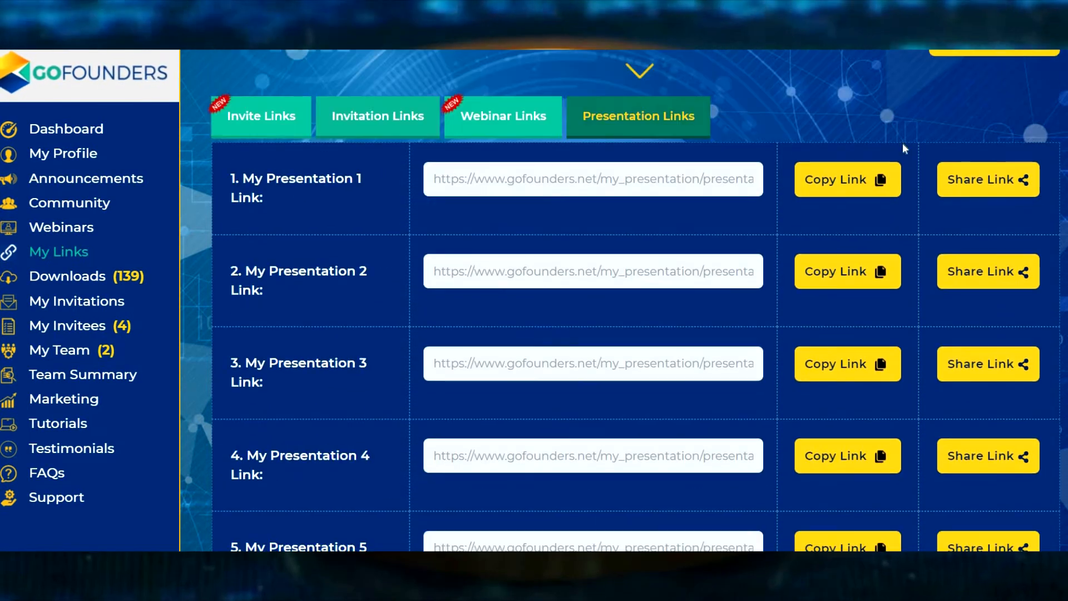
click(502, 116)
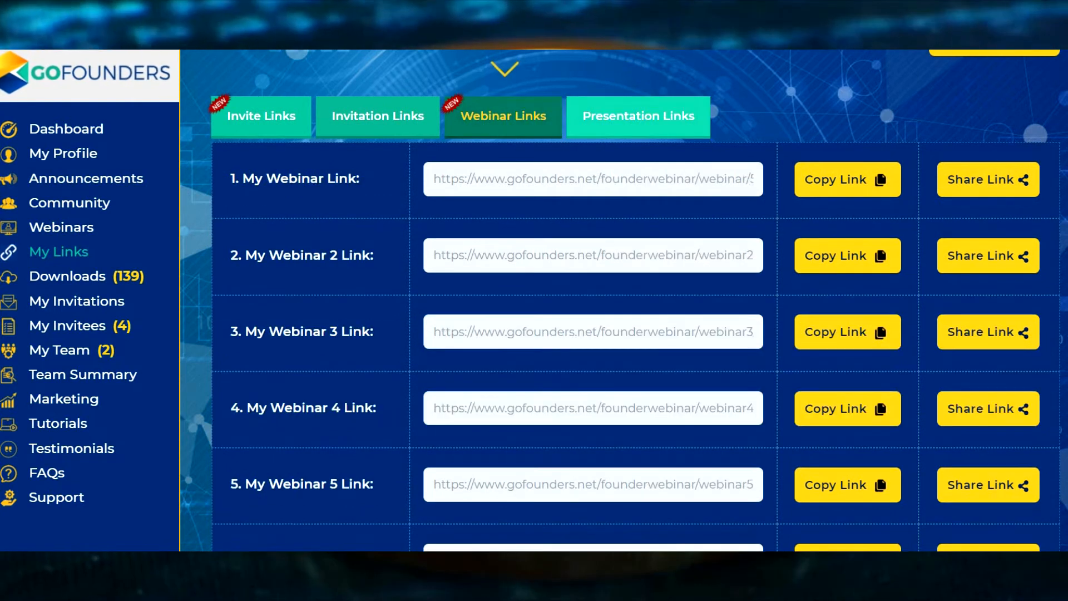
scroll(down, 3)
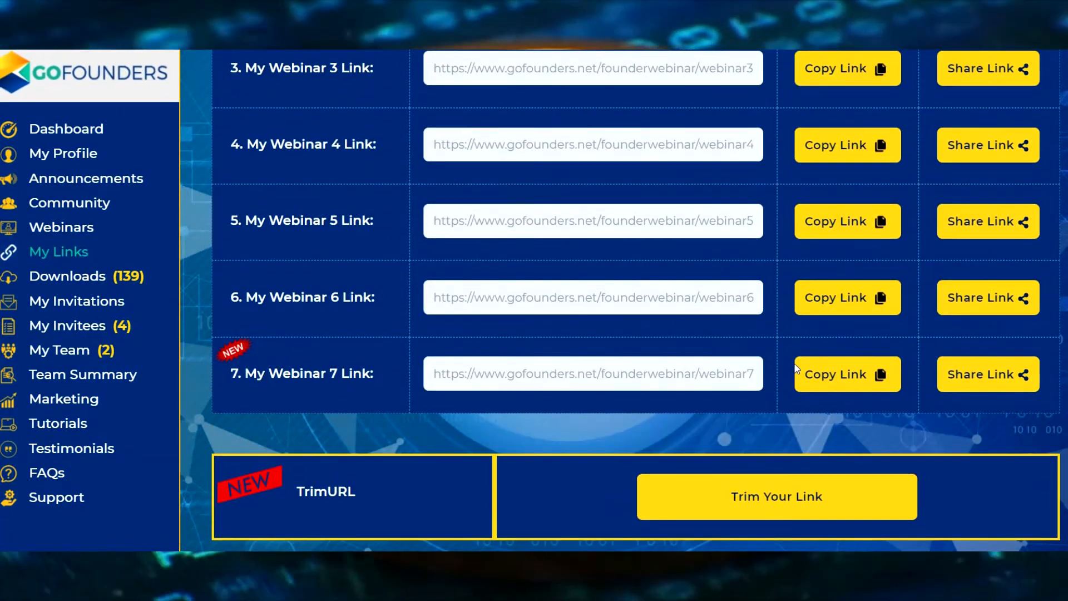
click(847, 374)
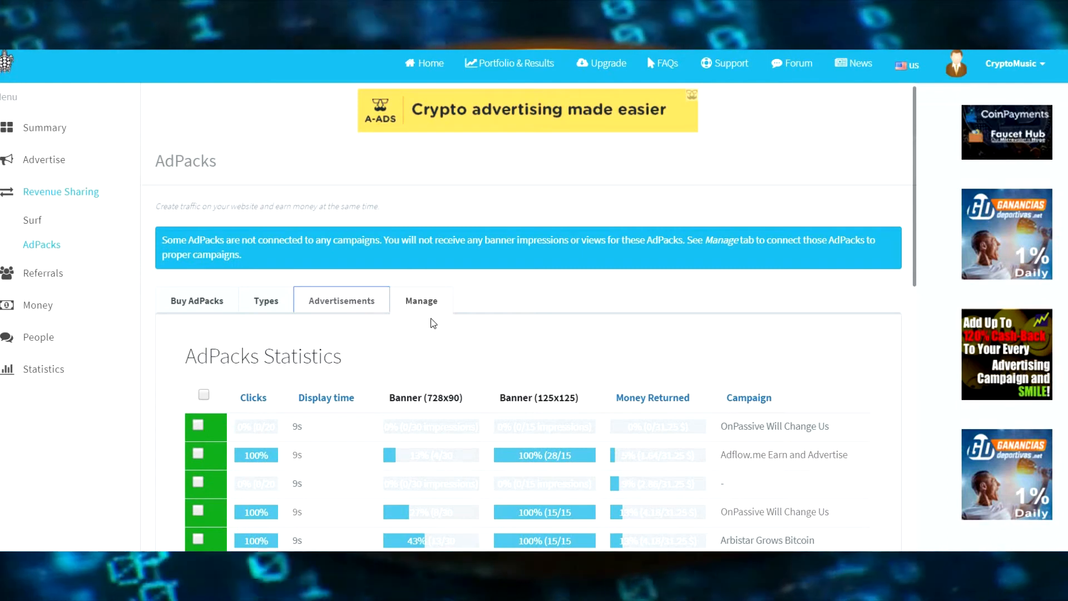
Switch to the Advertisements tab and scroll down to the empty New advertisement form.
click(341, 300)
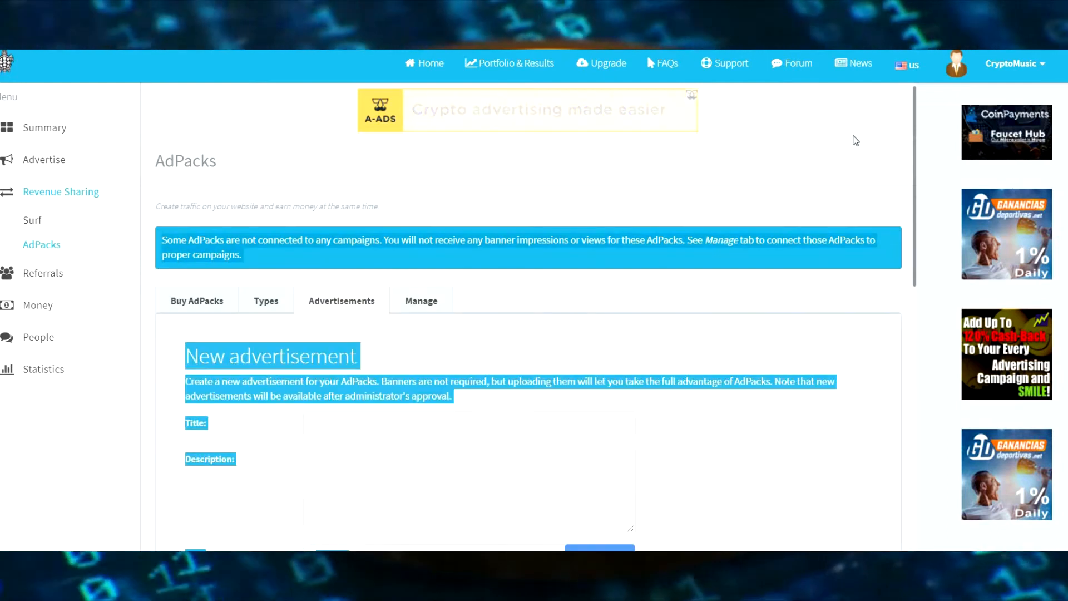
scroll(down, 3)
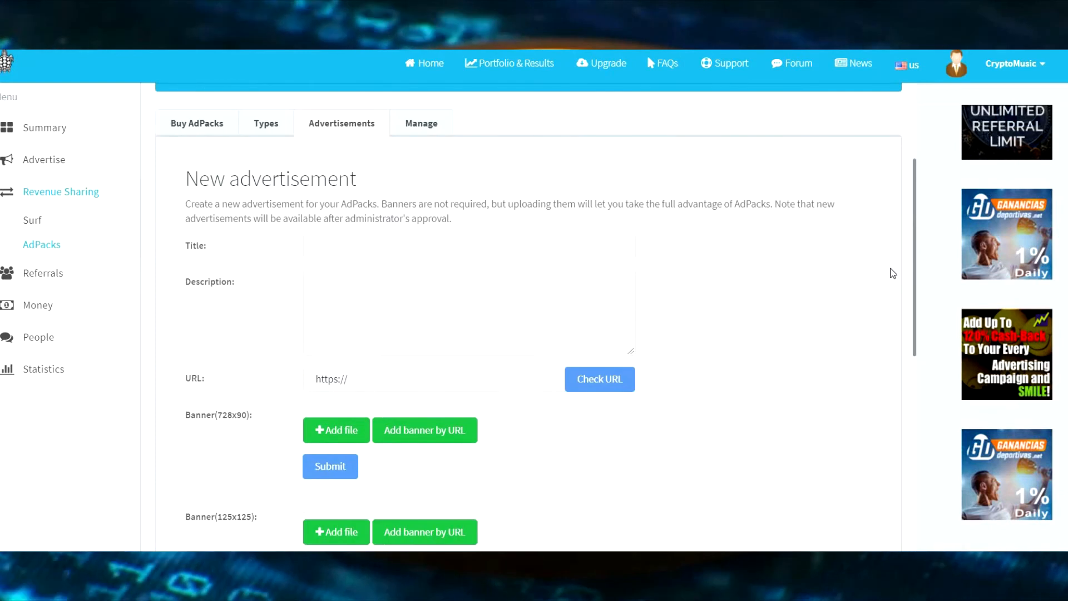
Title the advertisement 'On Passive GoFounders' with the description 'Changing lives'.
click(469, 179)
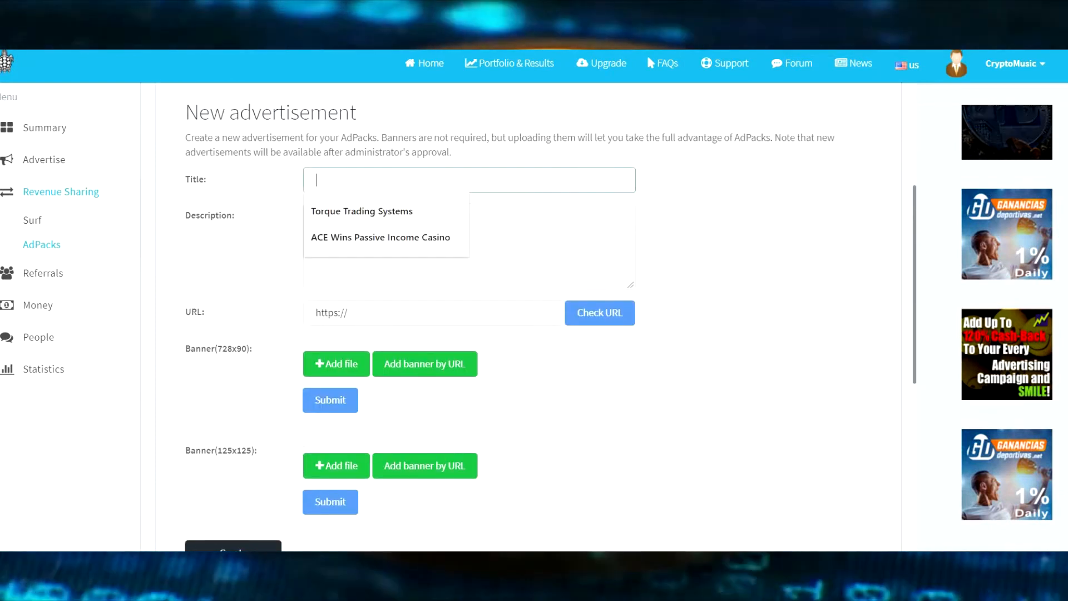
text(On Passive GoFounders)
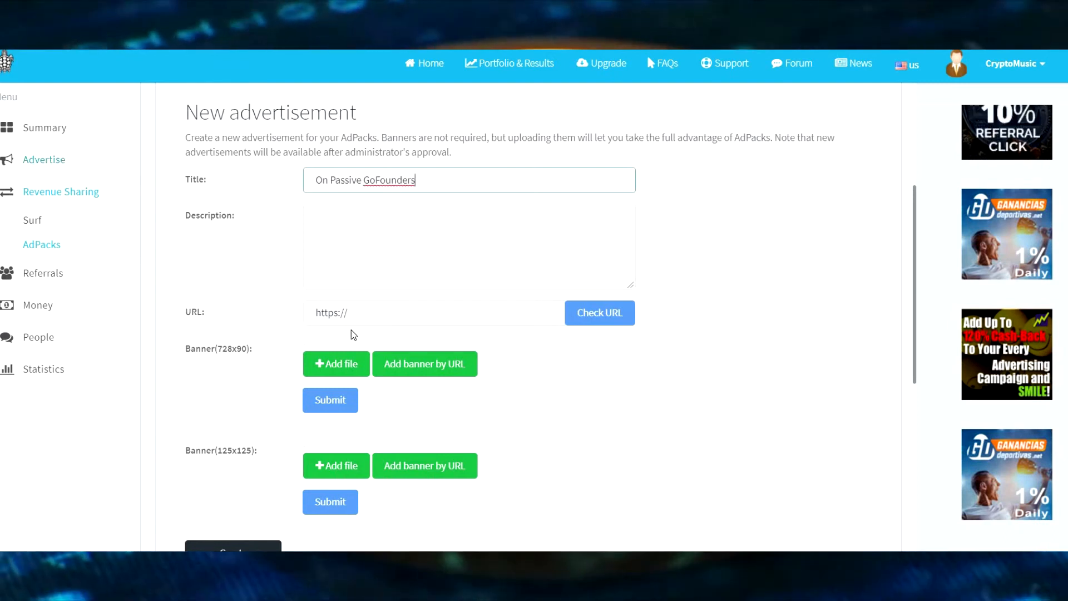
click(468, 245)
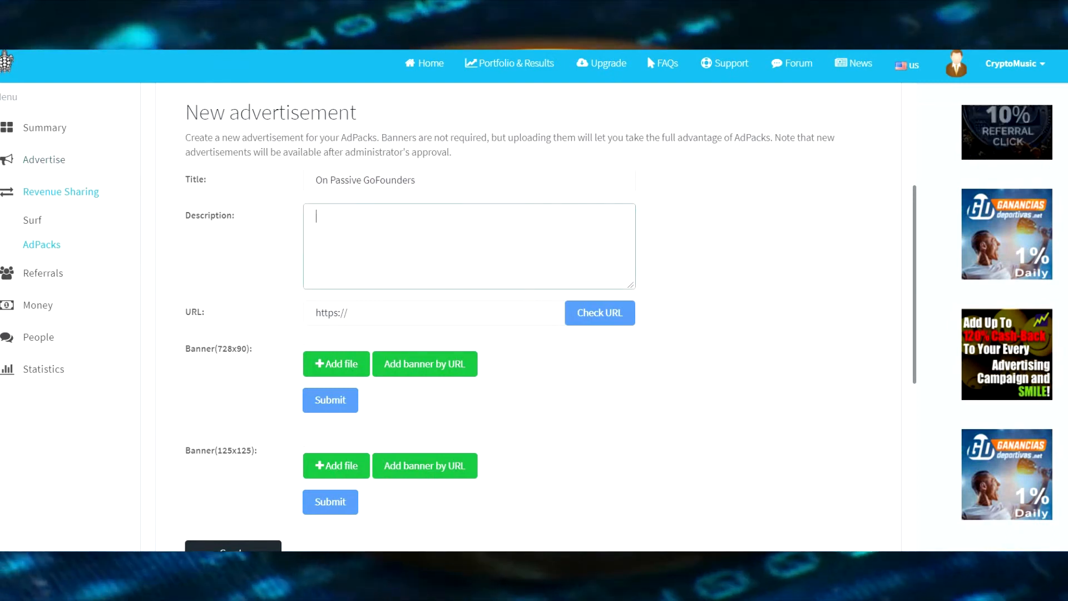
text(Changing)
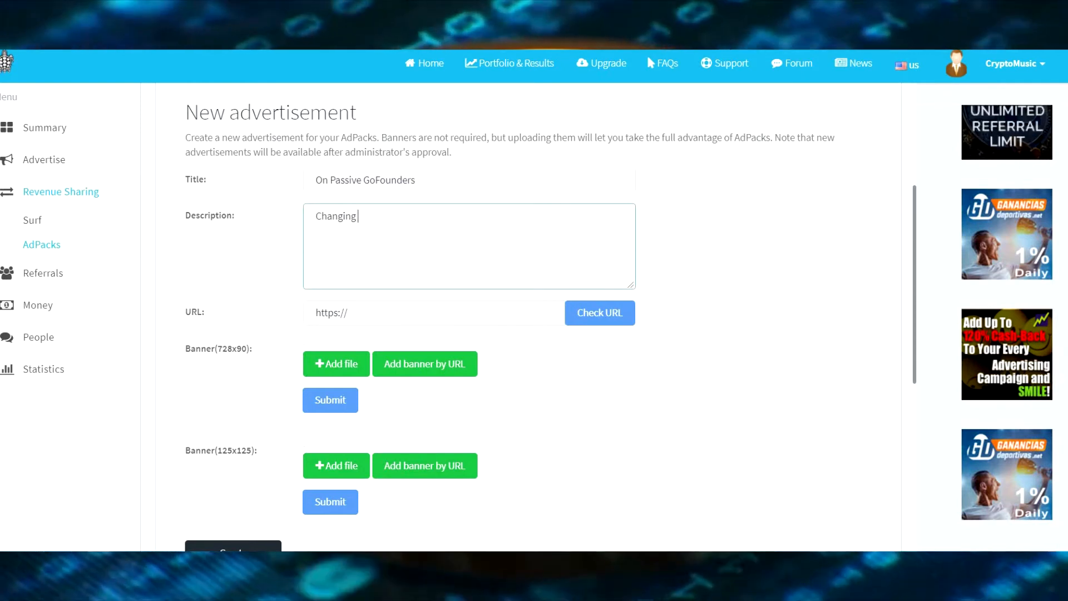
text(lives)
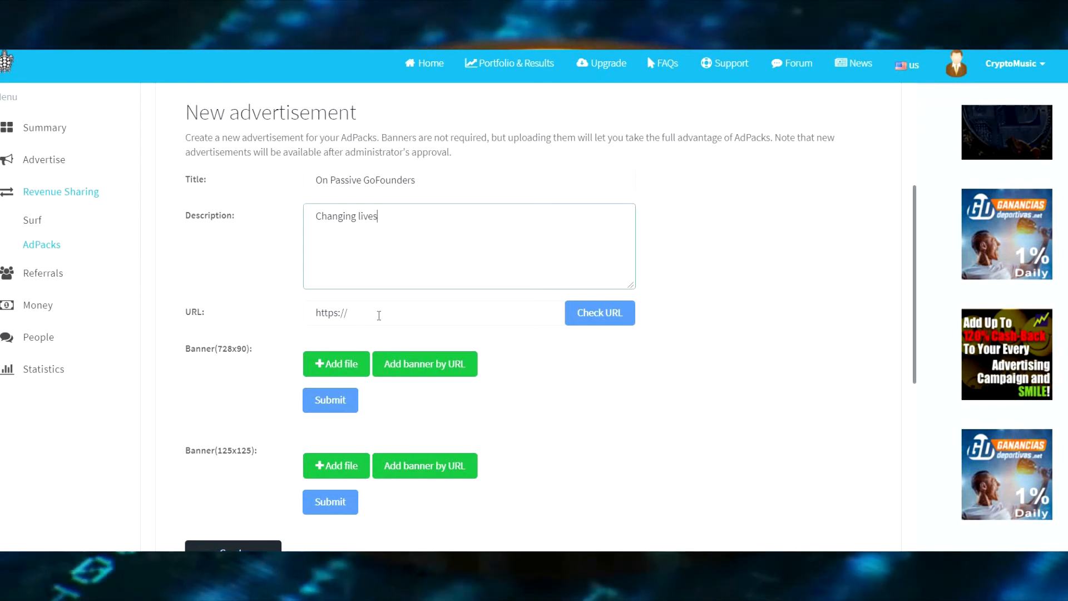
click(434, 312)
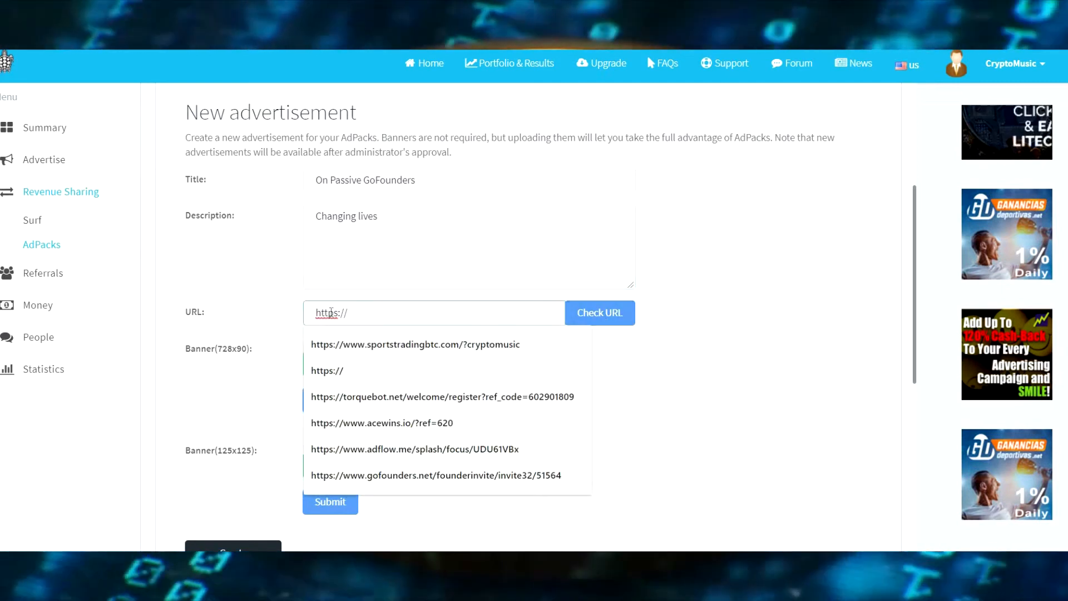
Replace the default URL with the copied GoFounders webinar 7 link.
triple_click(331, 313)
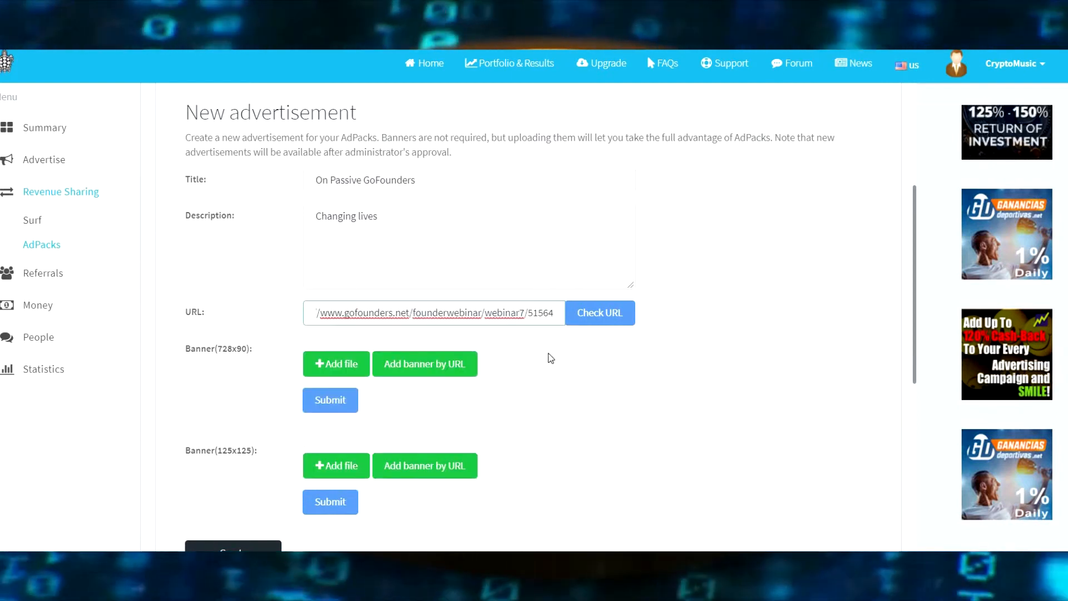
mouse_move(250, 397)
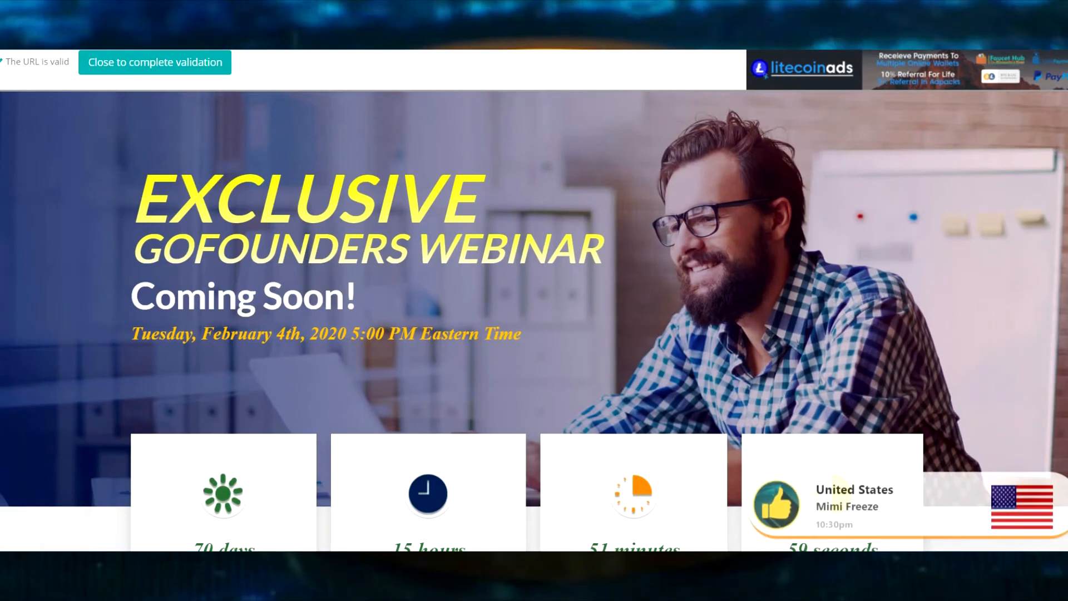
Scroll through the Exclusive GoFounders Webinar preview after checking the URL.
scroll(down, 3)
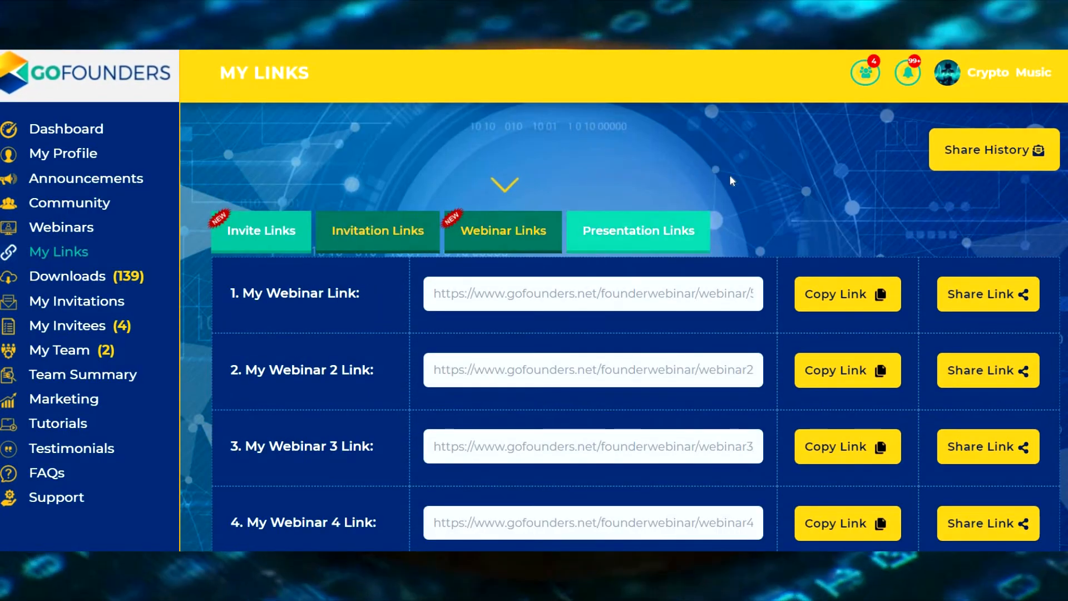
Browse GoFounders' 23 invitation links and copy the seventeenth invitation link.
click(377, 230)
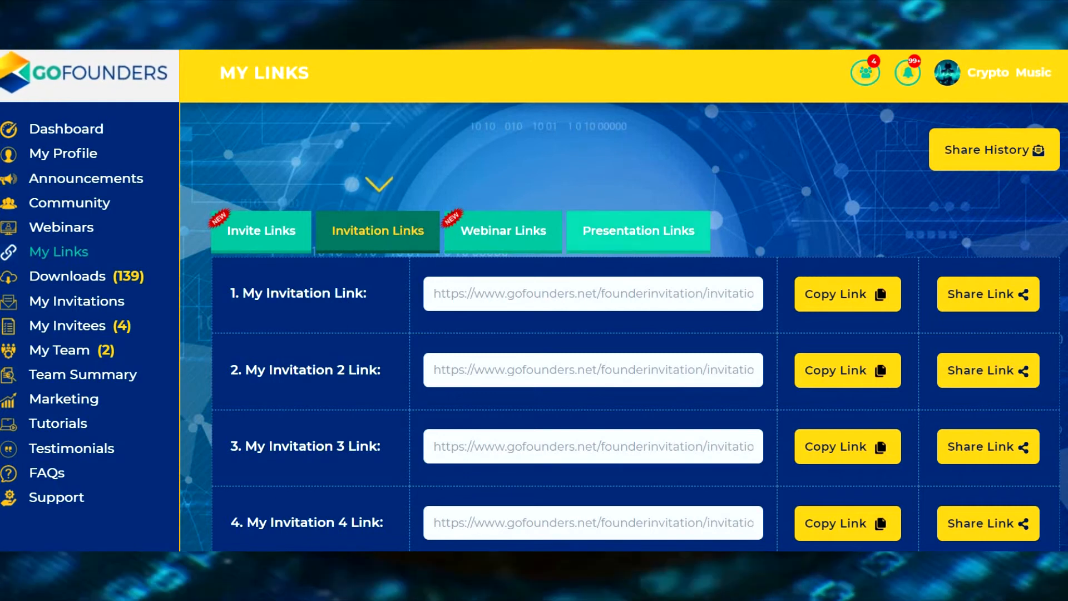
scroll(down, 3)
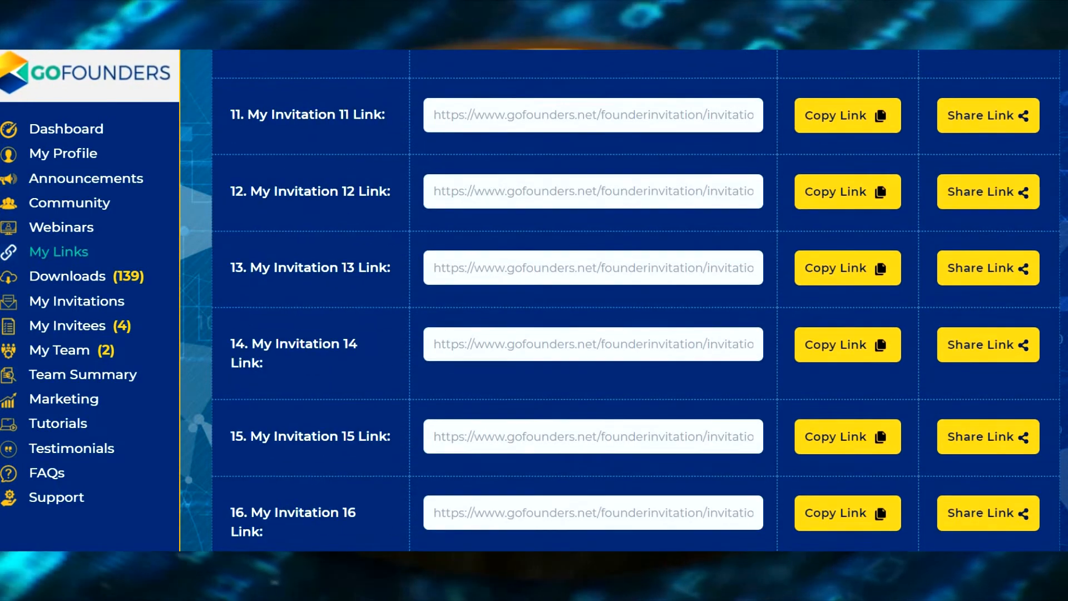
scroll(down, 3)
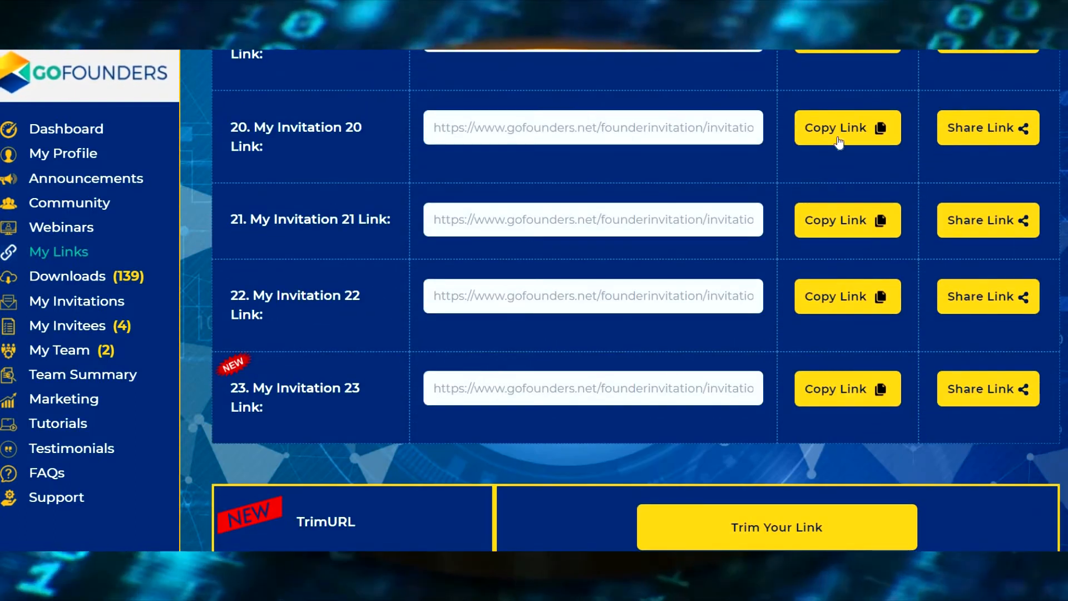
click(847, 219)
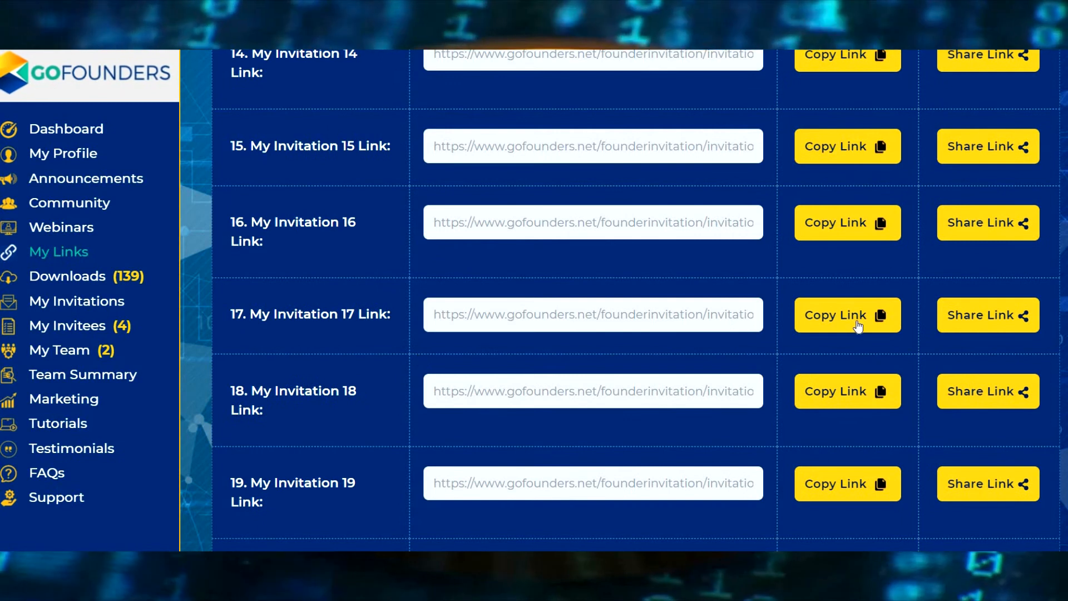
click(847, 315)
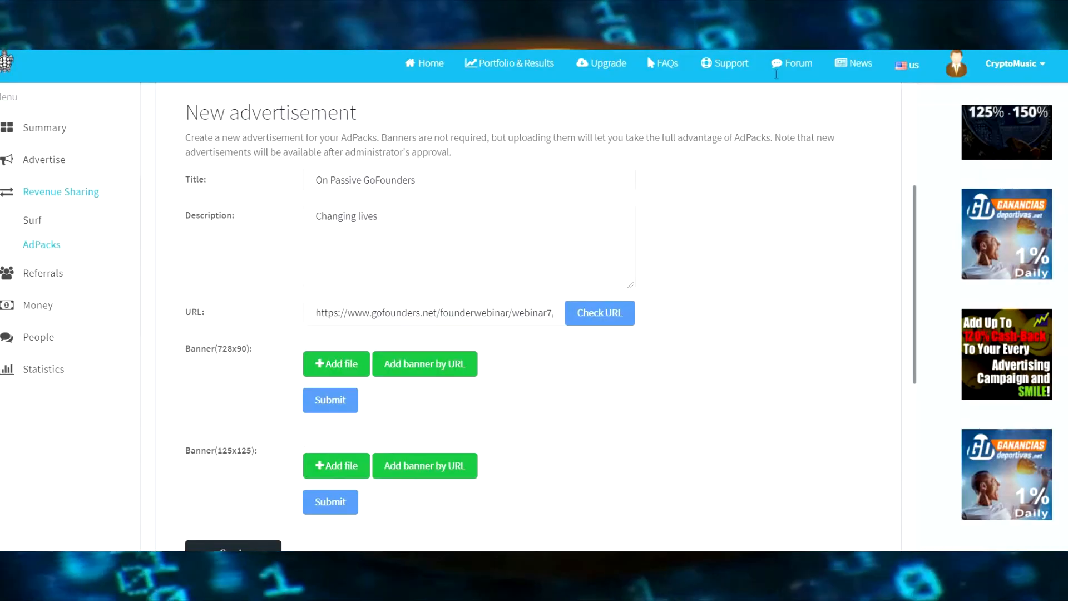
Replace the webinar 7 URL with the GoFounders invitation link and check it is valid.
click(598, 312)
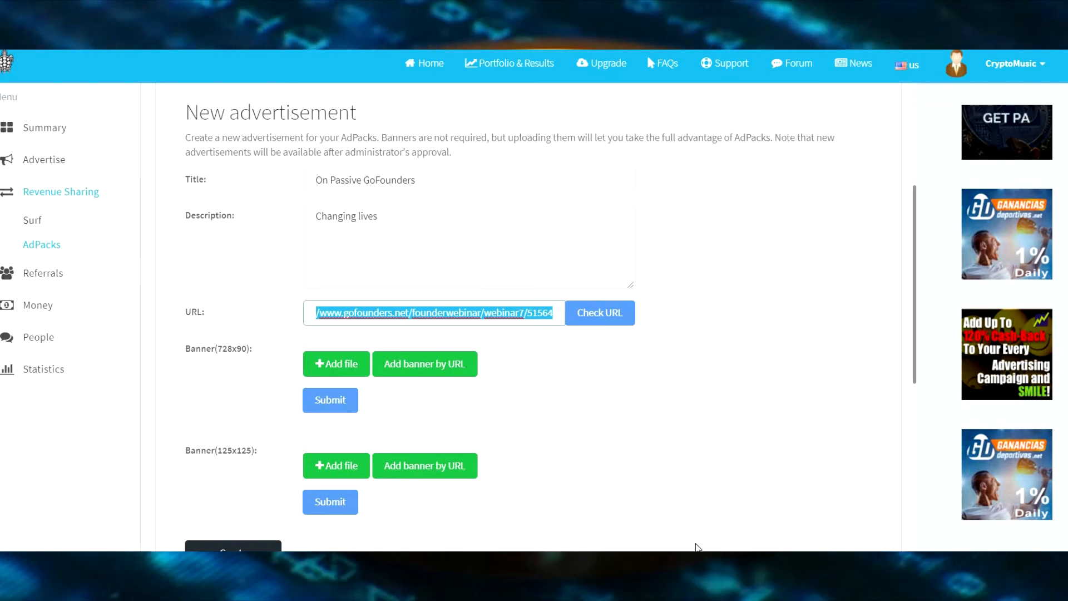
text(https://www.gofounders.net/founderinvitation/invitatio)
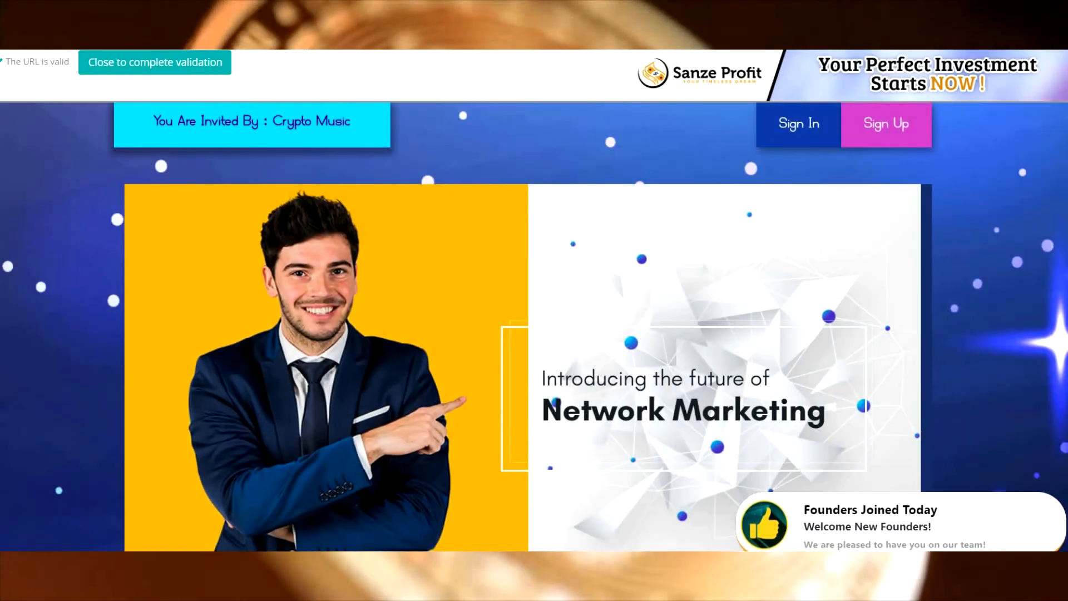
scroll(down, 3)
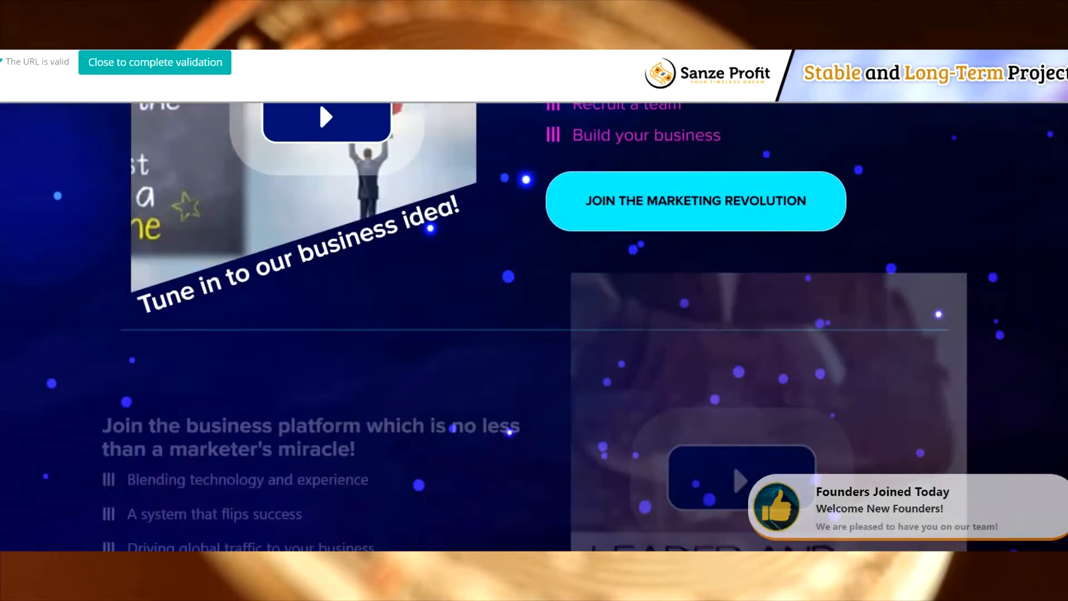
scroll(down, 3)
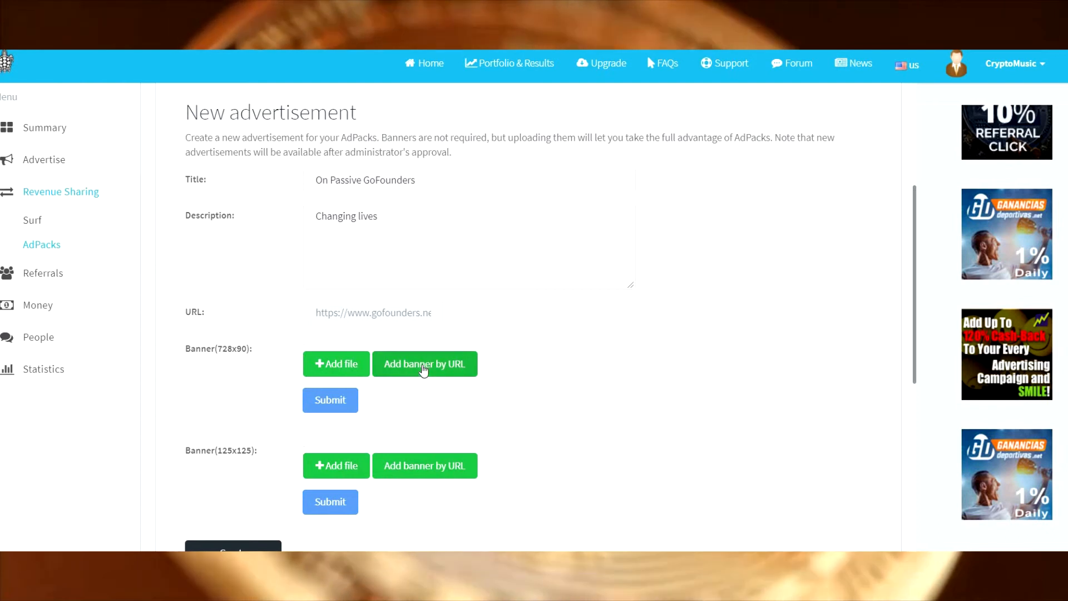
mouse_move(375, 378)
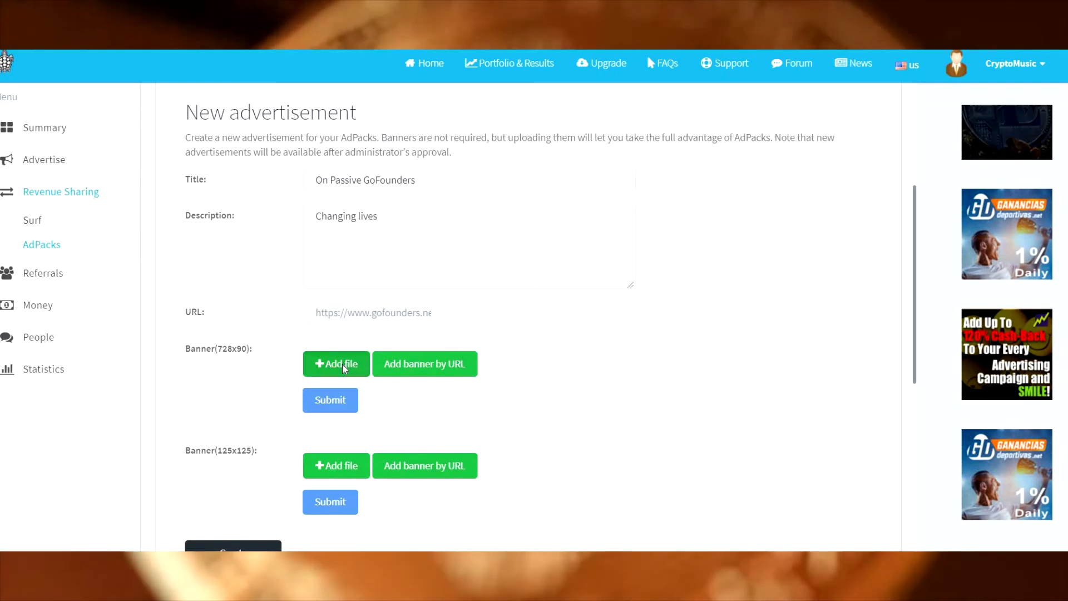
Attach ONPASSIVE 728x90.jpg to the advertisement's 728x90 banner slot.
click(336, 364)
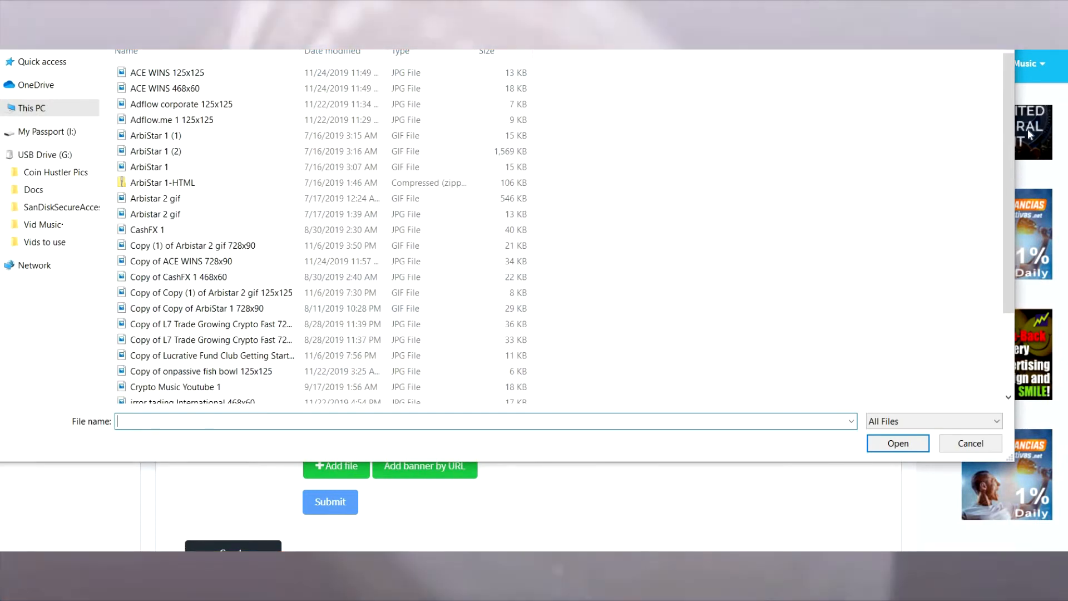
scroll(down, 3)
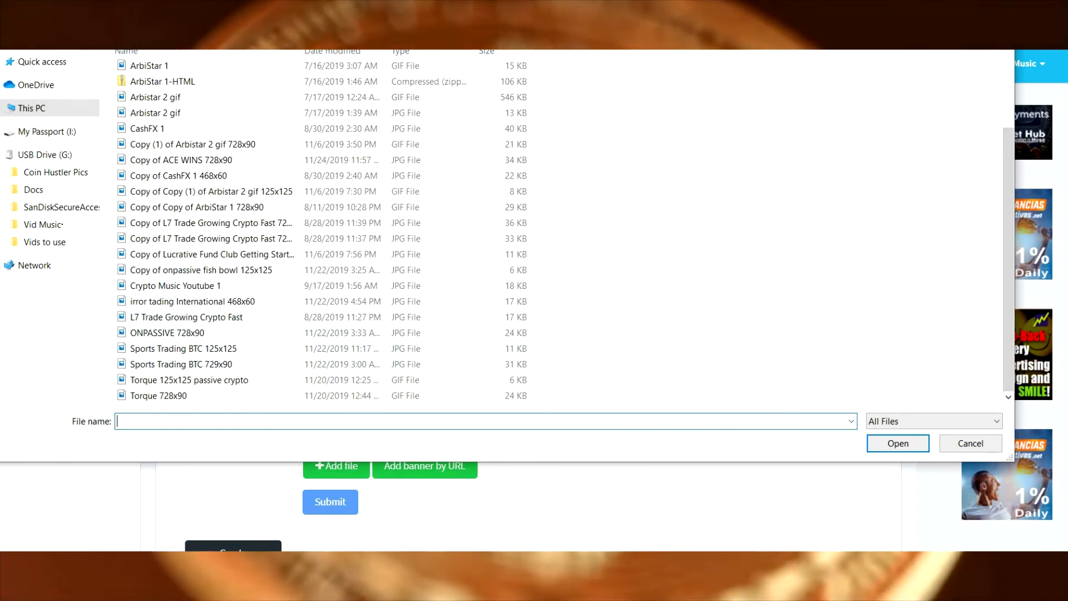
click(969, 443)
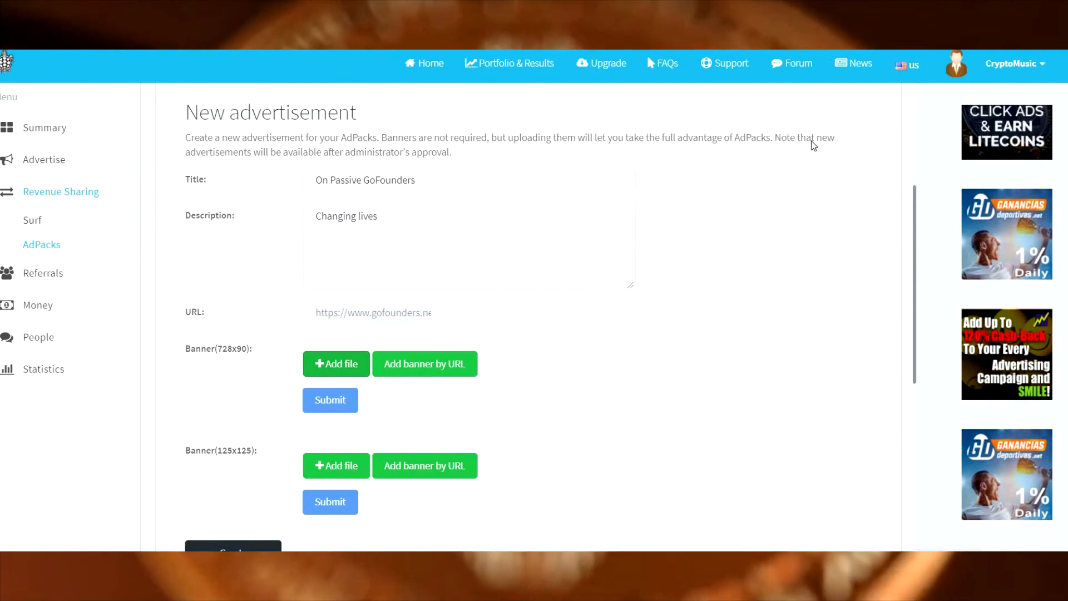
click(335, 363)
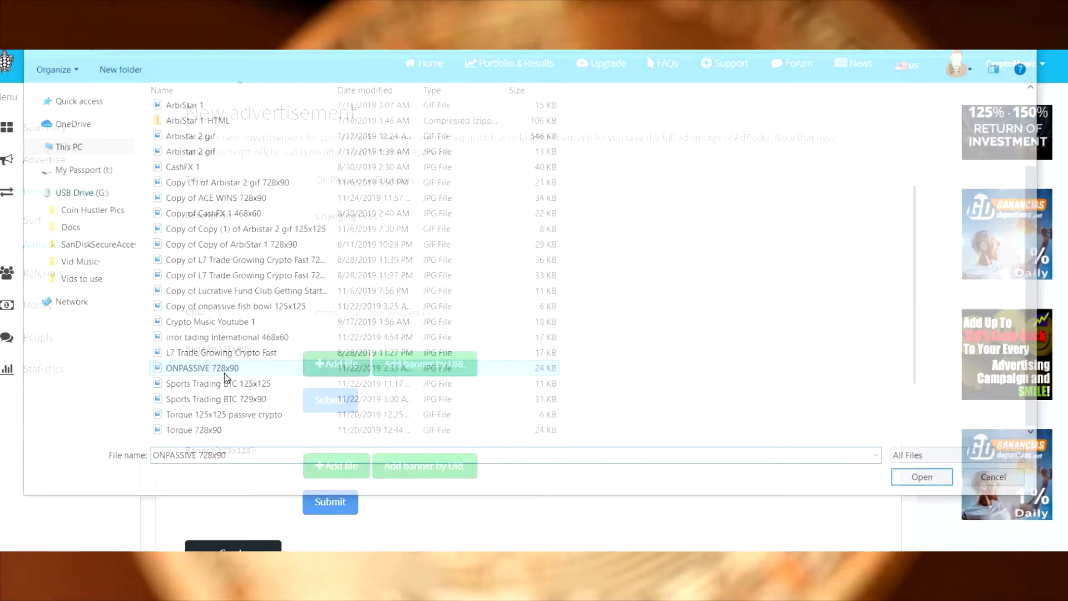
click(921, 477)
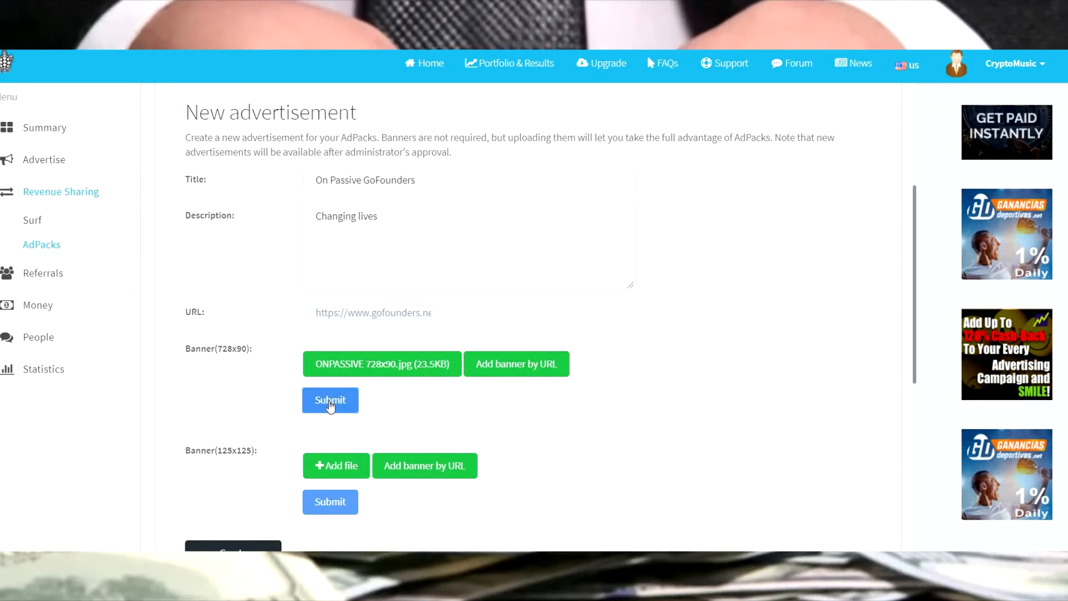
Upload the ONPASSIVE 728x90 banner and a 125x125 ONPASSIVE fishbowl banner.
click(330, 400)
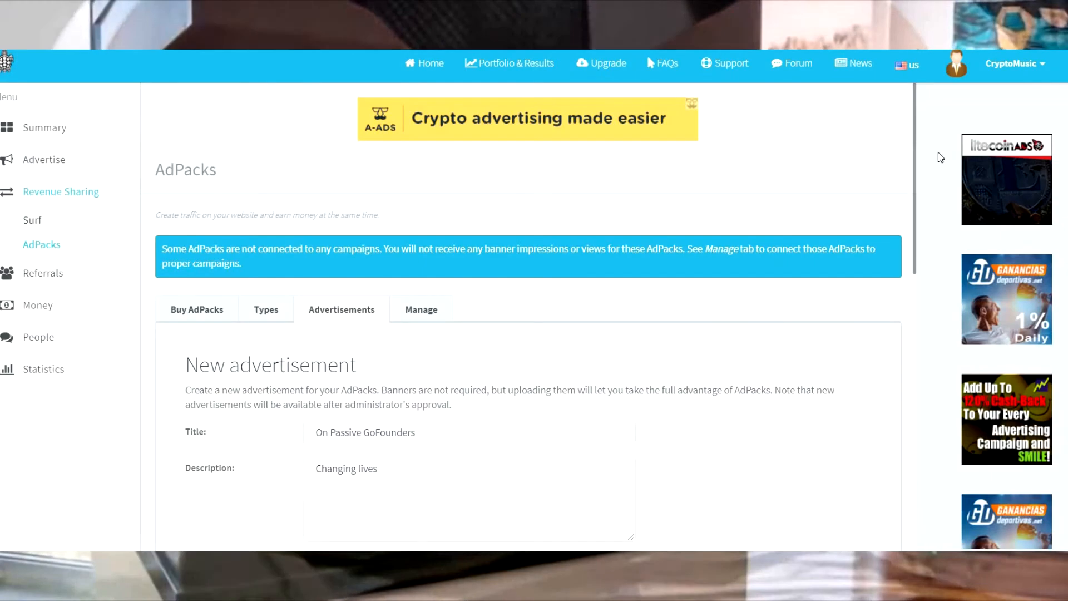
scroll(down, 3)
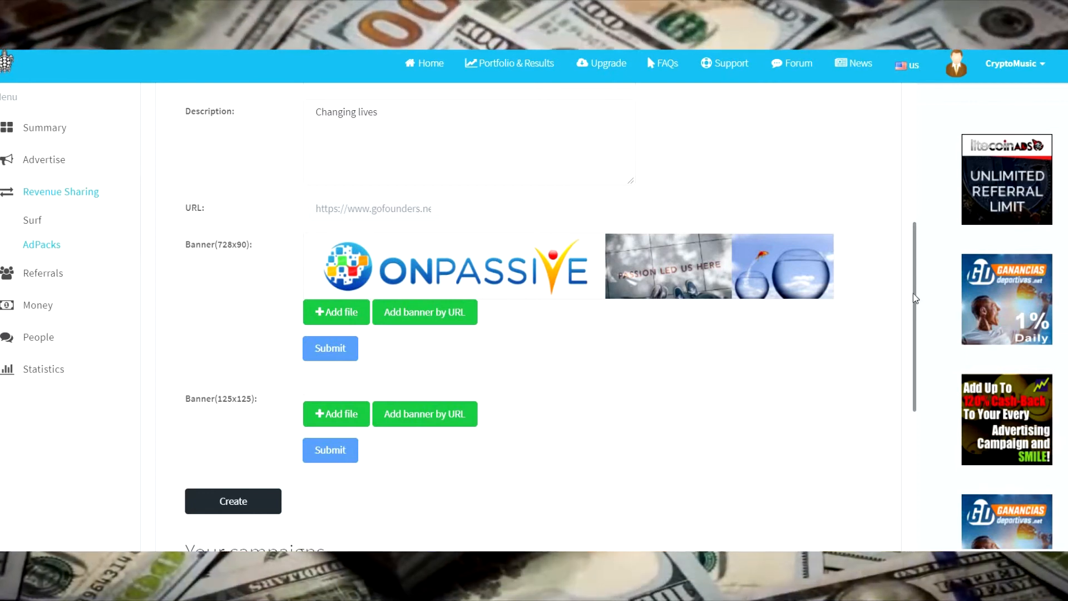
scroll(down, 3)
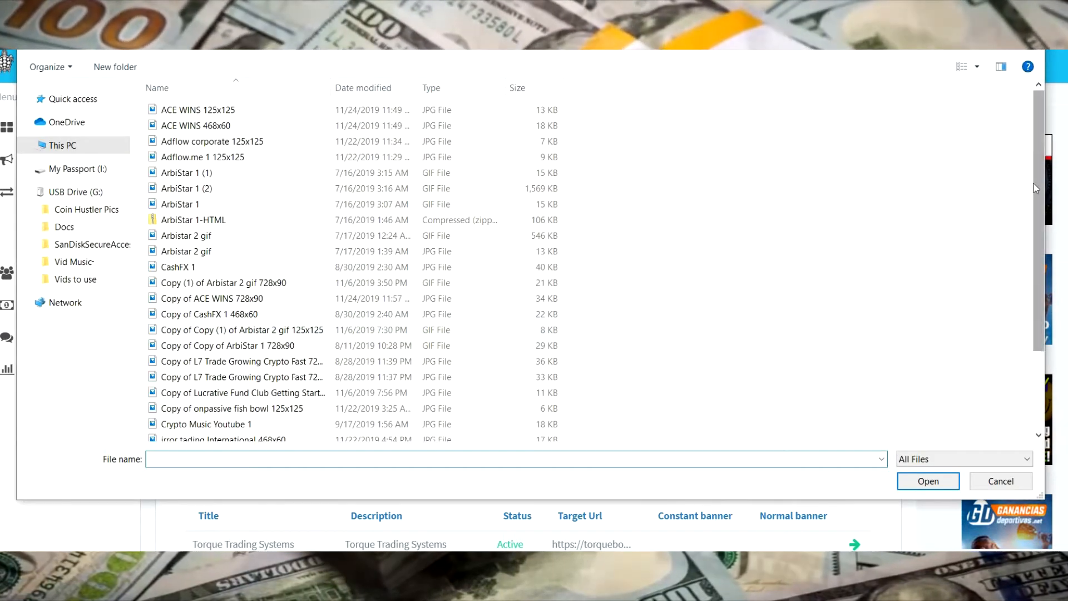
scroll(down, 3)
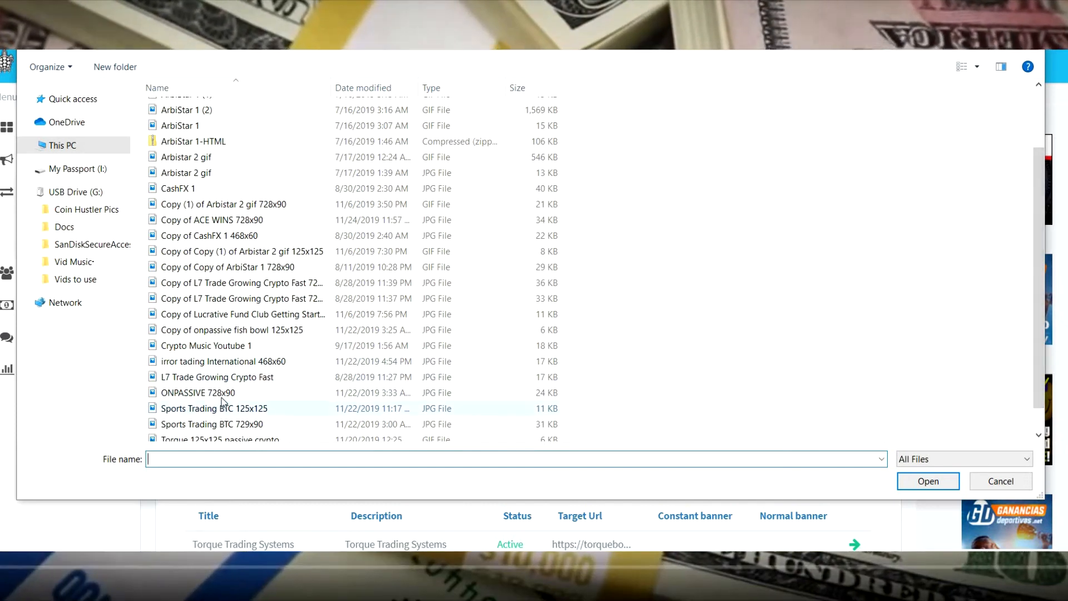
click(198, 392)
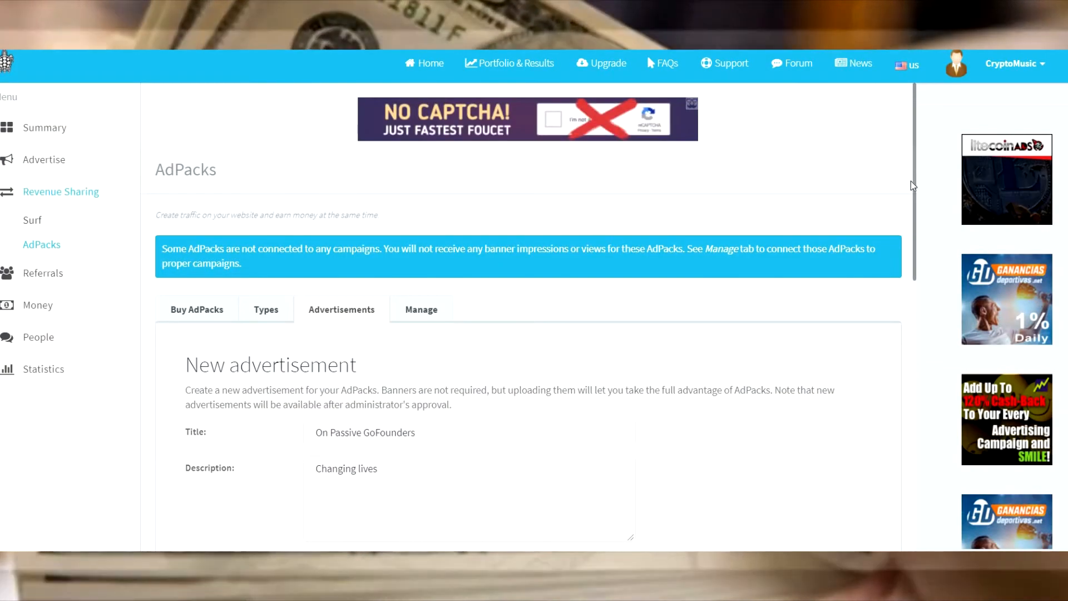
scroll(down, 3)
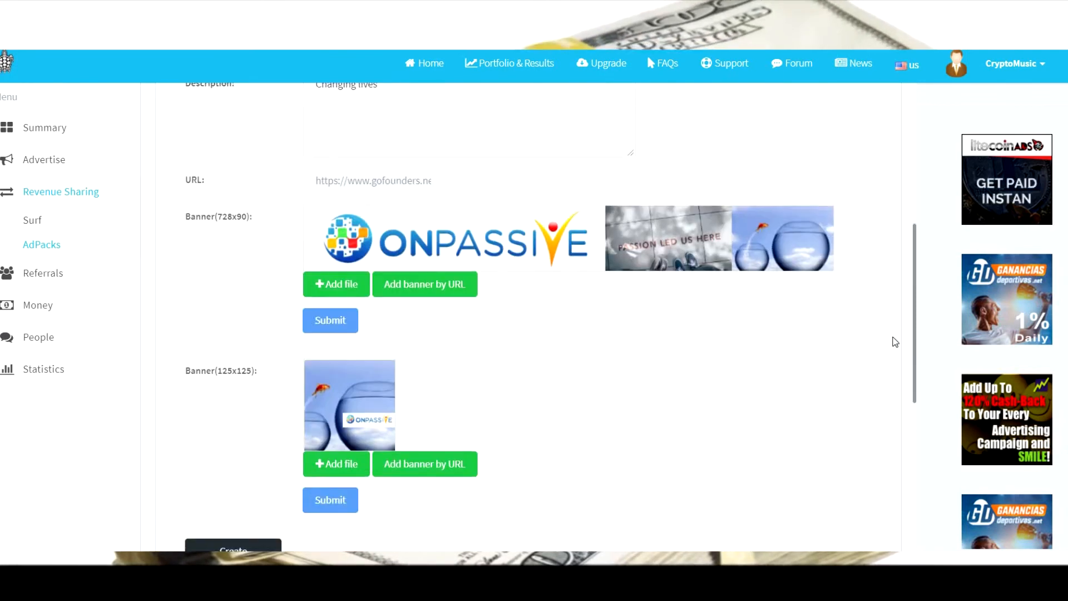
scroll(down, 3)
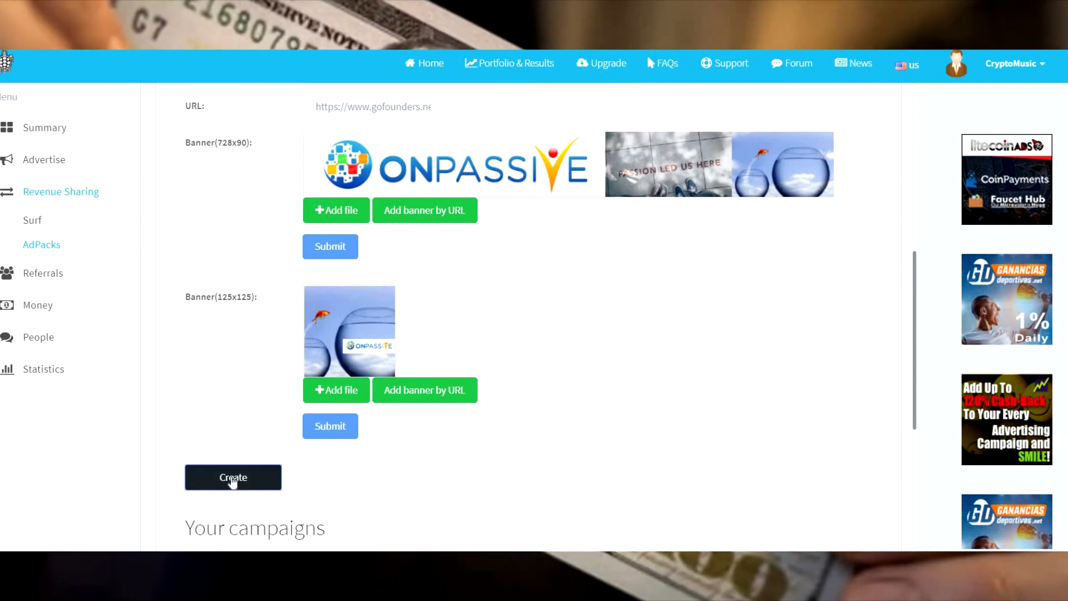
Create the On Passive GoFounders ad and confirm it is listed as Active.
click(233, 477)
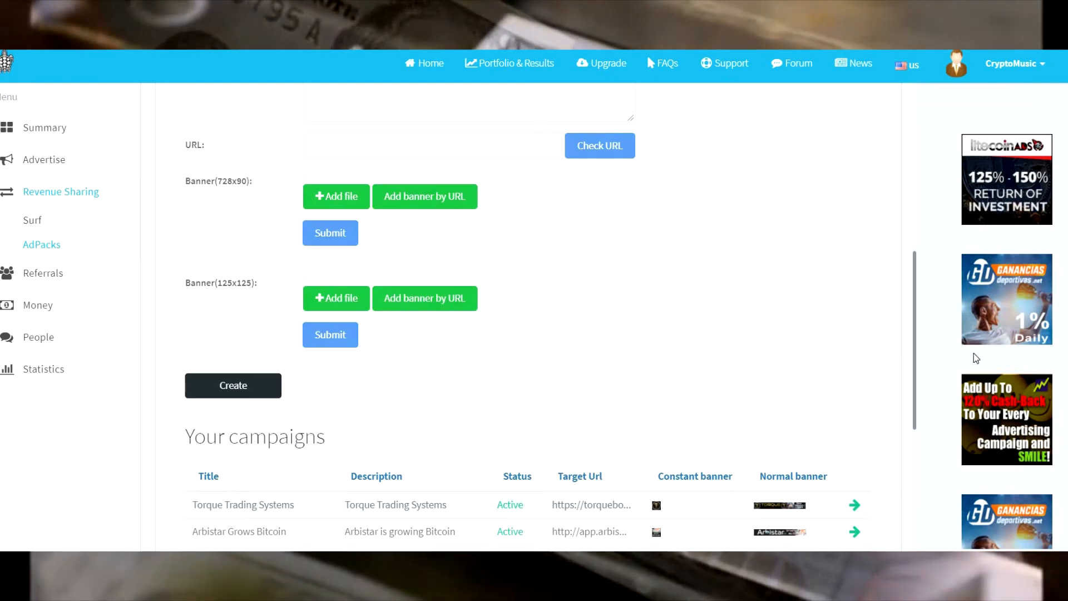
scroll(down, 3)
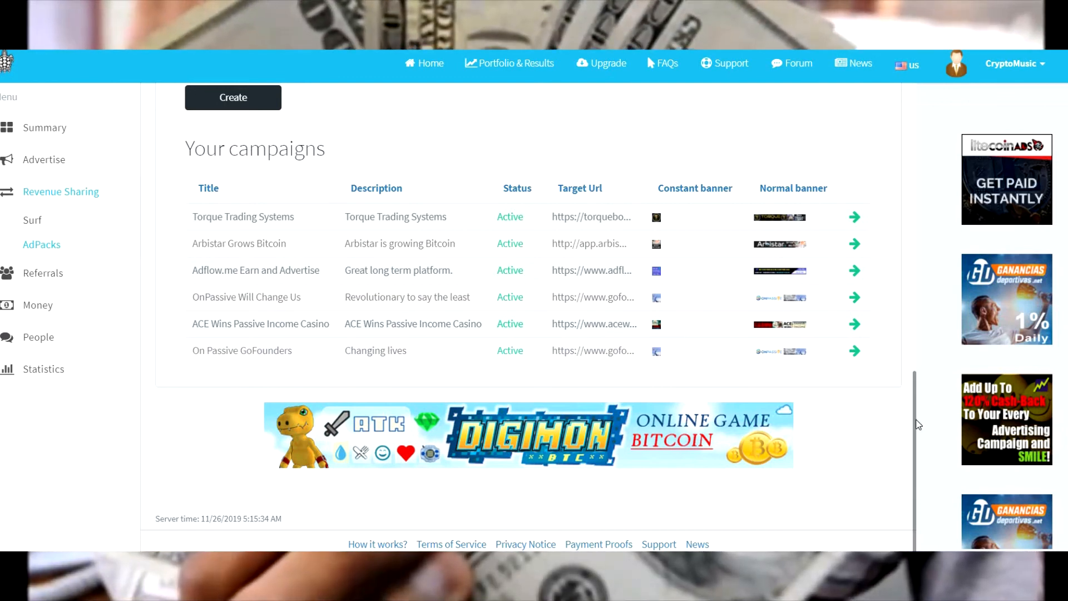
click(232, 98)
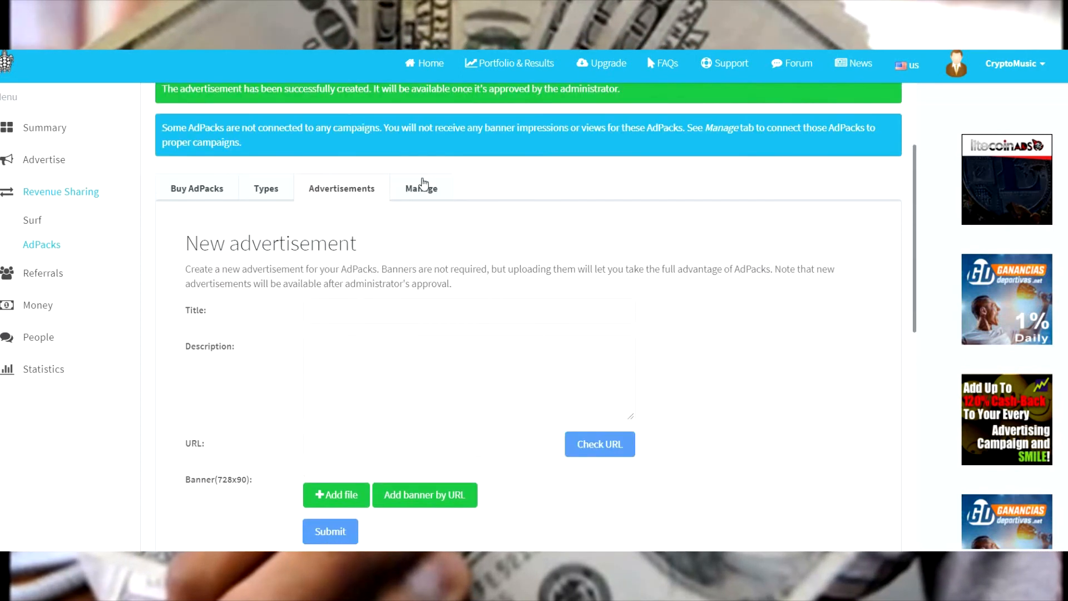
In AdPack management, select the AdPacks to reassign, unticking the third unassigned pack.
click(420, 188)
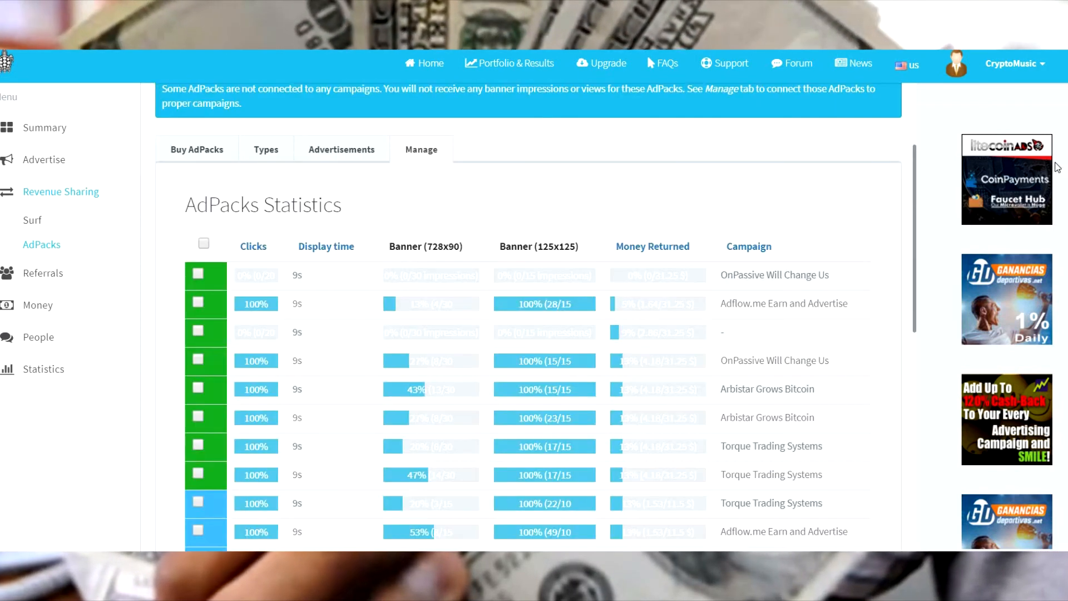
scroll(down, 3)
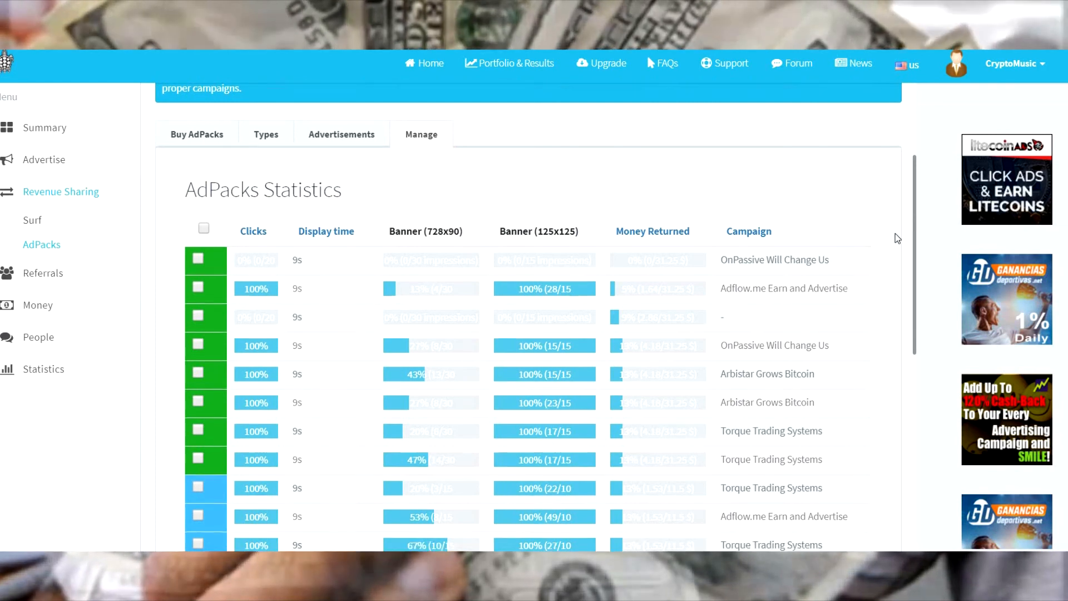
scroll(down, 3)
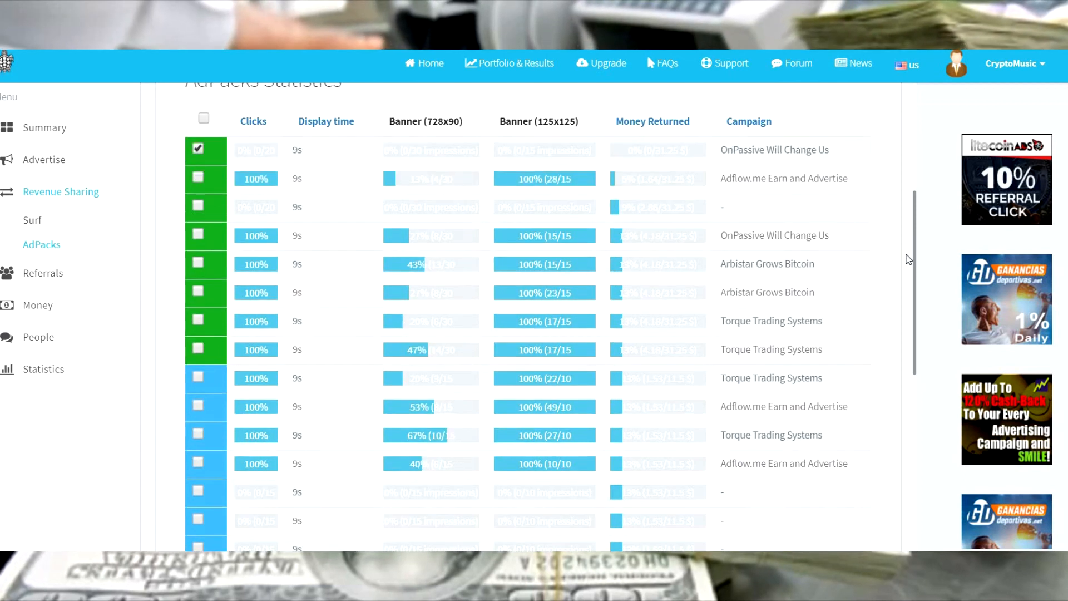
scroll(down, 3)
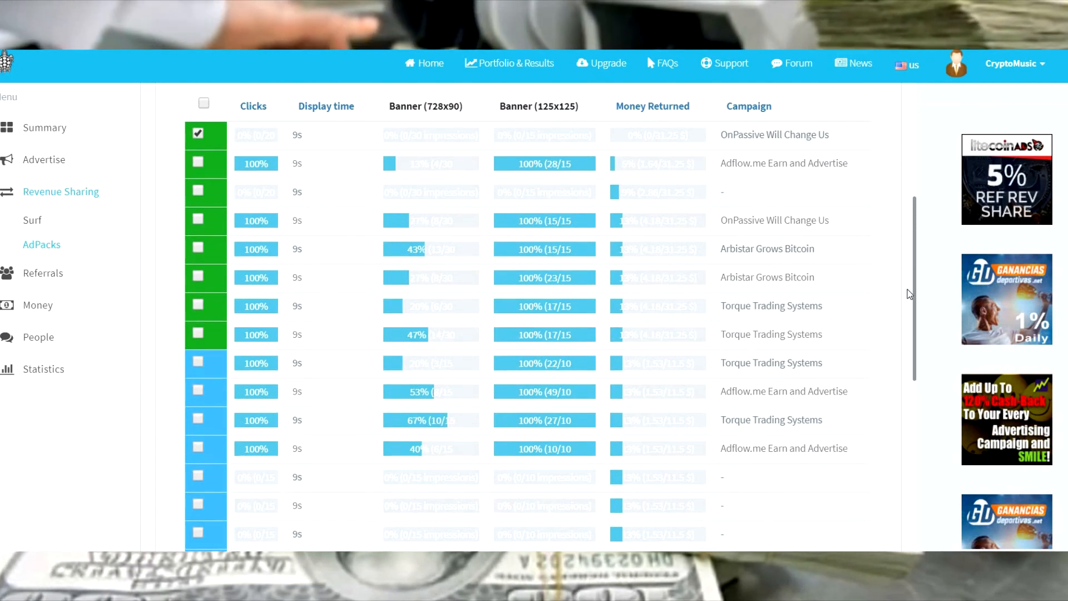
scroll(down, 3)
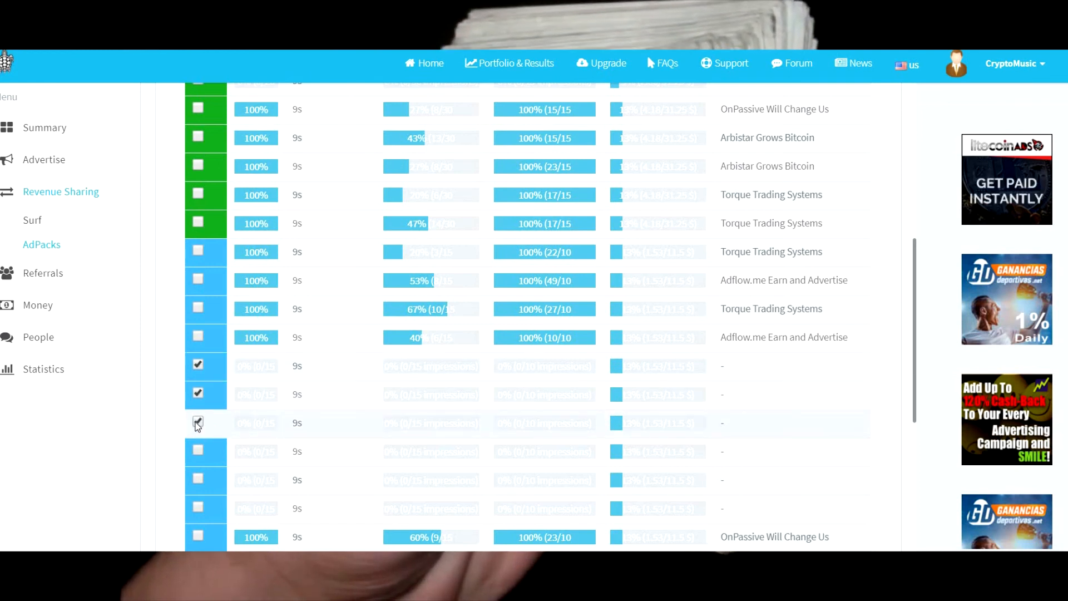
click(198, 422)
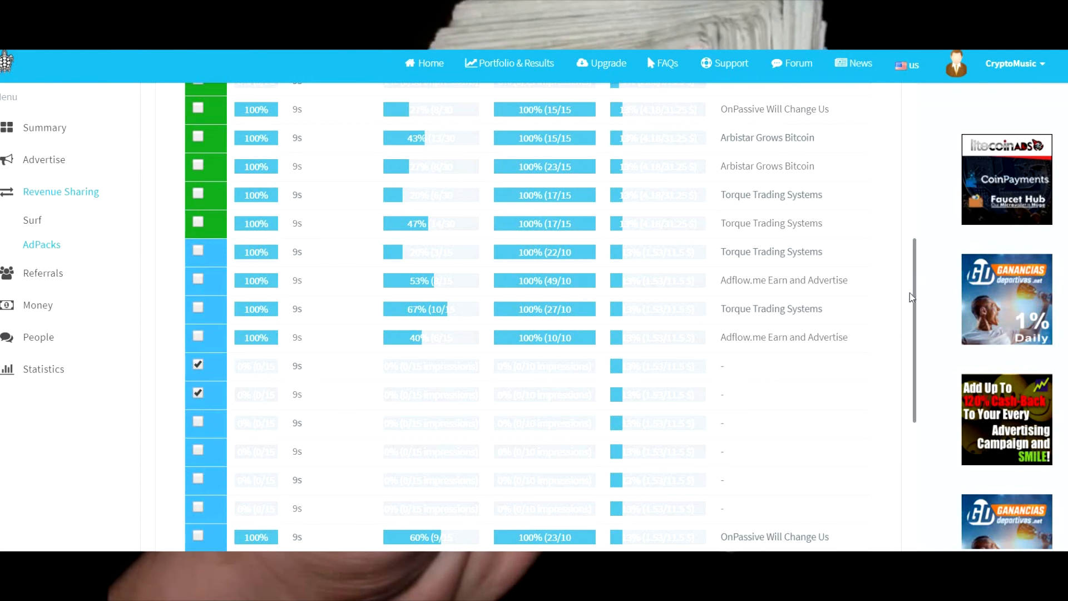
scroll(down, 3)
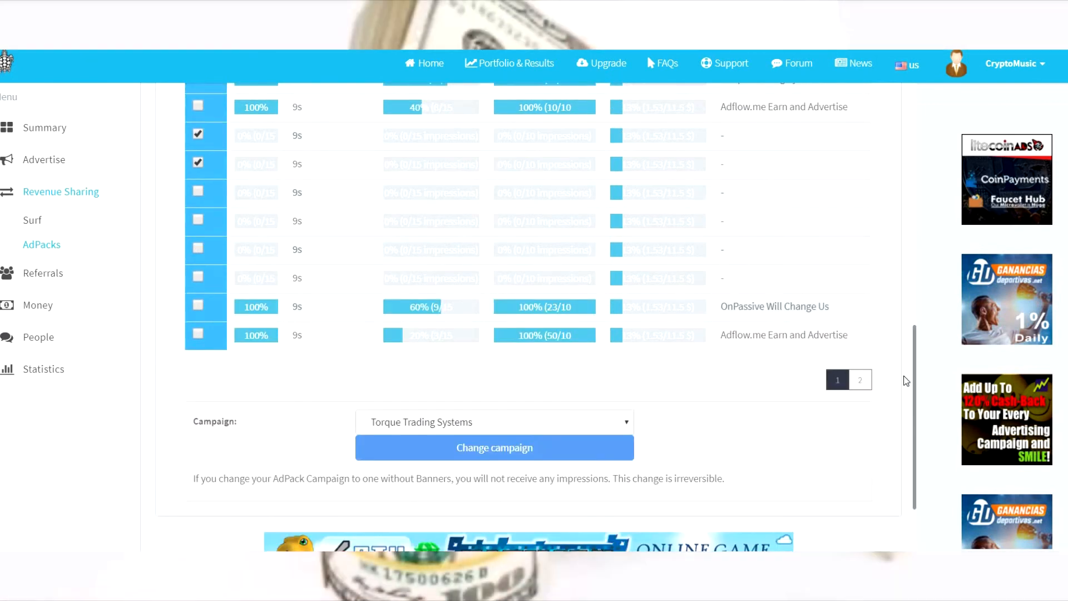
Change the selected AdPacks' campaign to On Passive GoFounders.
click(494, 387)
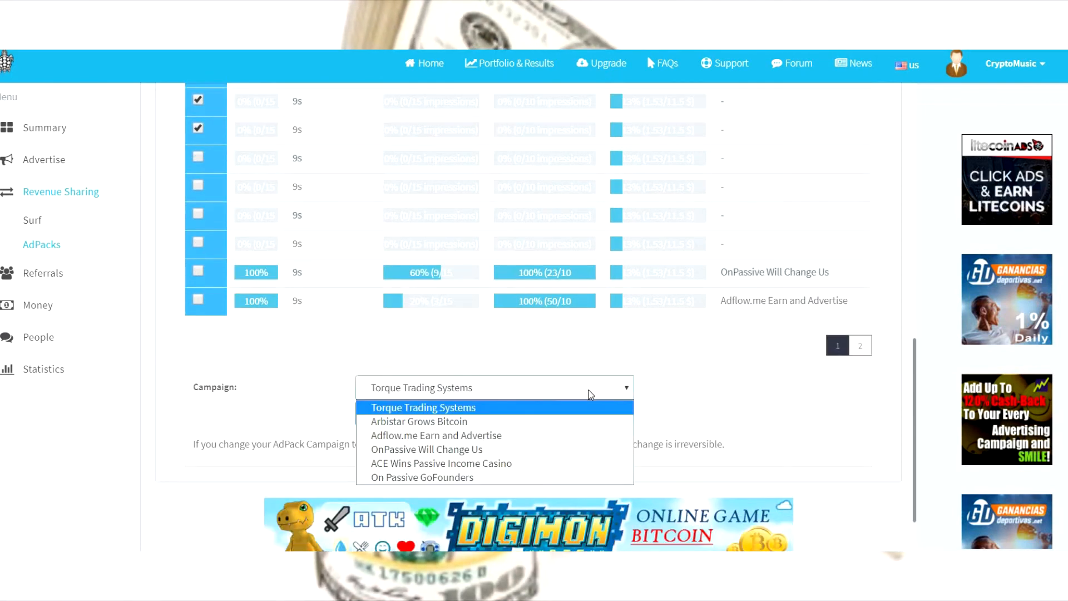
click(422, 407)
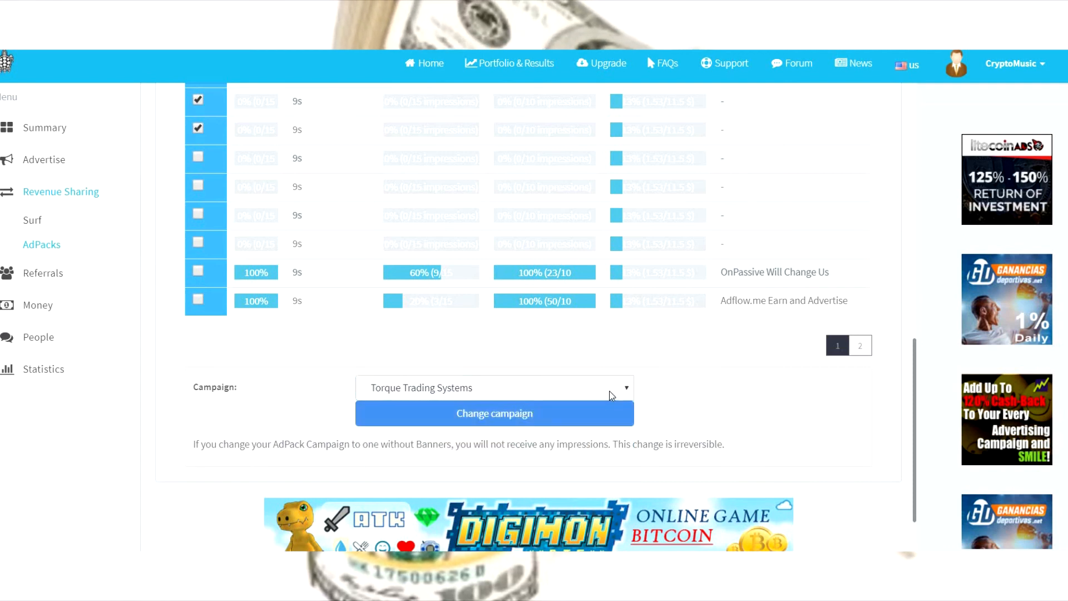
click(494, 387)
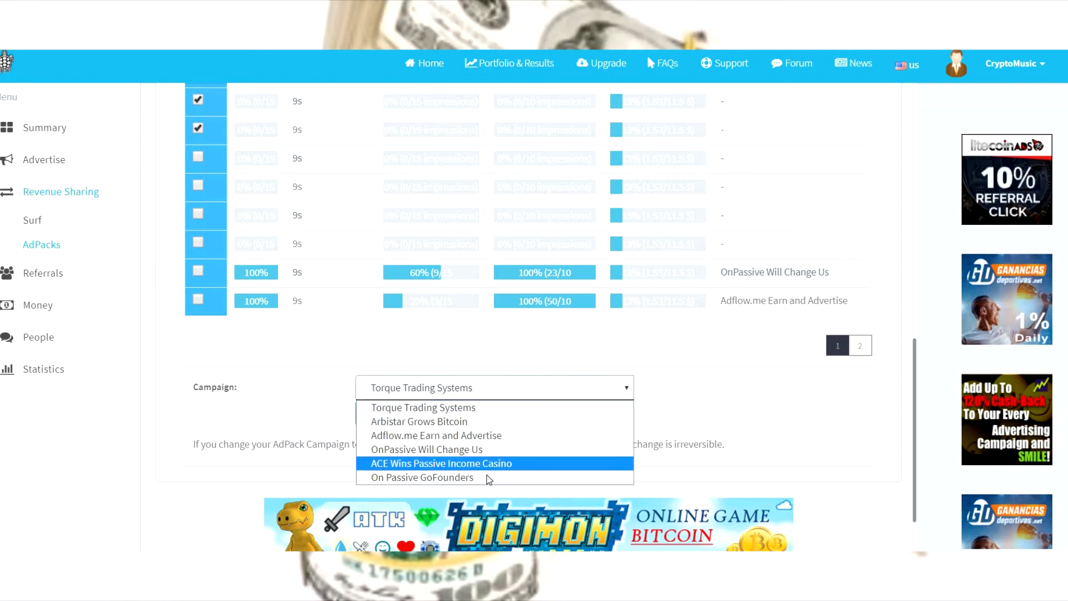
mouse_move(488, 476)
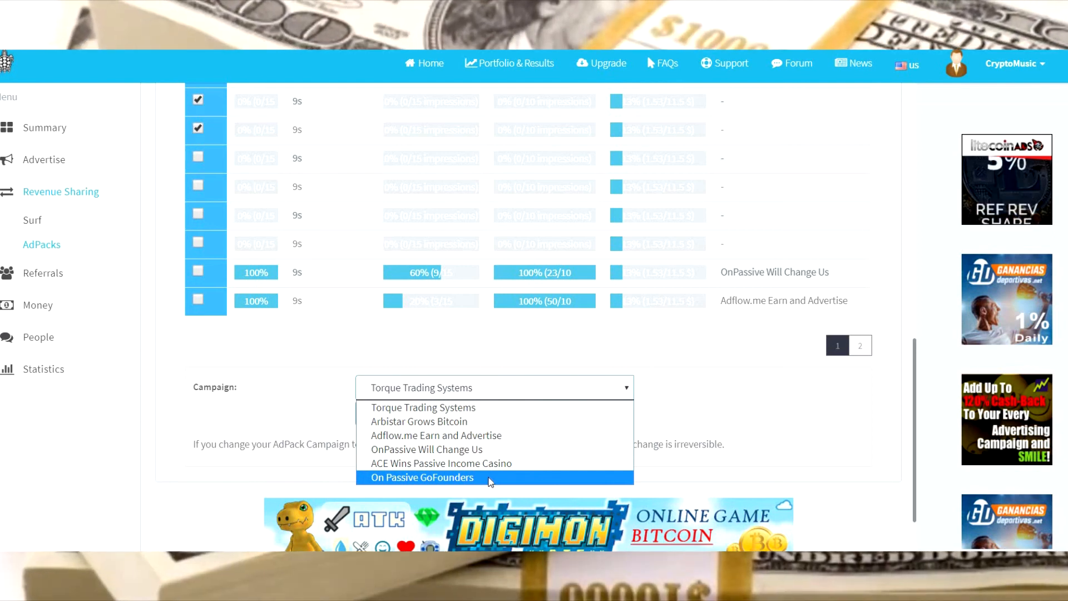
click(422, 477)
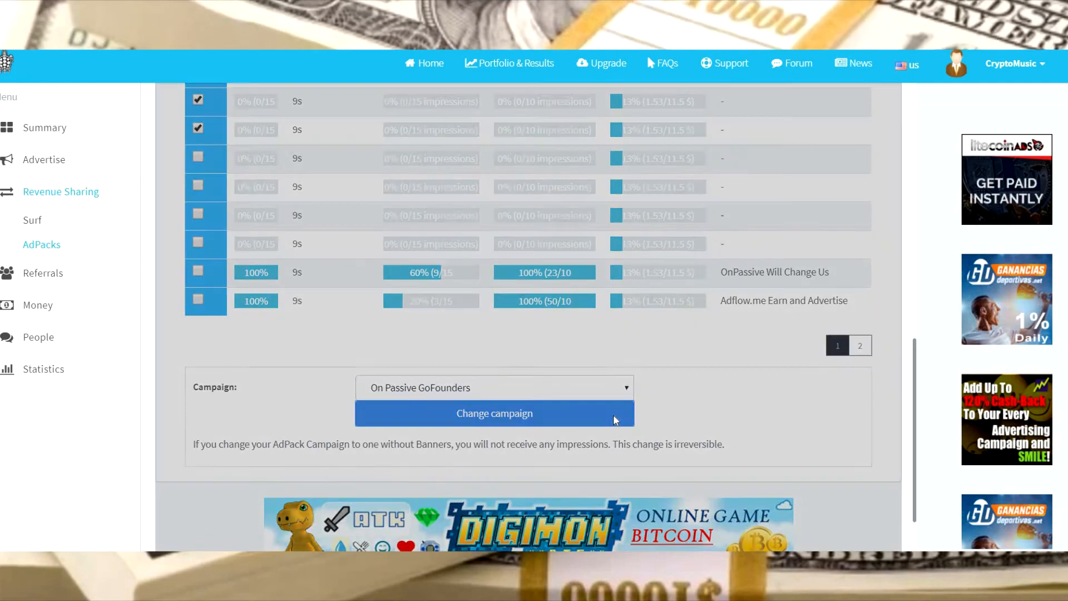
click(494, 413)
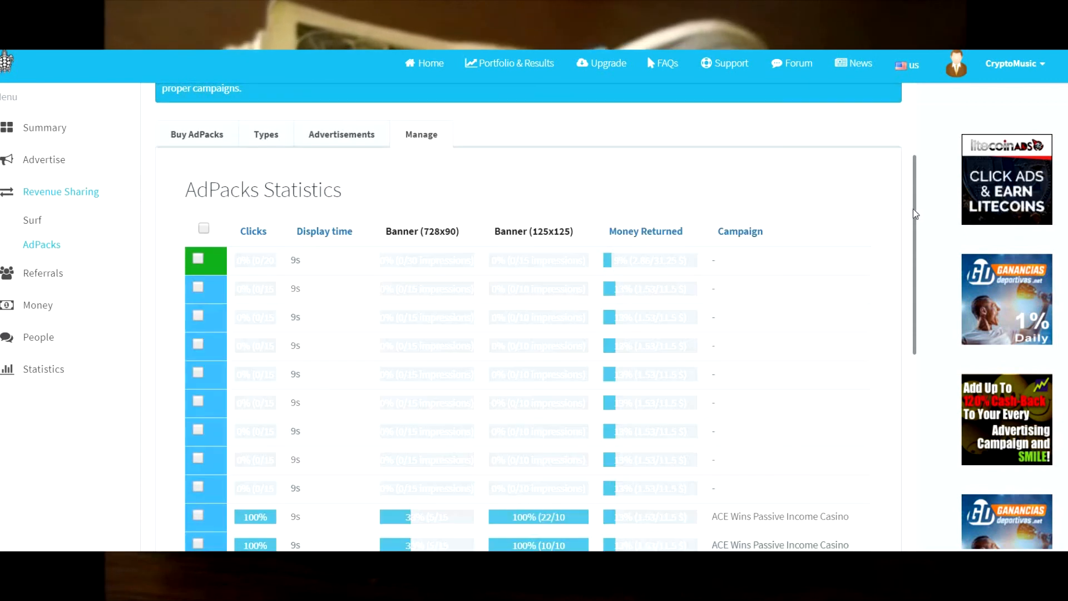
Sort the AdPacks Statistics table by campaign and verify three On Passive GoFounders packs.
scroll(down, 3)
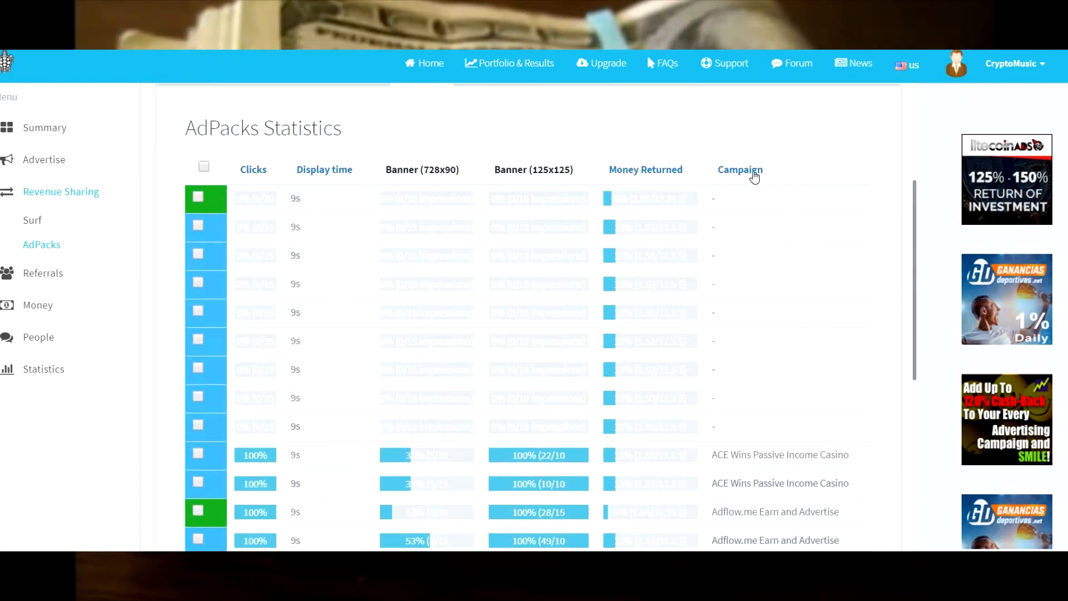
click(740, 169)
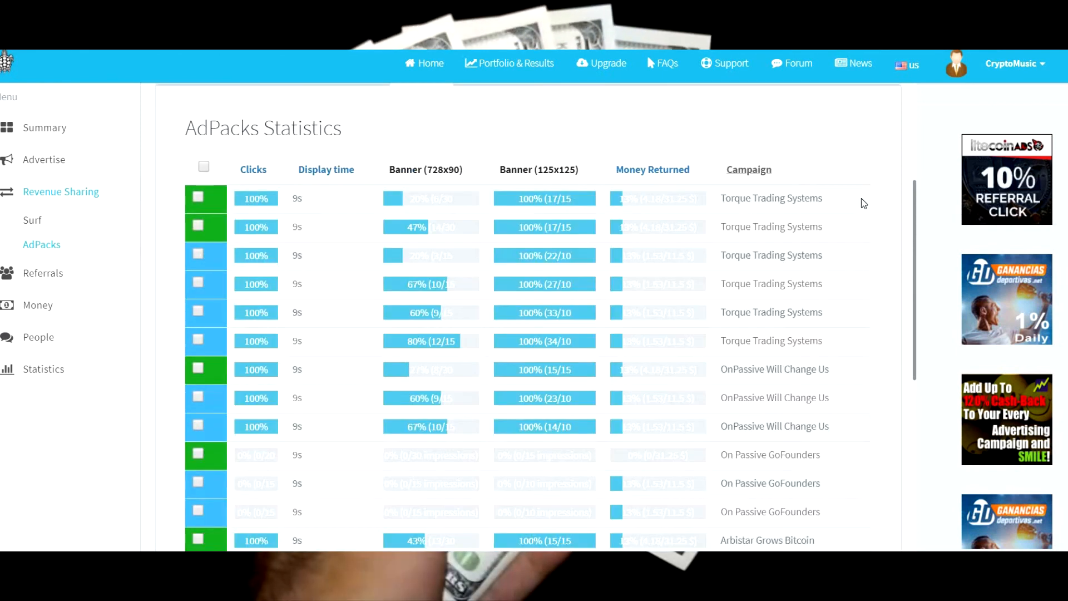
scroll(down, 3)
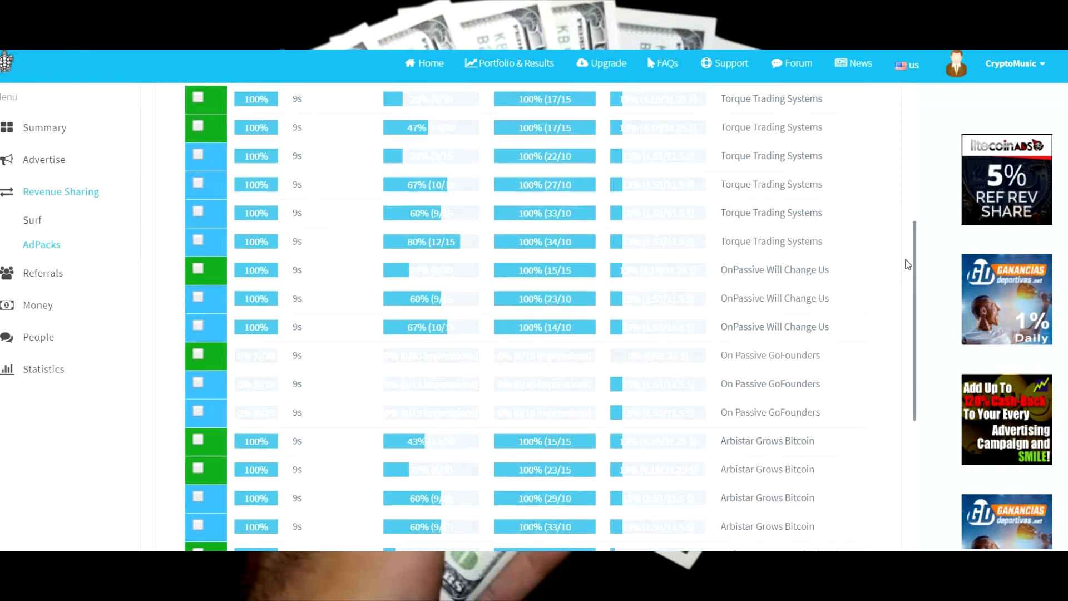
scroll(down, 3)
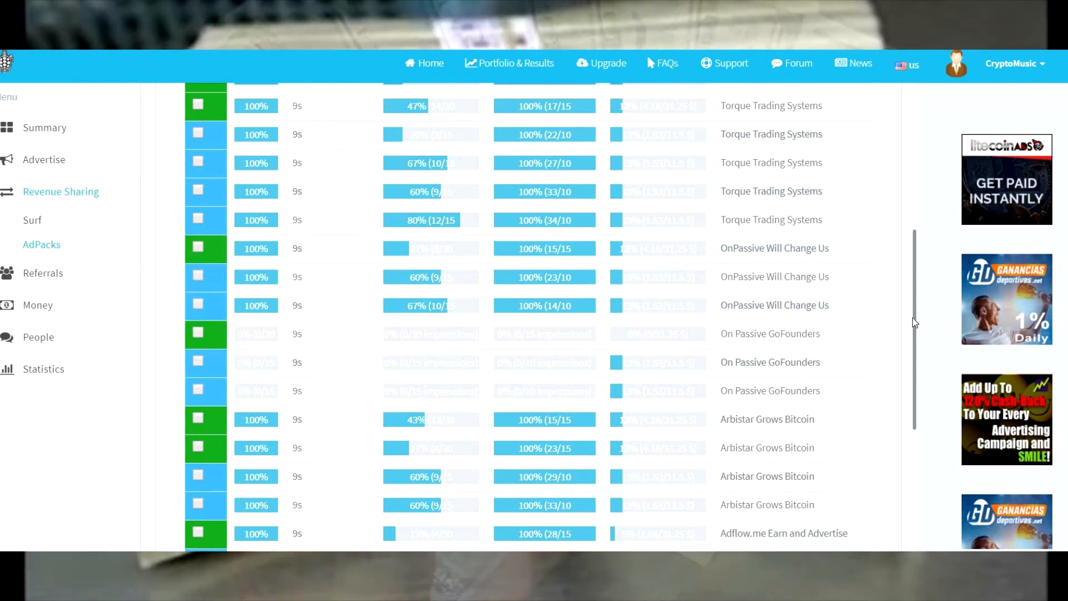
click(198, 219)
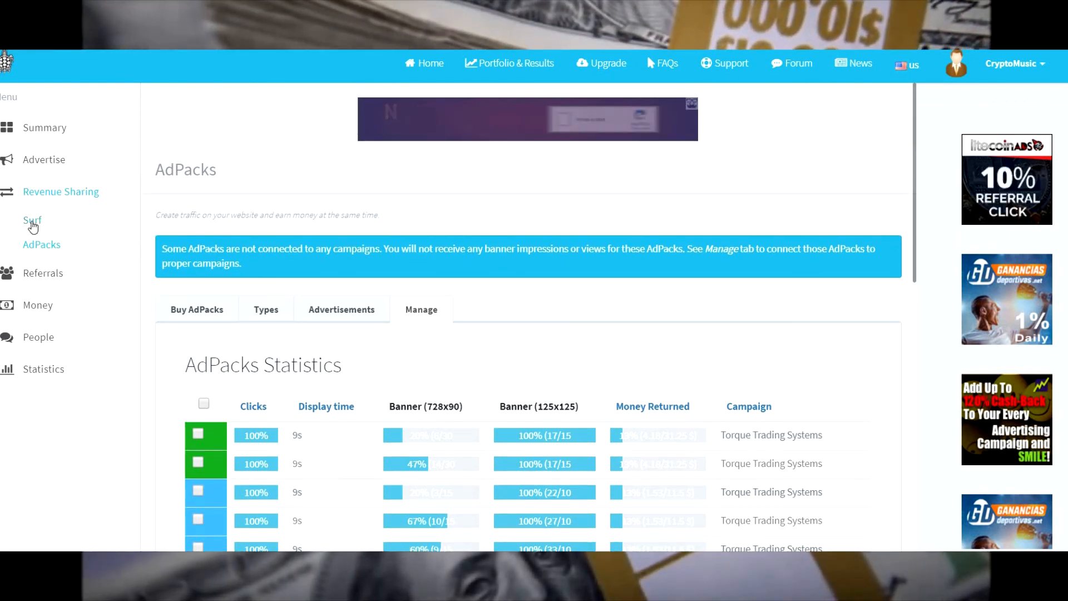
Open the Surf page under Revenue Sharing to view the ONPASSIVE banners.
click(33, 220)
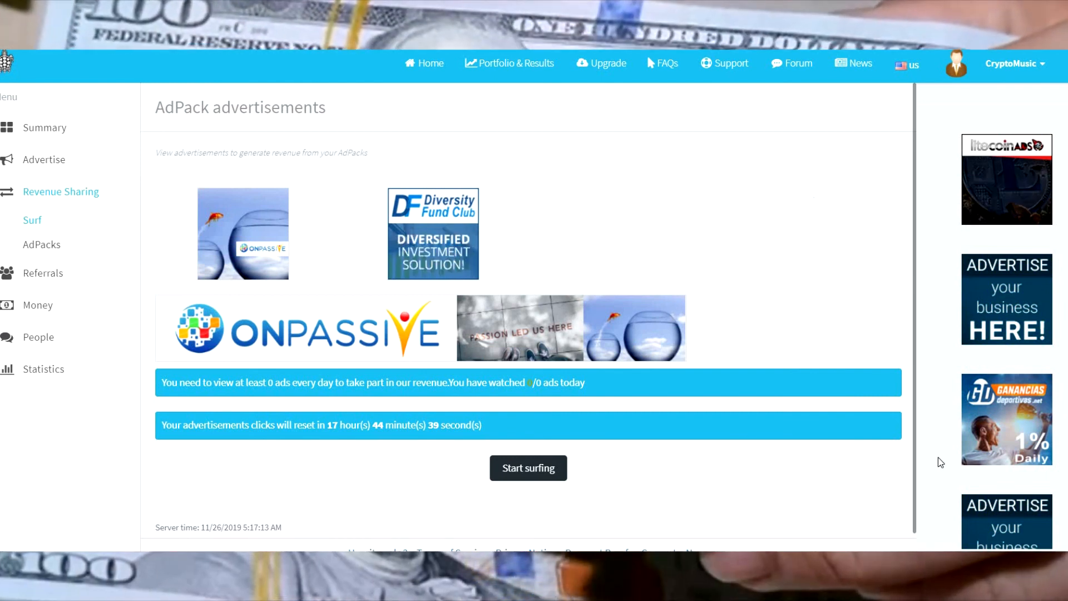
mouse_move(971, 484)
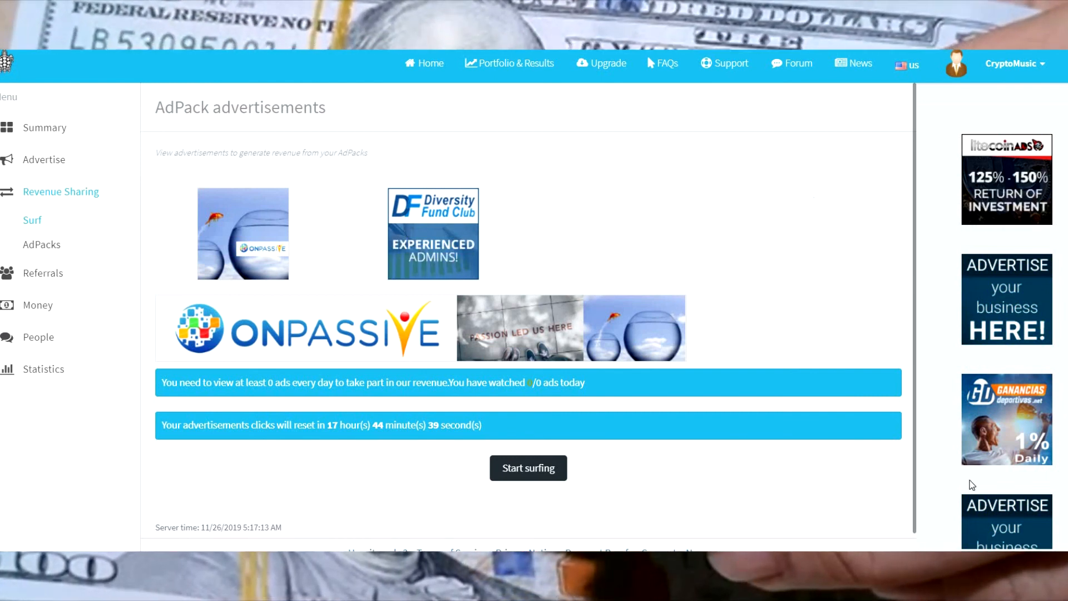